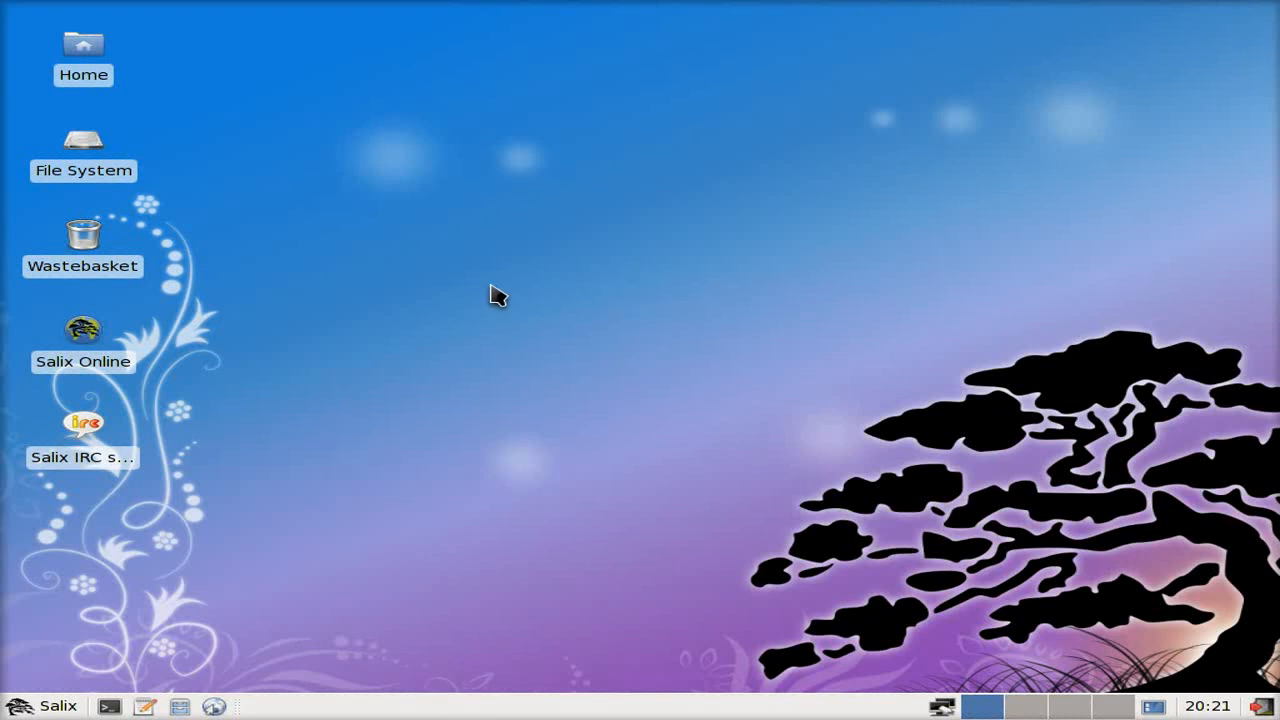
mouse_move(428, 221)
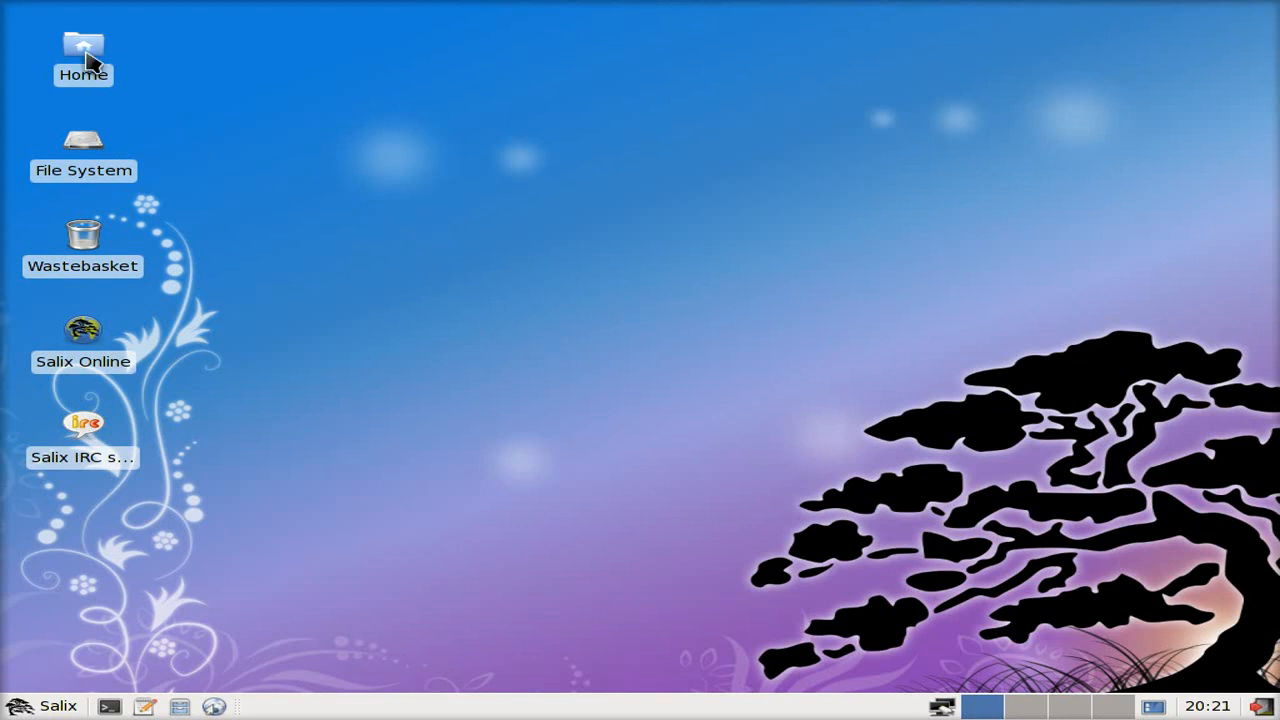
mouse_move(90, 232)
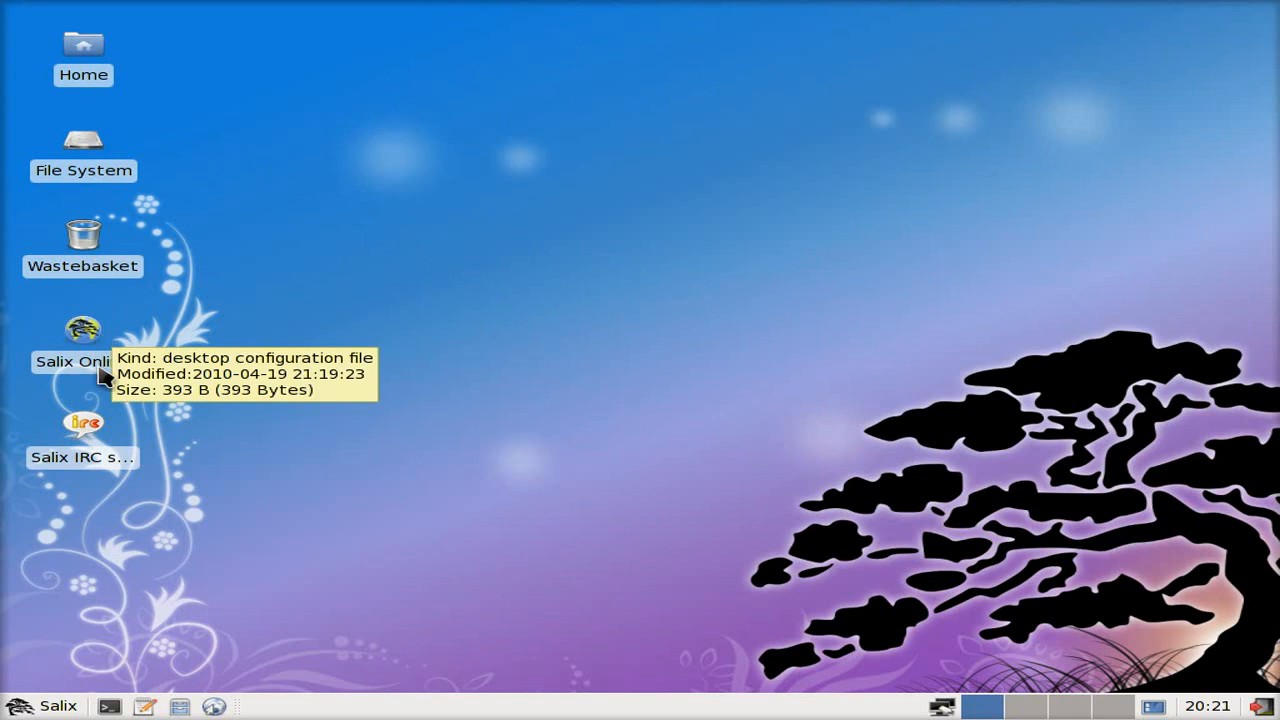
mouse_move(65, 685)
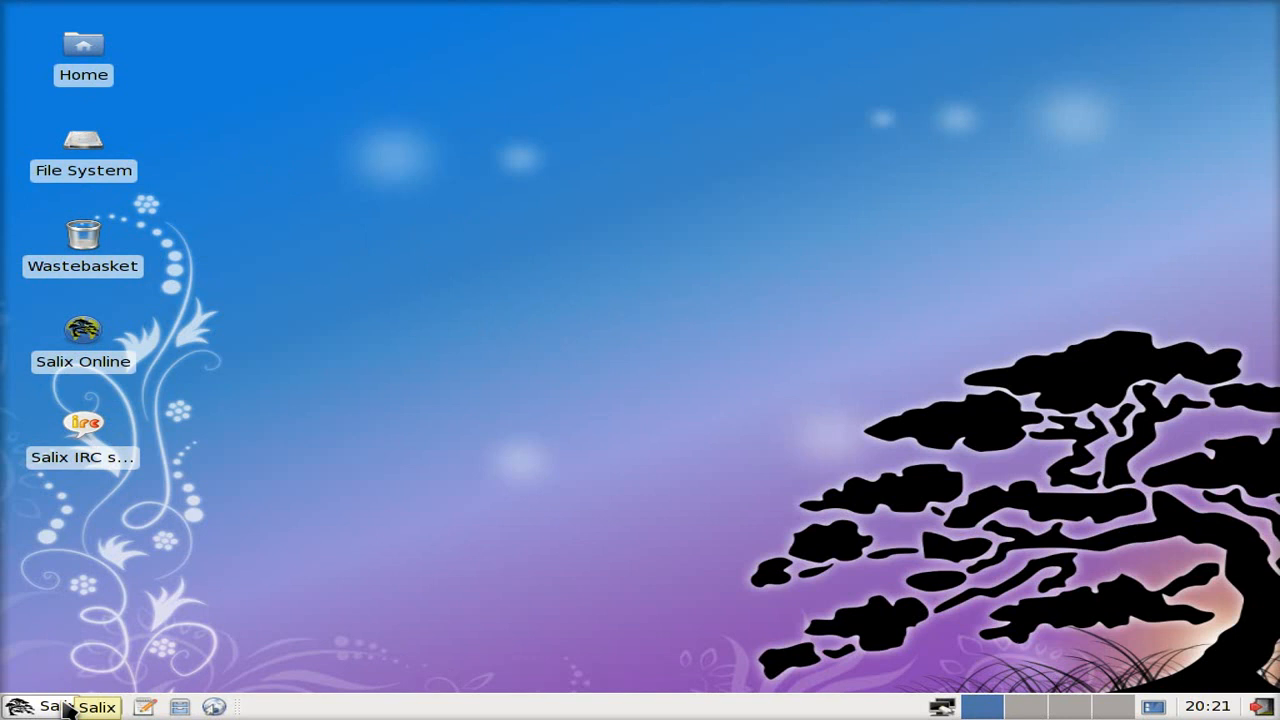
Open the Salix applications menu from the bottom panel.
left_click(55, 707)
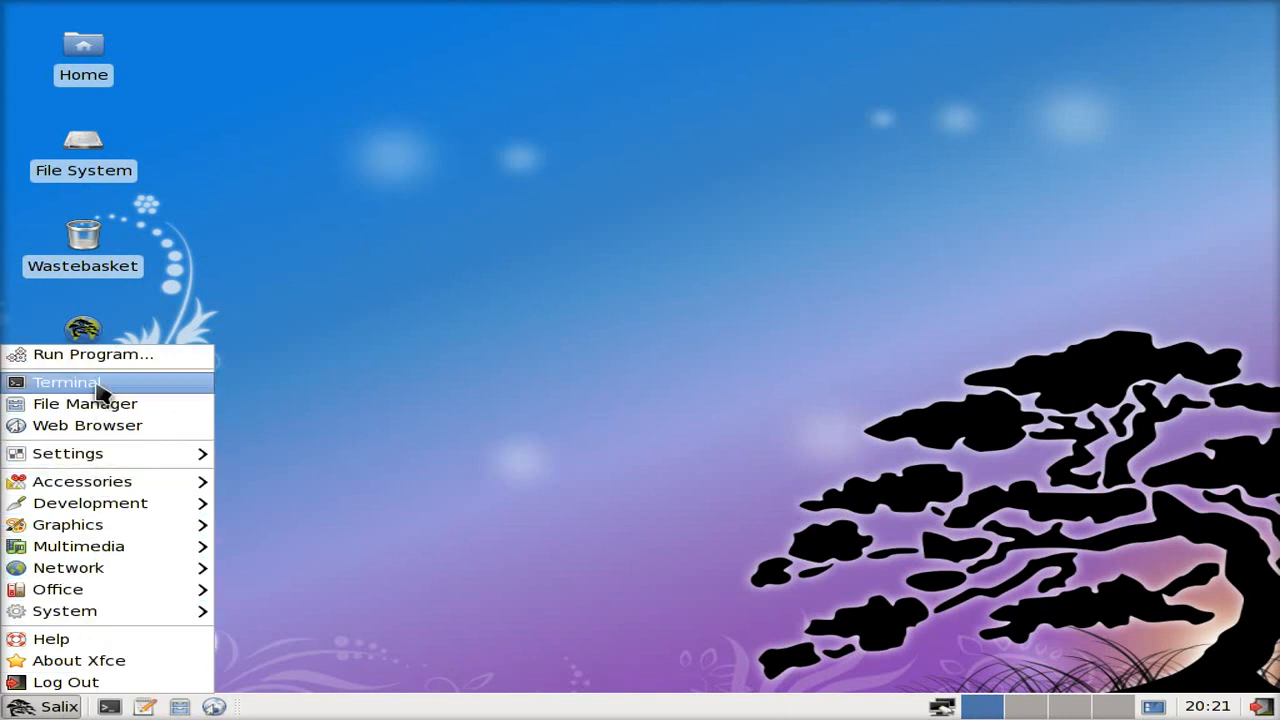
mouse_move(95, 425)
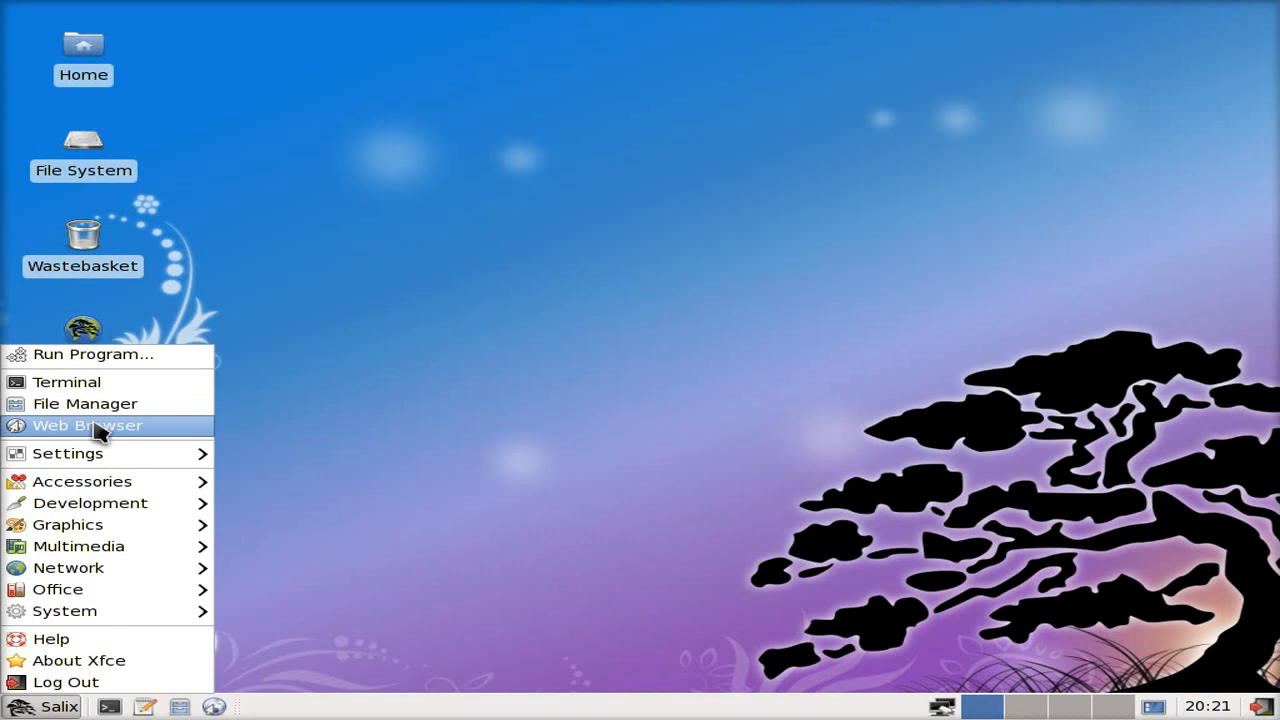
Launch the web browser, search Google for 'salix', scroll the results, then close Firefox.
left_click(87, 425)
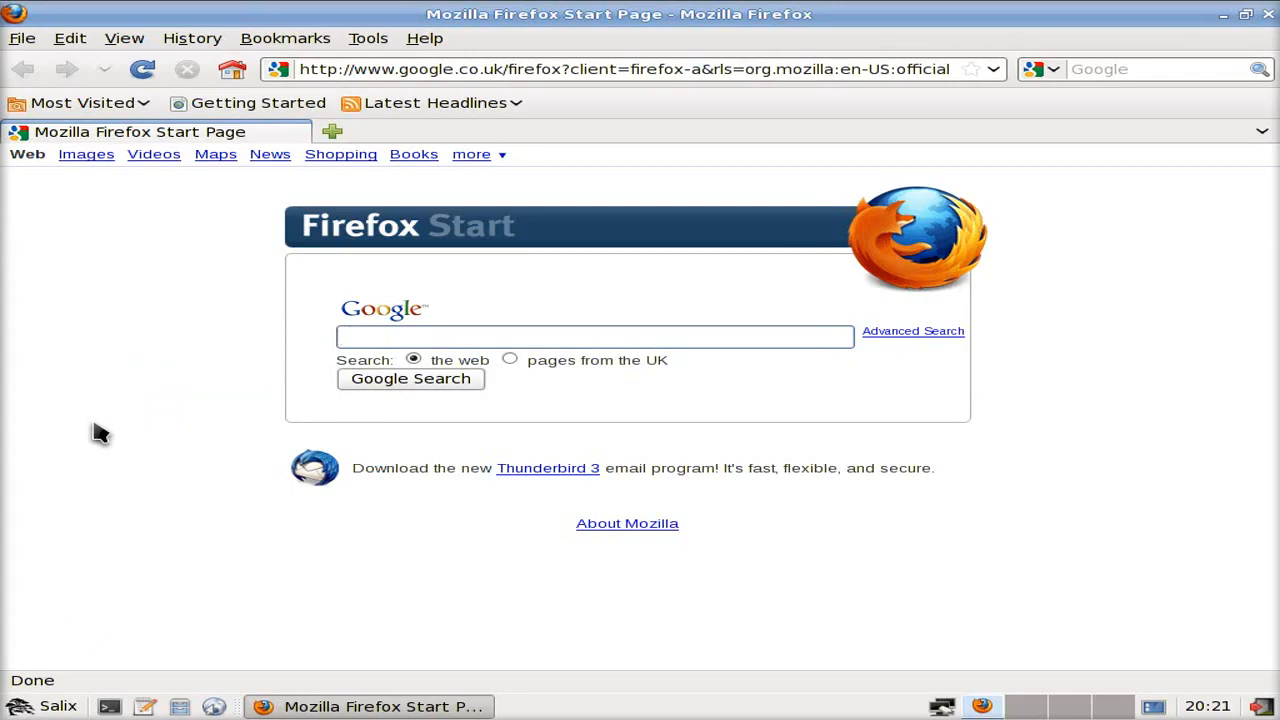
left_click(595, 336)
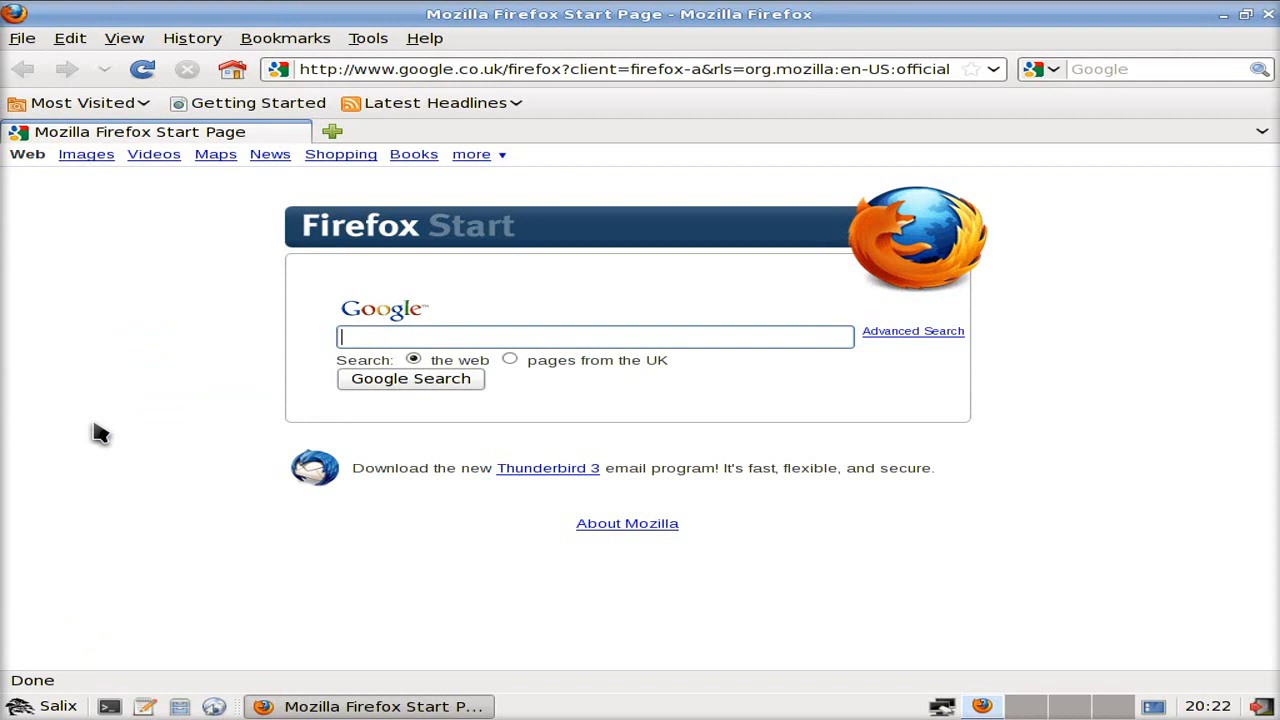
type("salix")
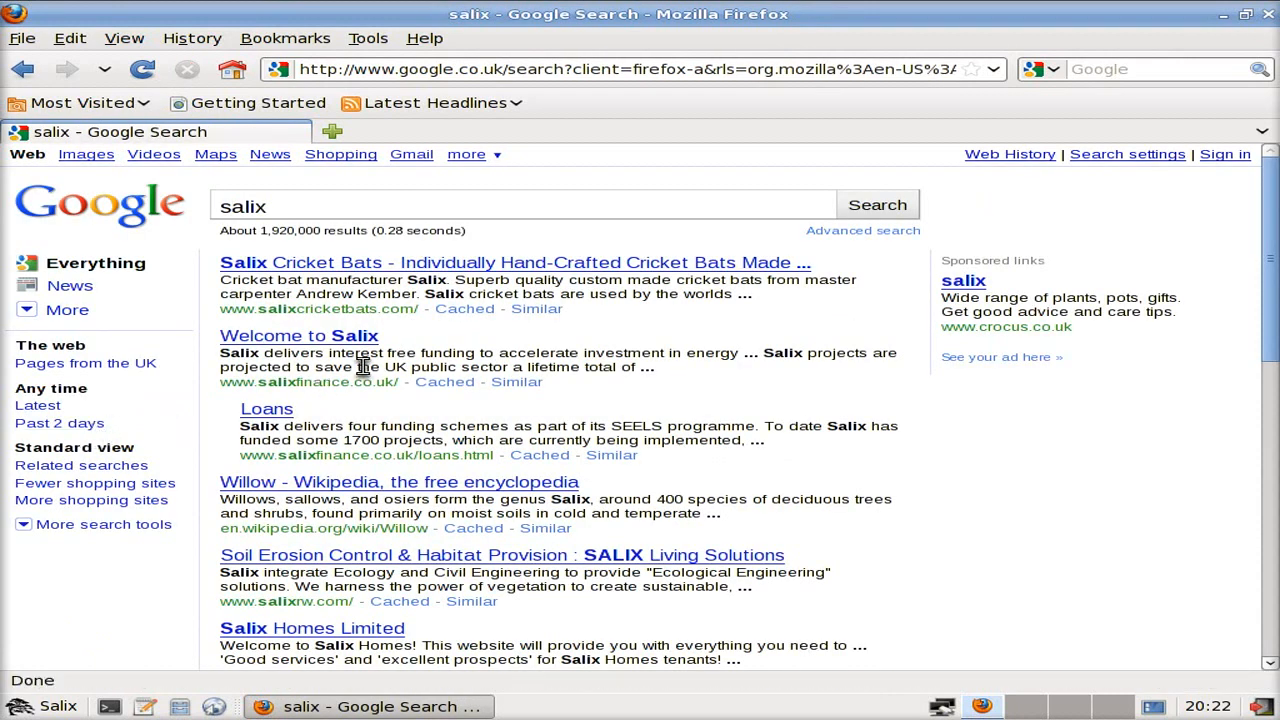
mouse_move(447, 407)
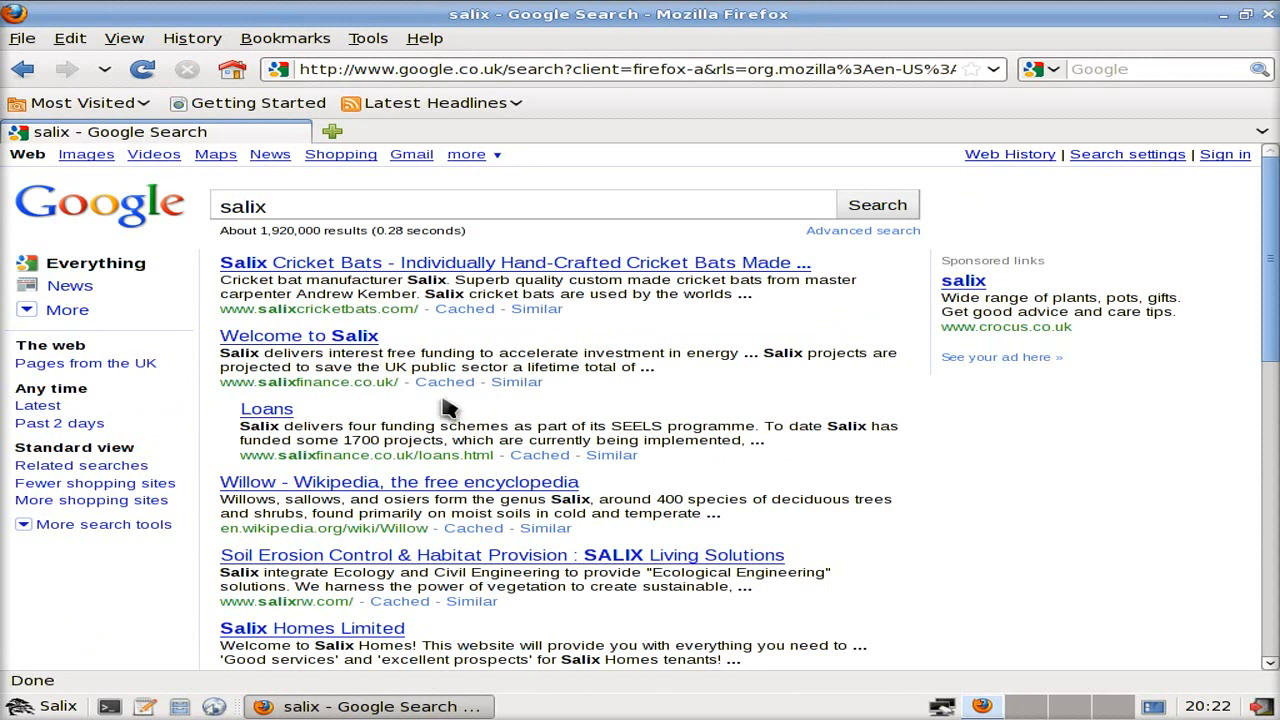
mouse_move(598, 418)
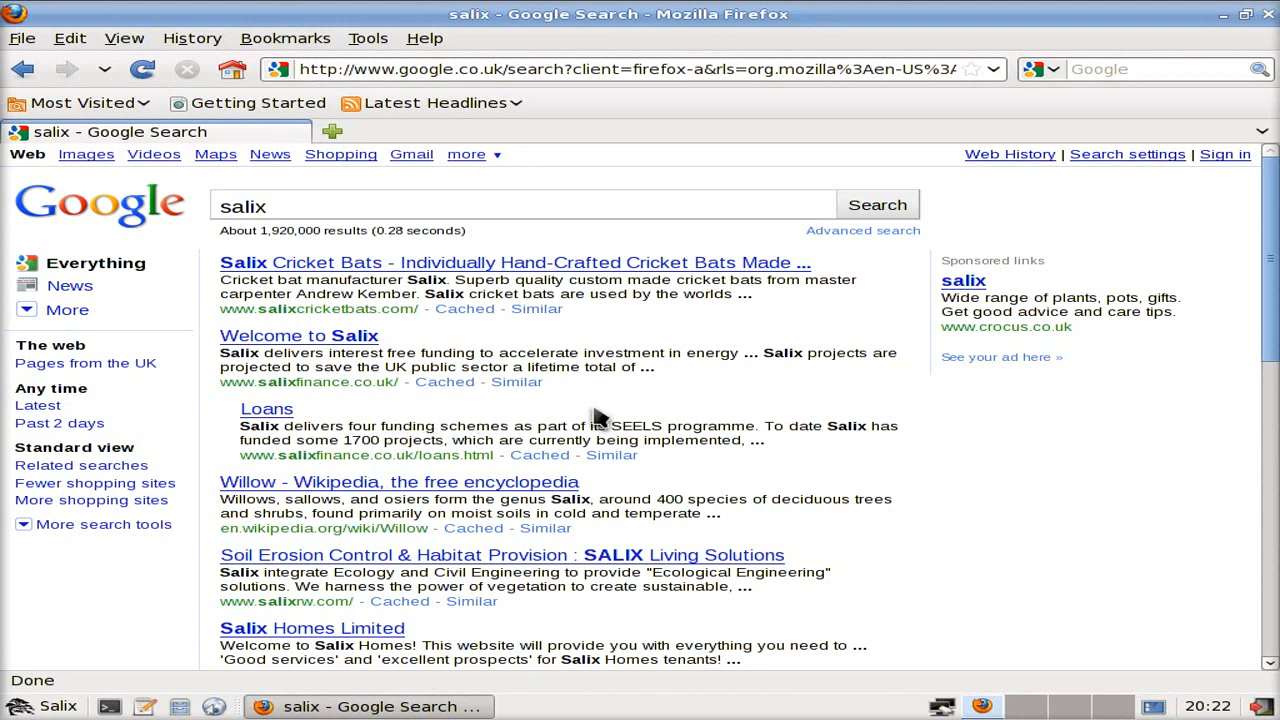
scroll("down", 3)
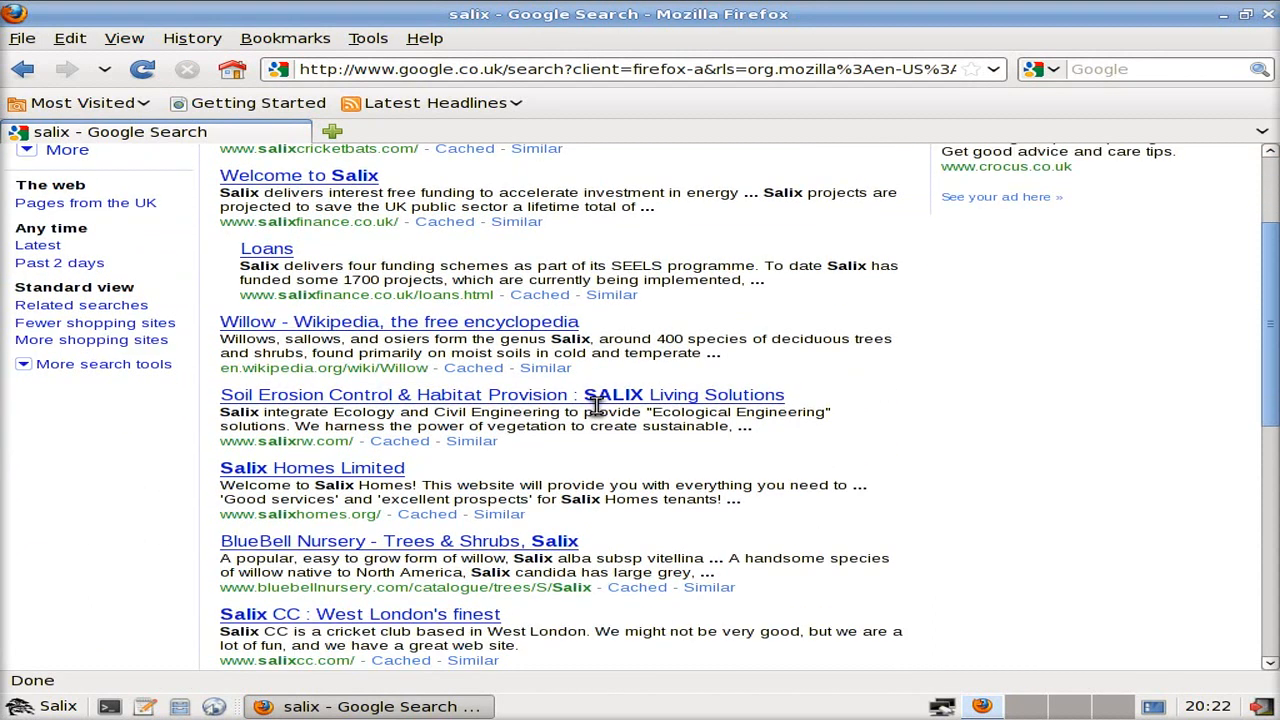
scroll("down", 3)
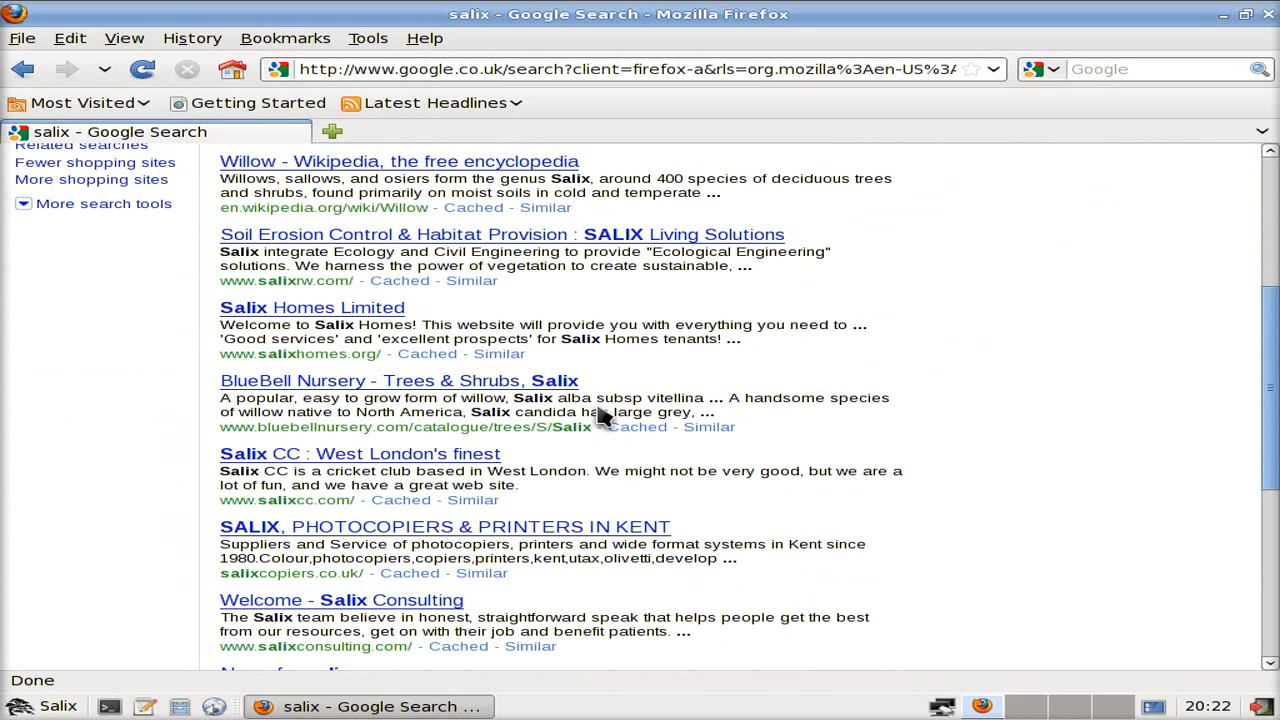
scroll("down", 3)
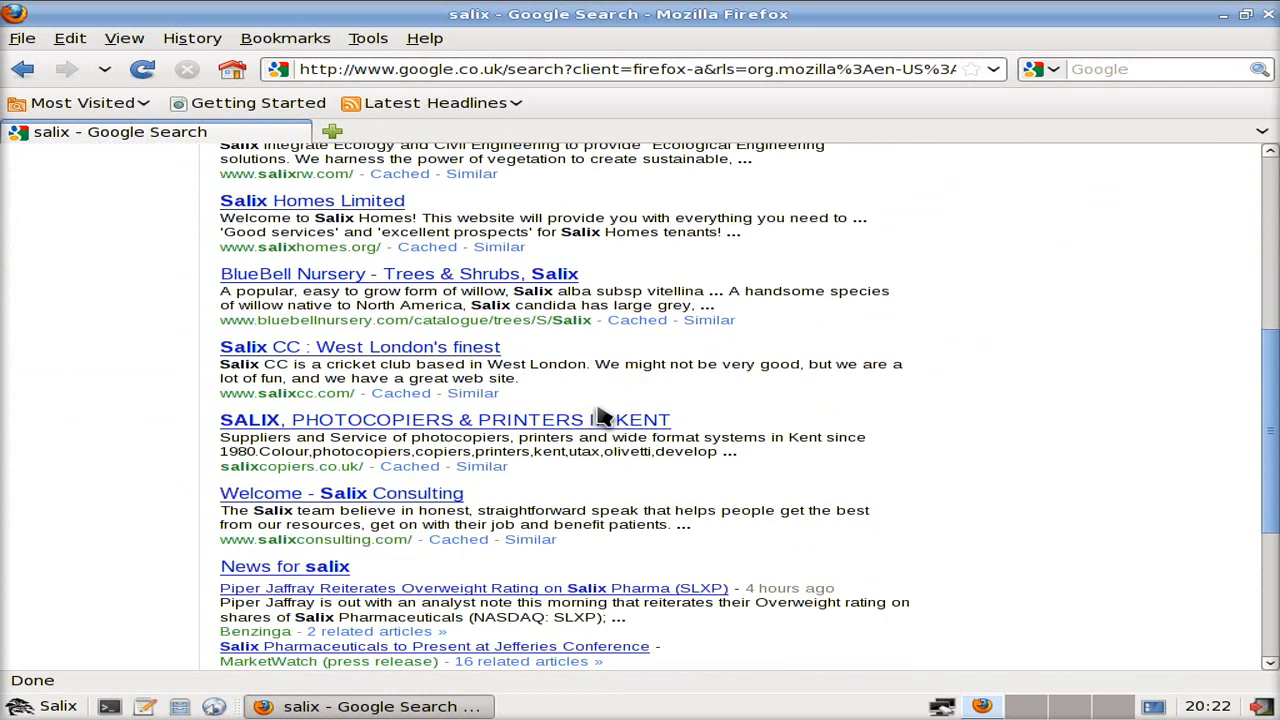
scroll("down", 3)
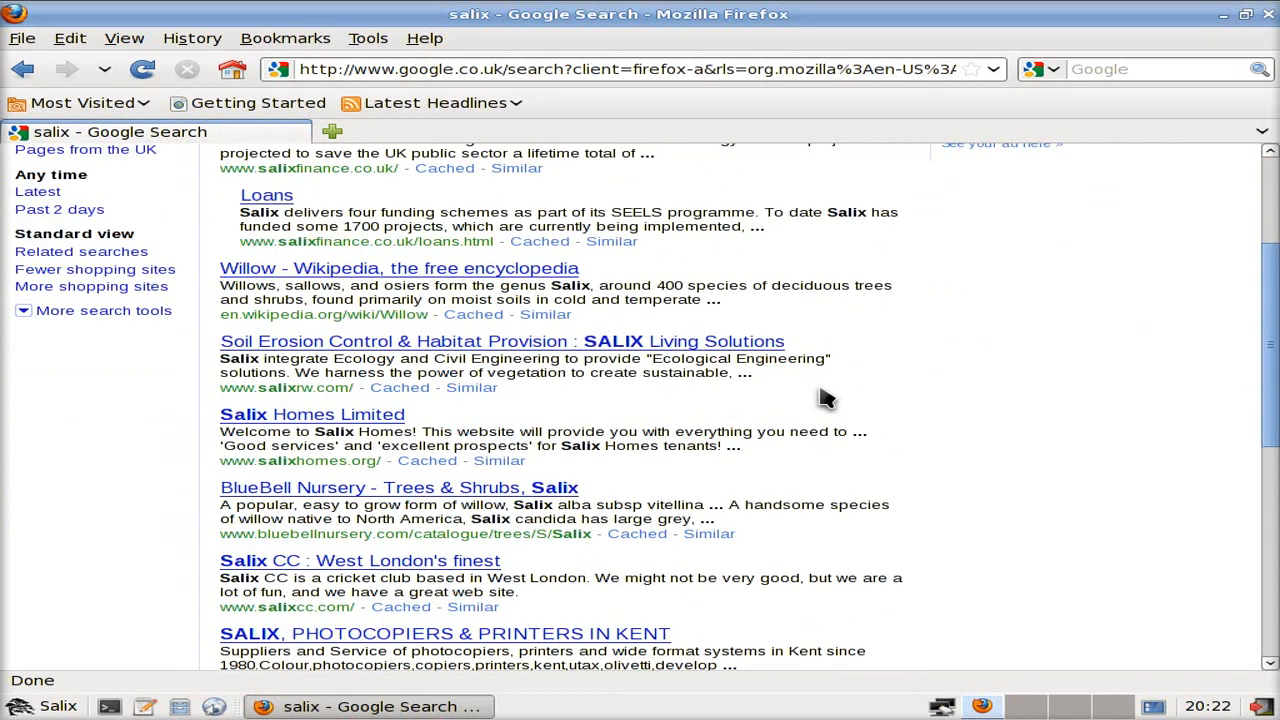
scroll("up", 3)
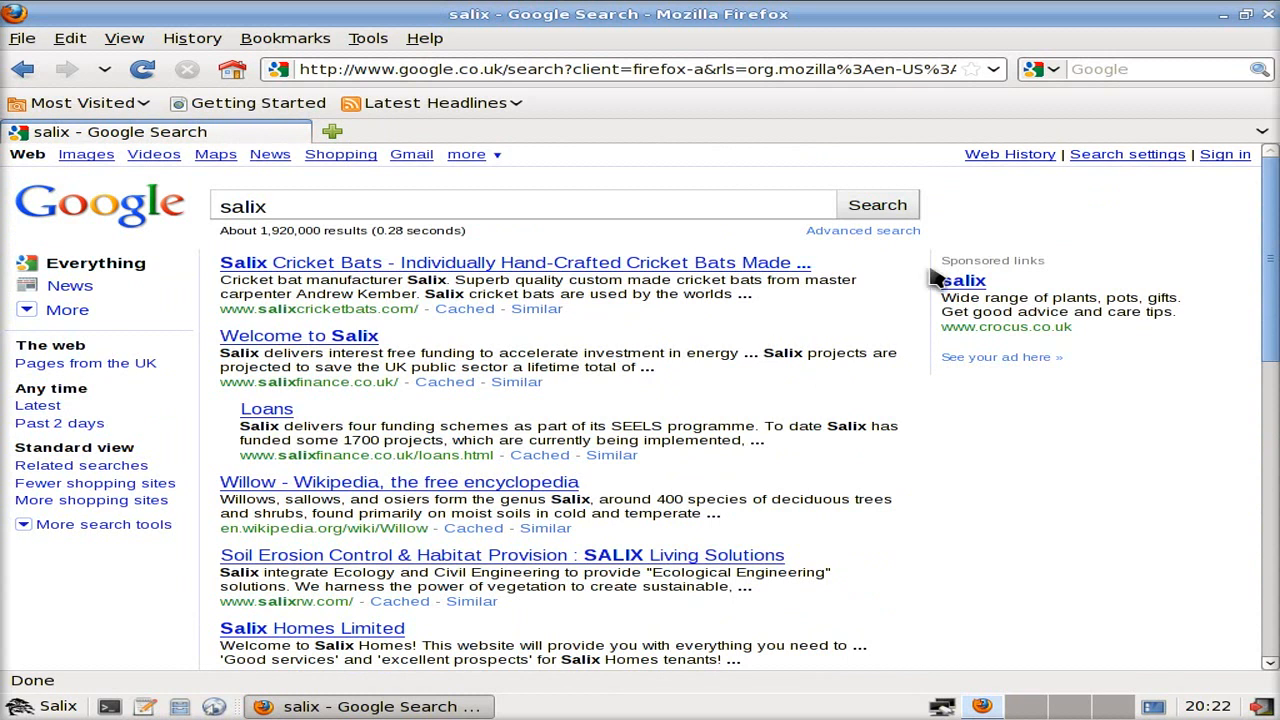
mouse_move(1267, 25)
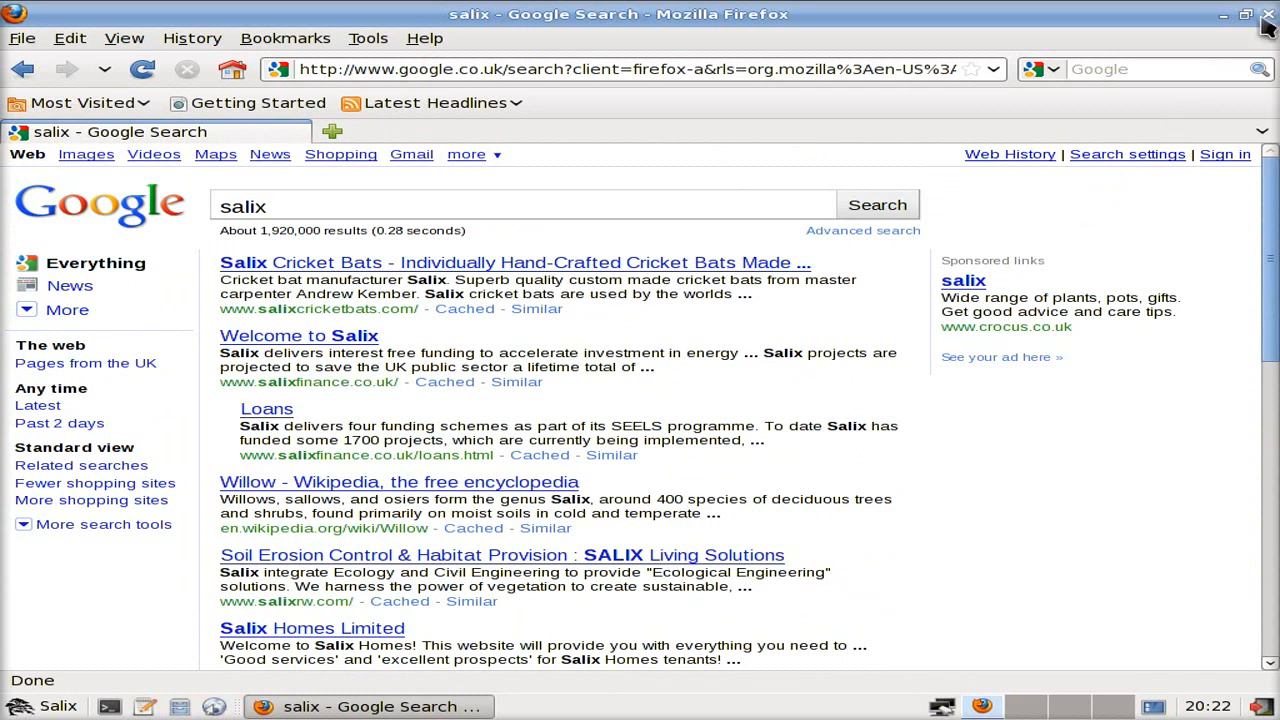
left_click(1265, 18)
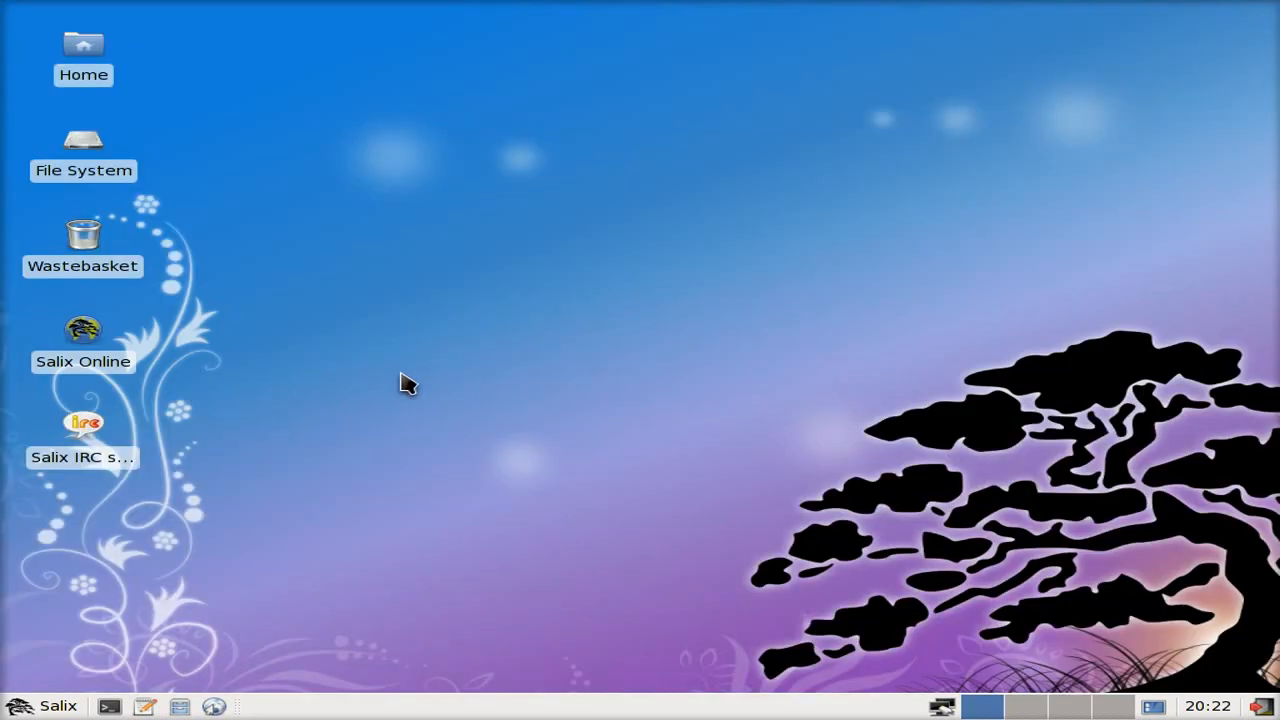
mouse_move(83, 330)
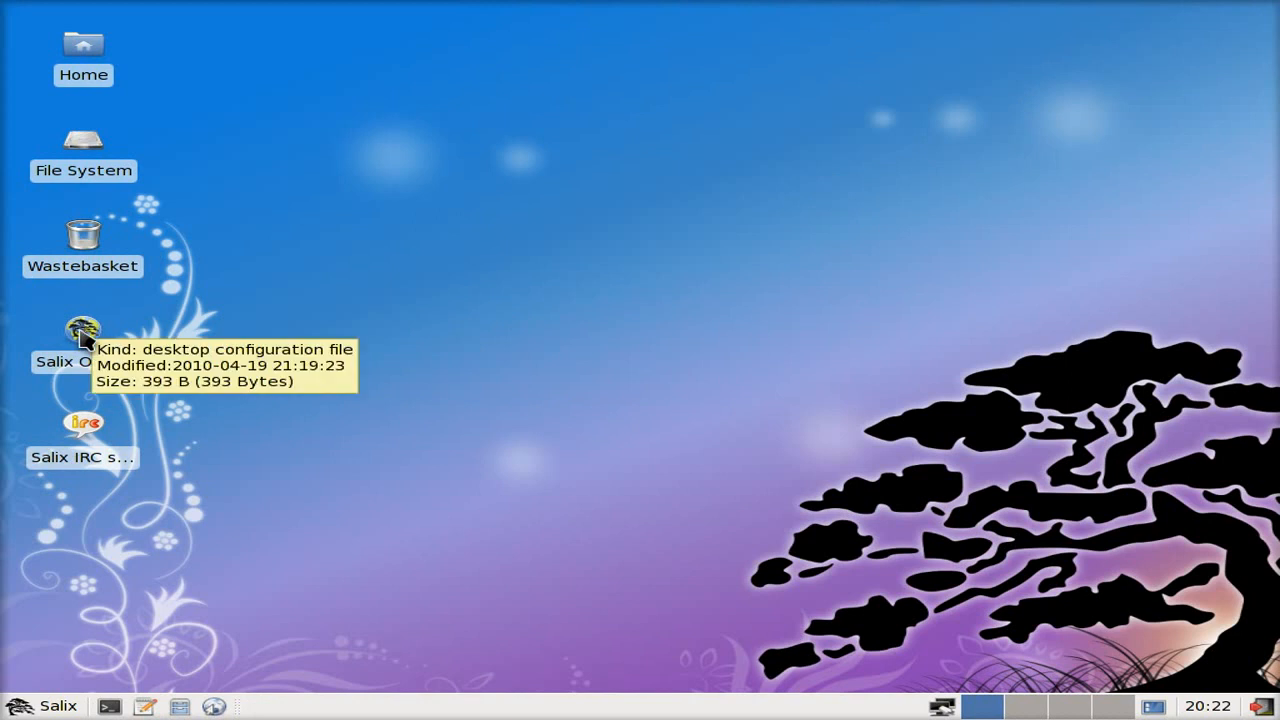
Open the Salix Online desktop icon and scroll through the Salix OS wiki home page.
double_click(83, 330)
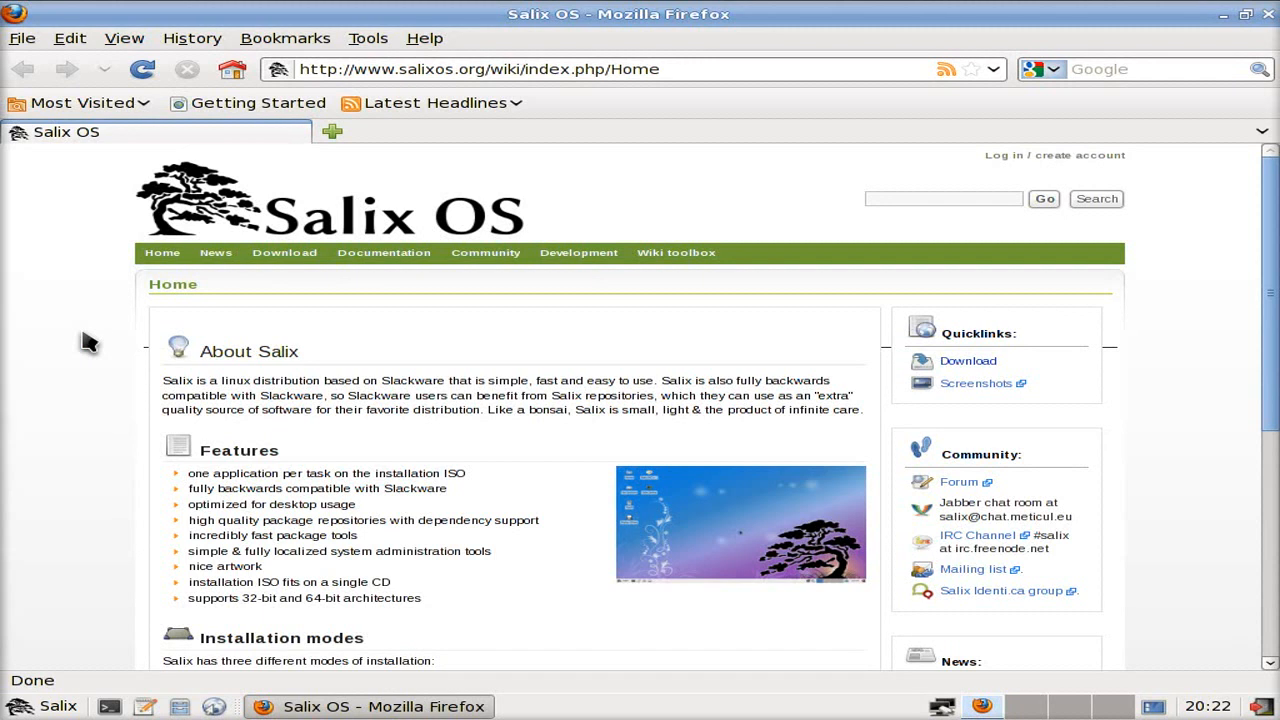
scroll("down", 3)
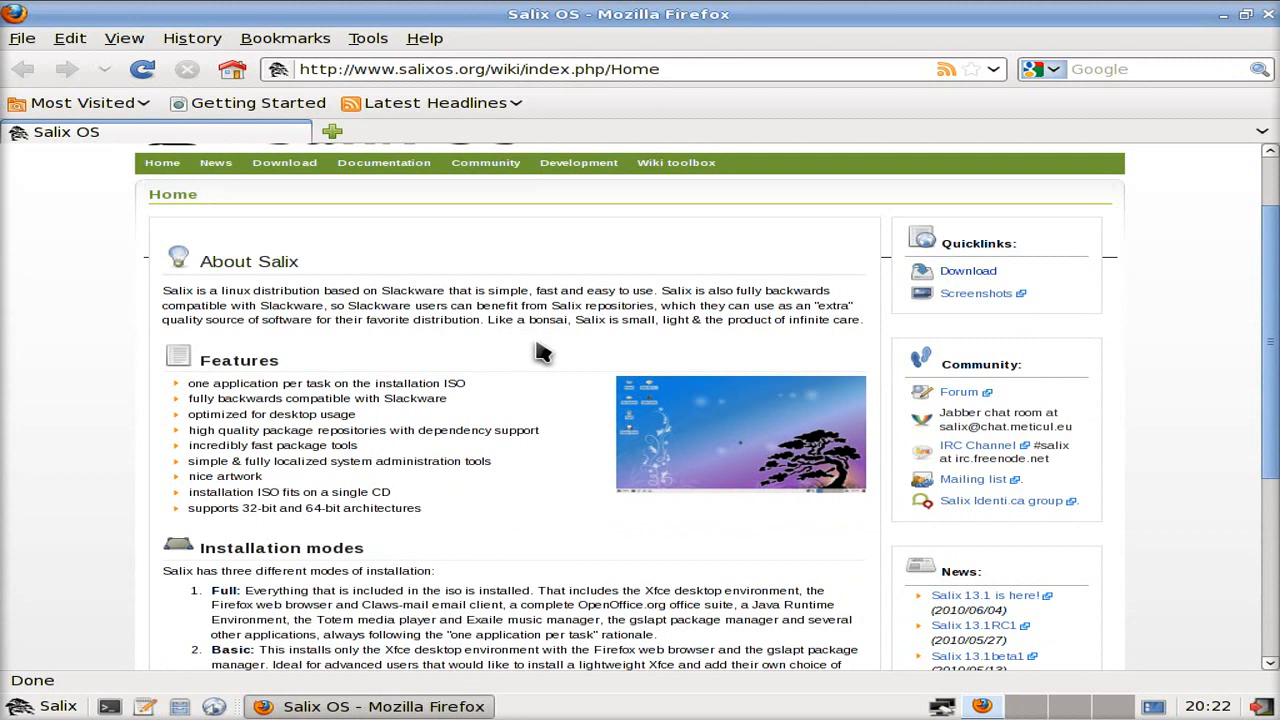
scroll("down", 3)
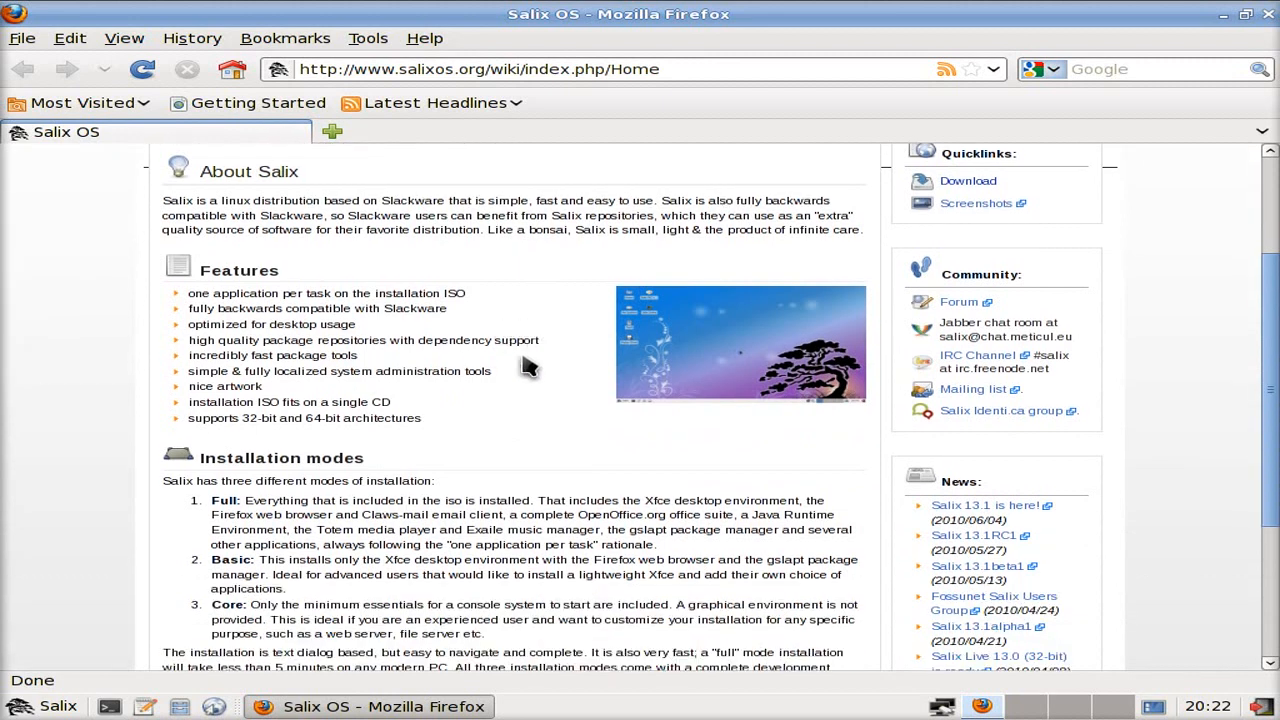
scroll("down", 3)
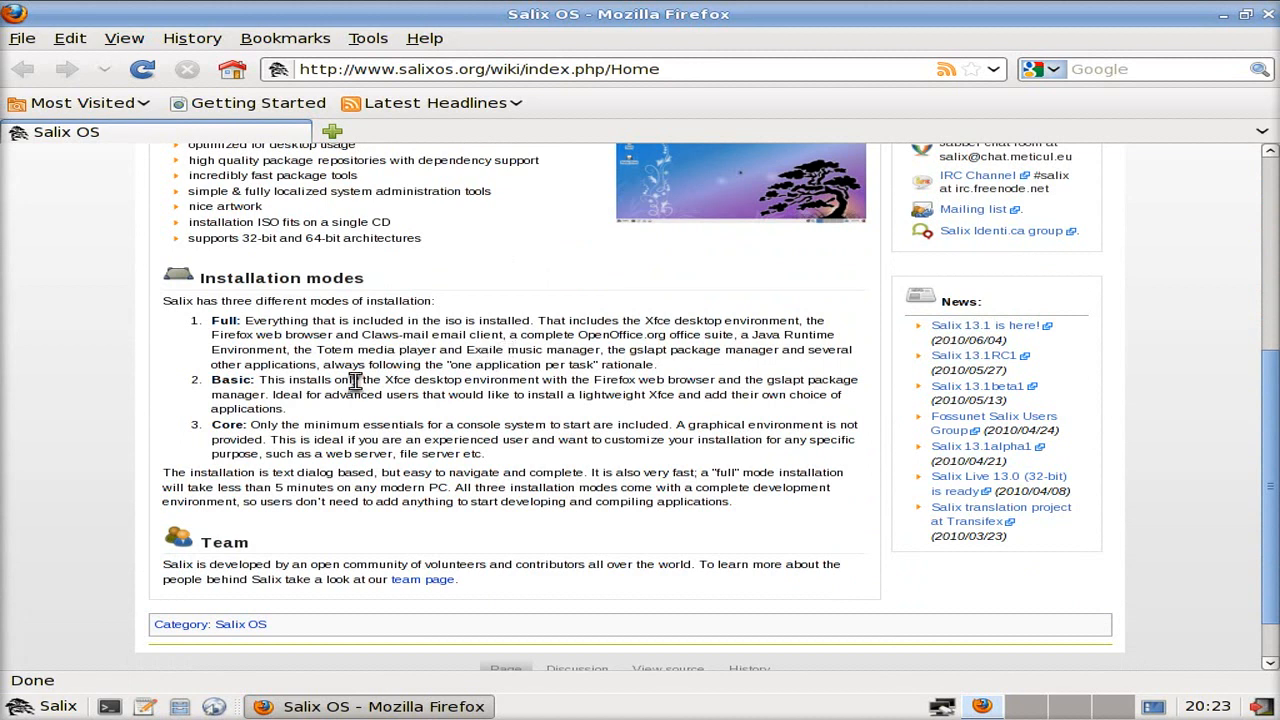
scroll("up", 3)
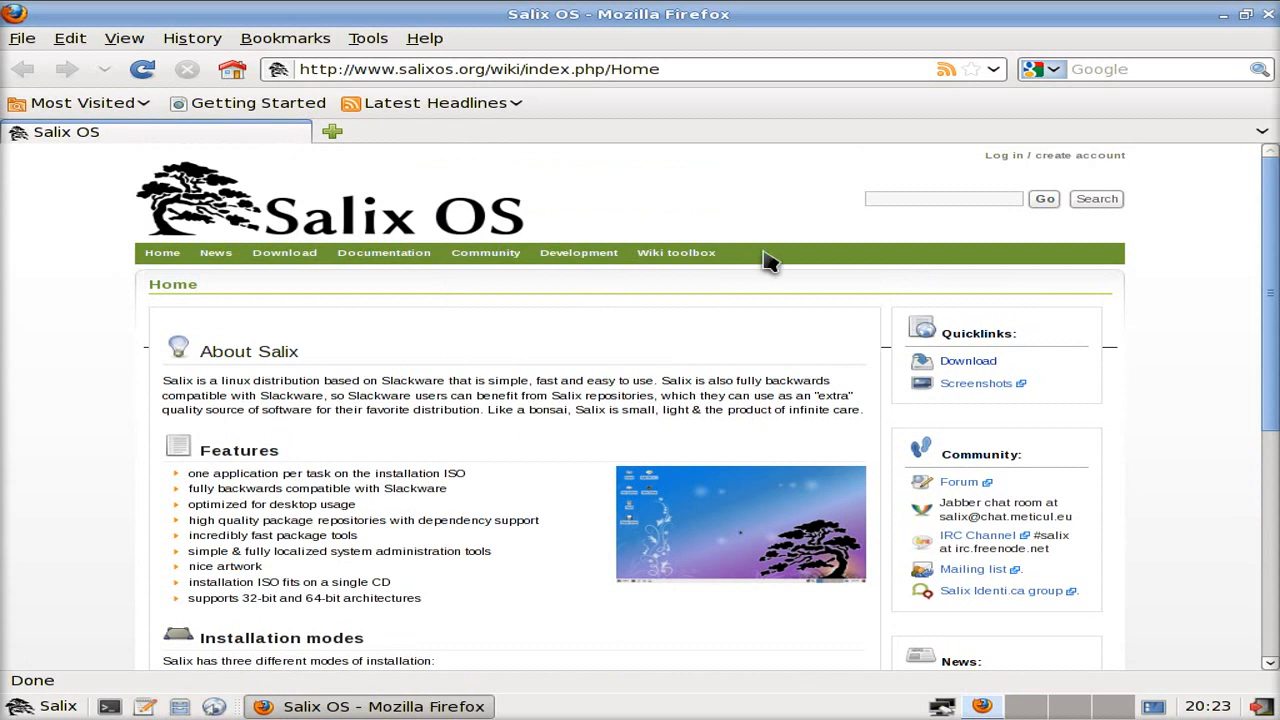
mouse_move(1265, 27)
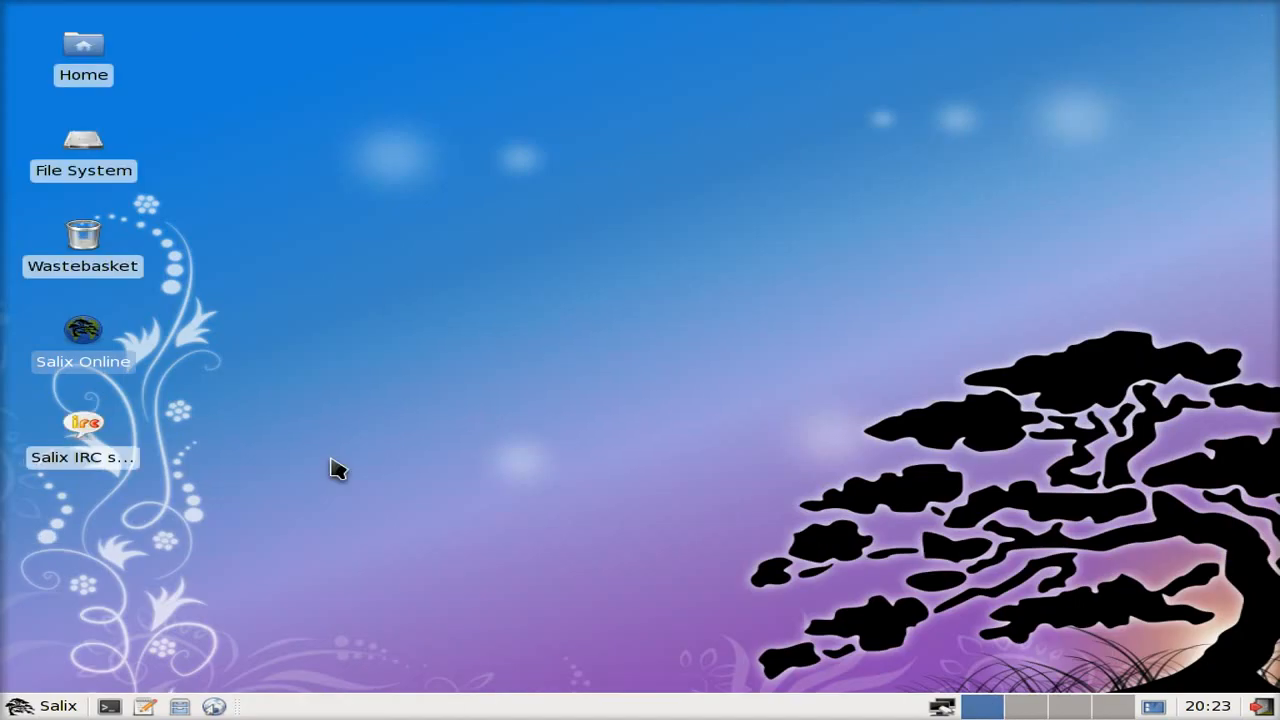
mouse_move(50, 706)
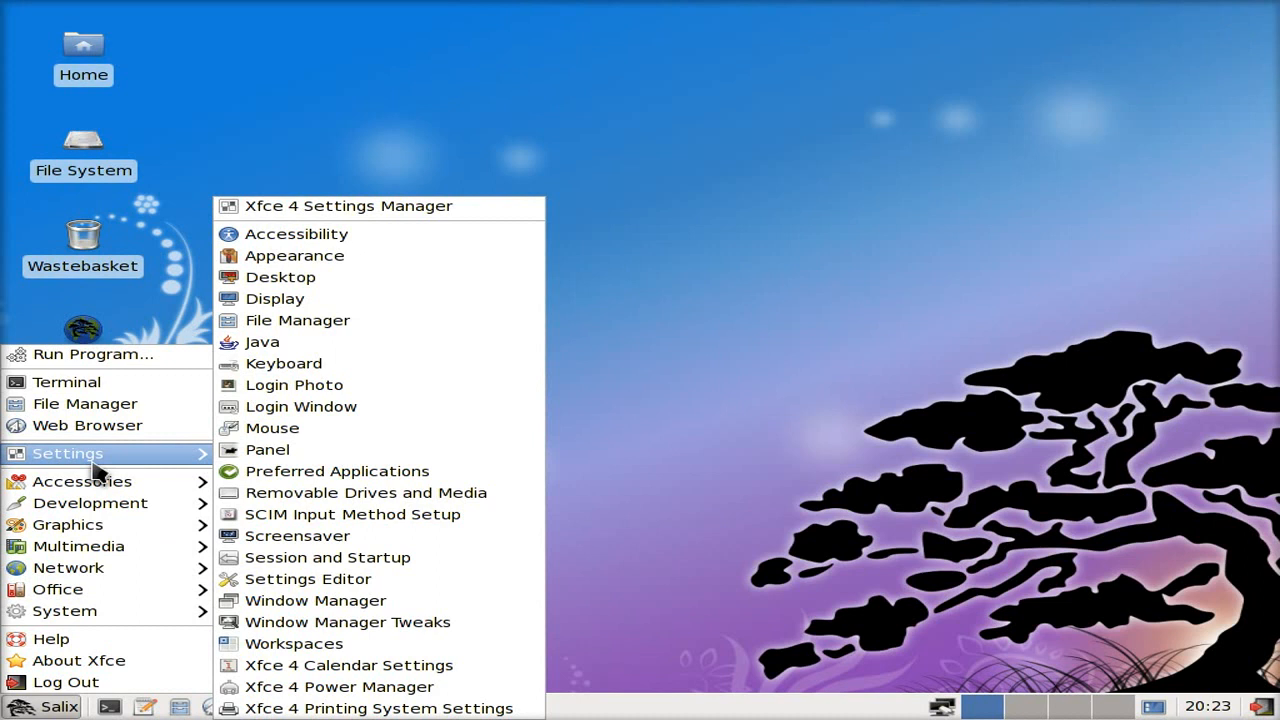
mouse_move(82, 481)
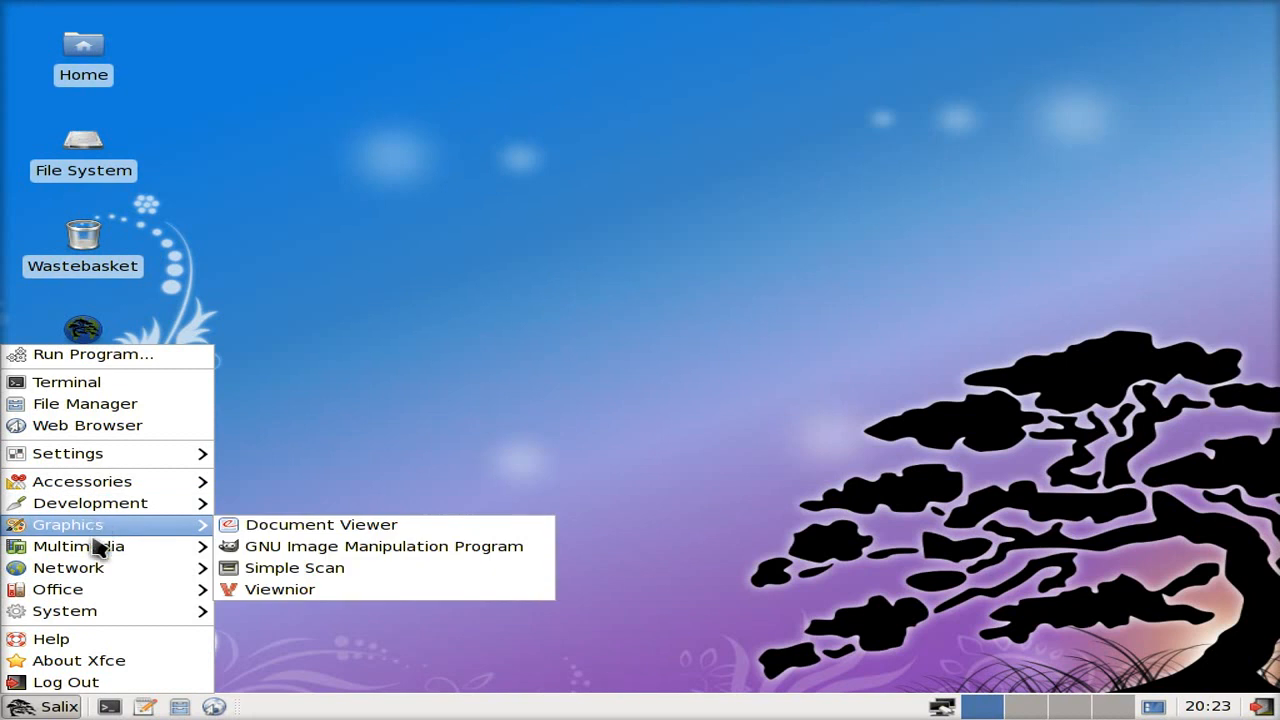
mouse_move(78, 546)
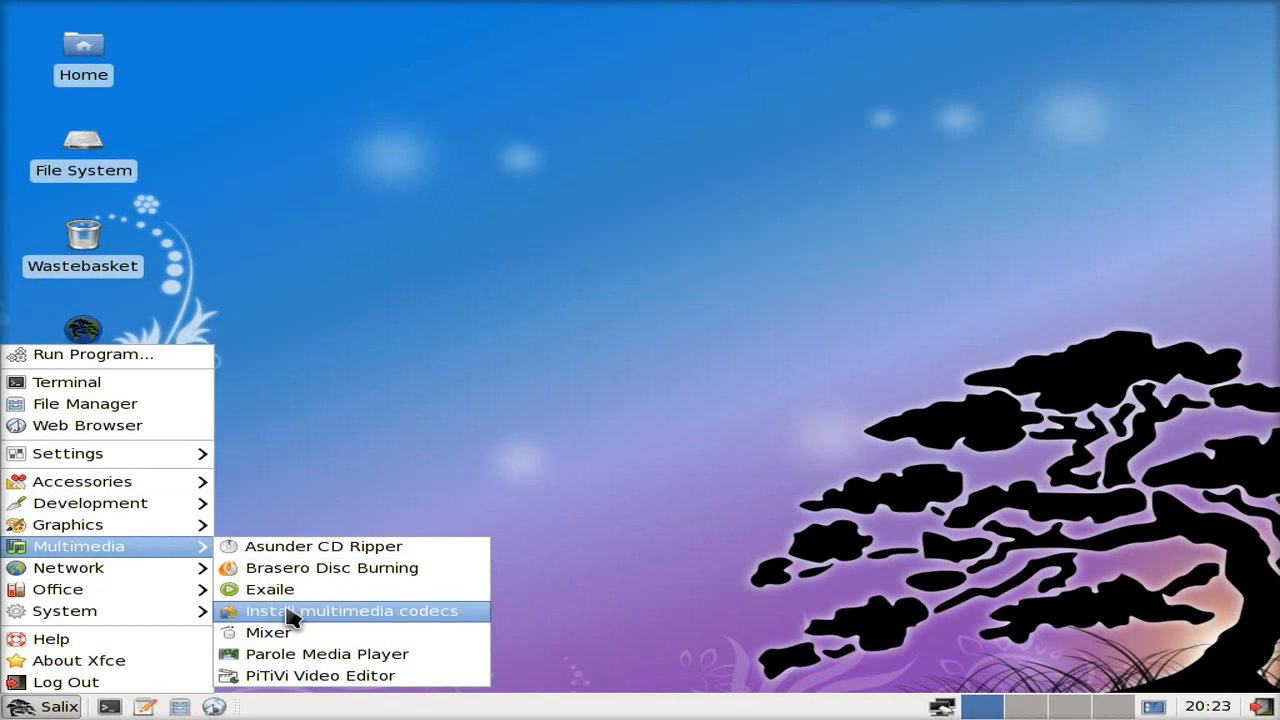
Launch Install multimedia codecs from the Salix menu's Multimedia category.
left_click(348, 611)
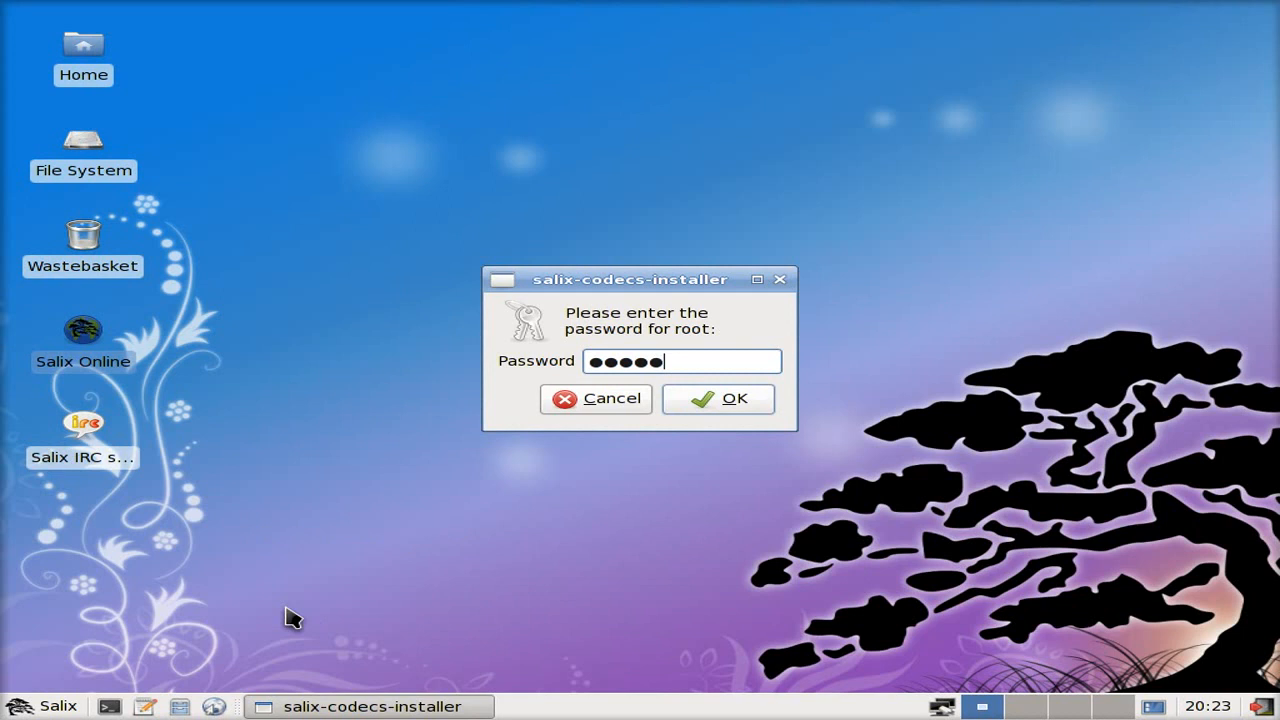
Confirm the root password, approve installing the codecs, then remove the codecs installer.
left_click(718, 398)
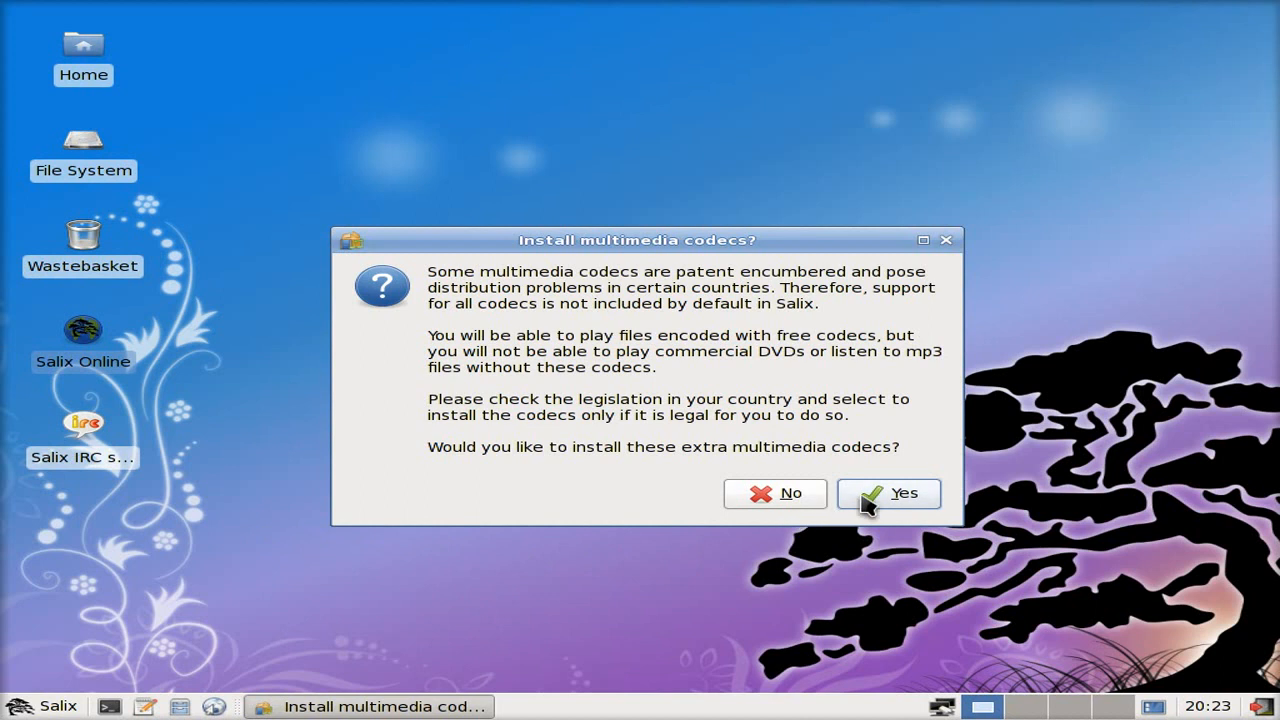
left_click(888, 493)
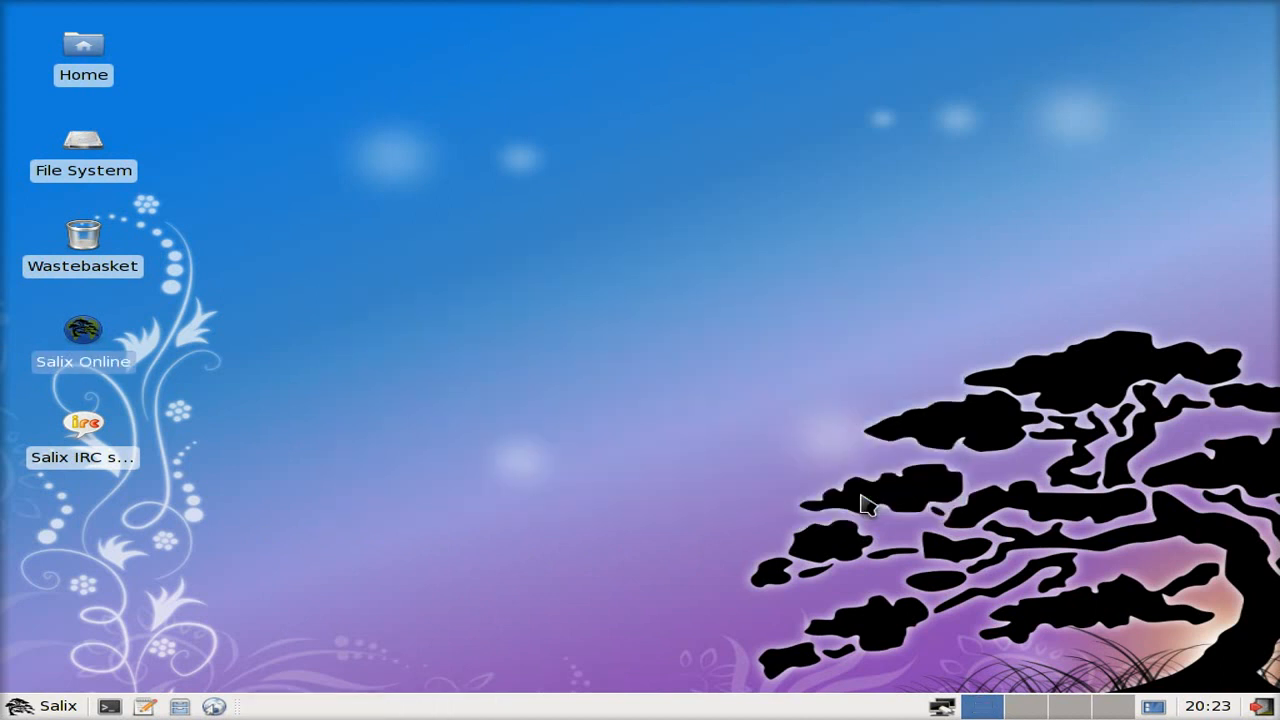
double_click(83, 330)
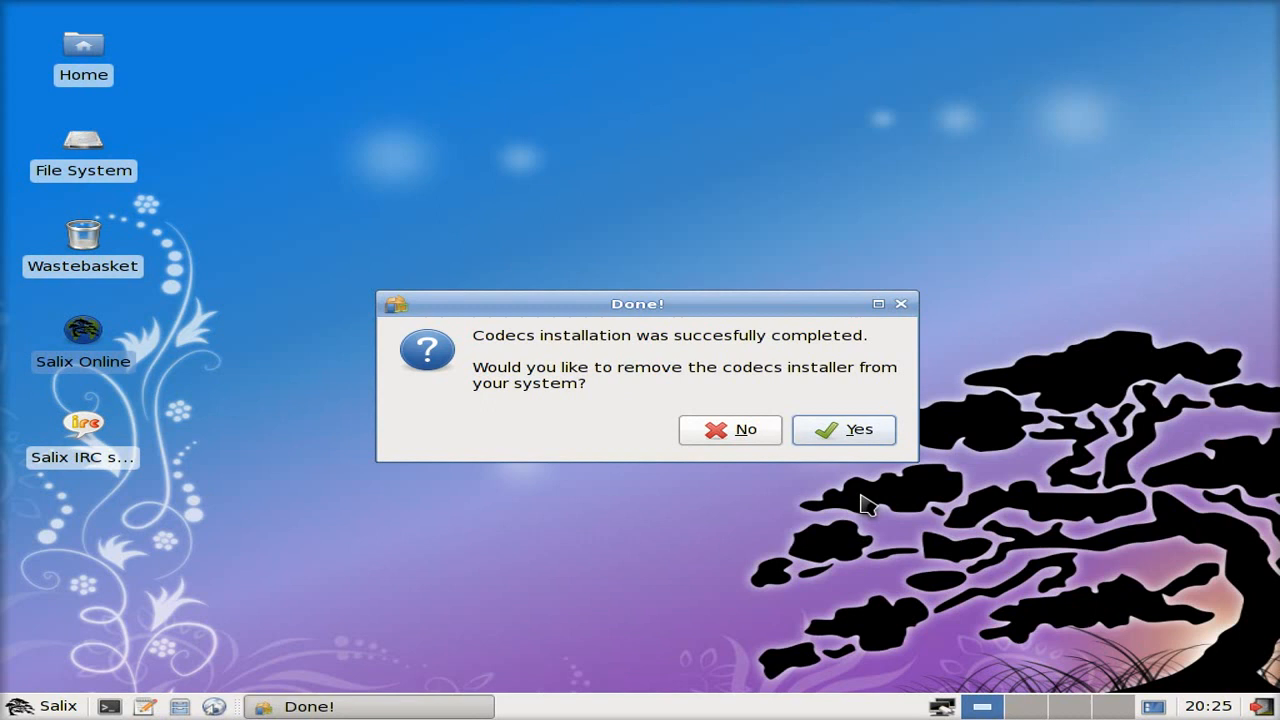
mouse_move(862, 458)
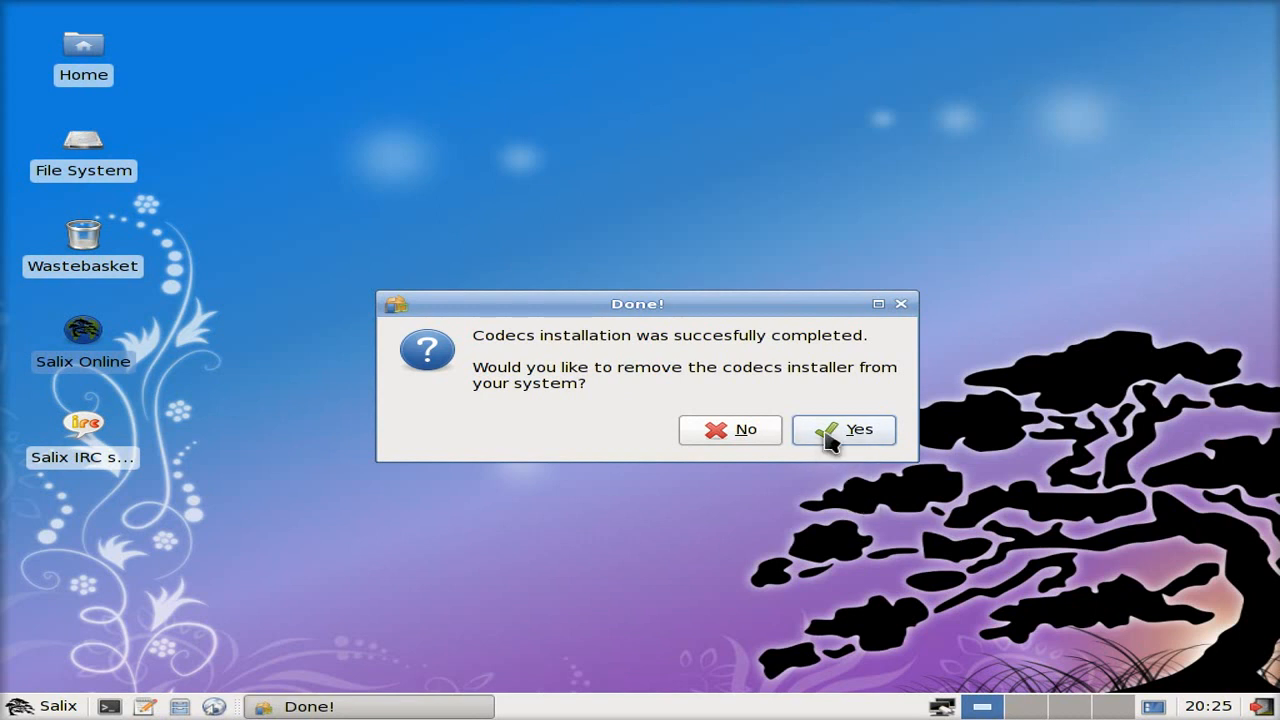
left_click(843, 429)
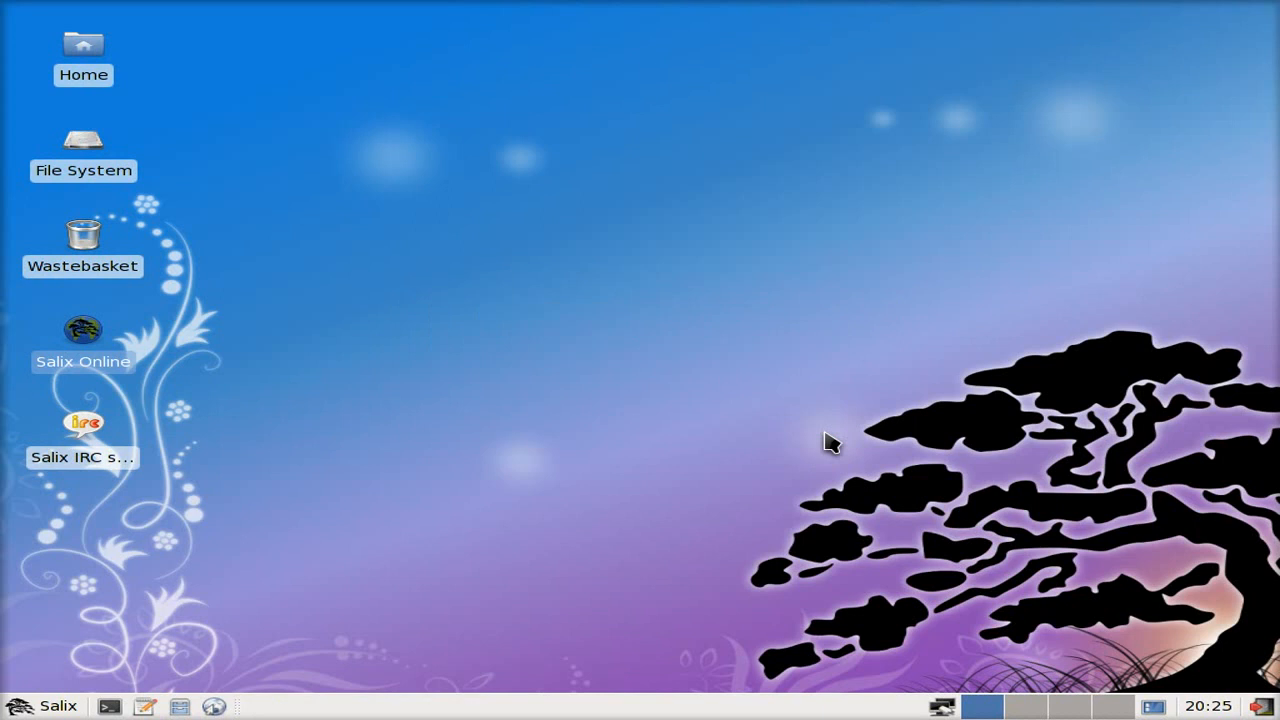
mouse_move(640, 433)
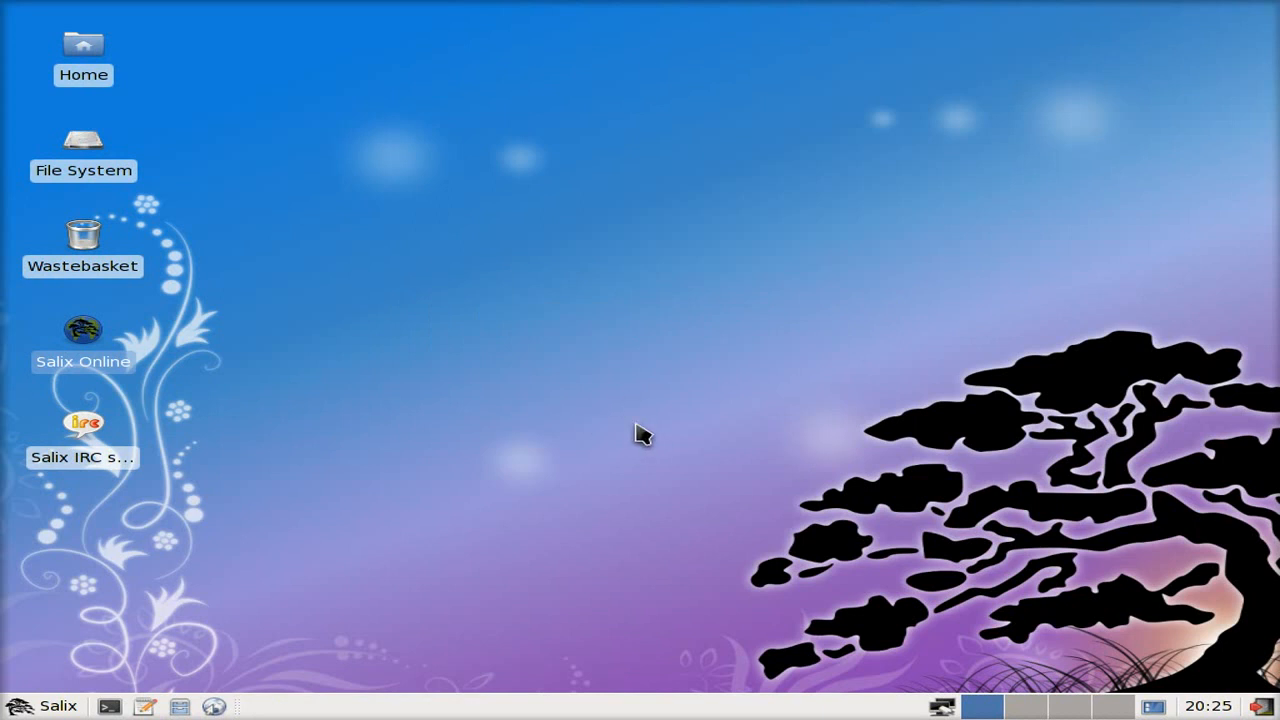
Search Google for 'youtube', open YouTube, and play the Hardeep Does Race video.
left_click(45, 706)
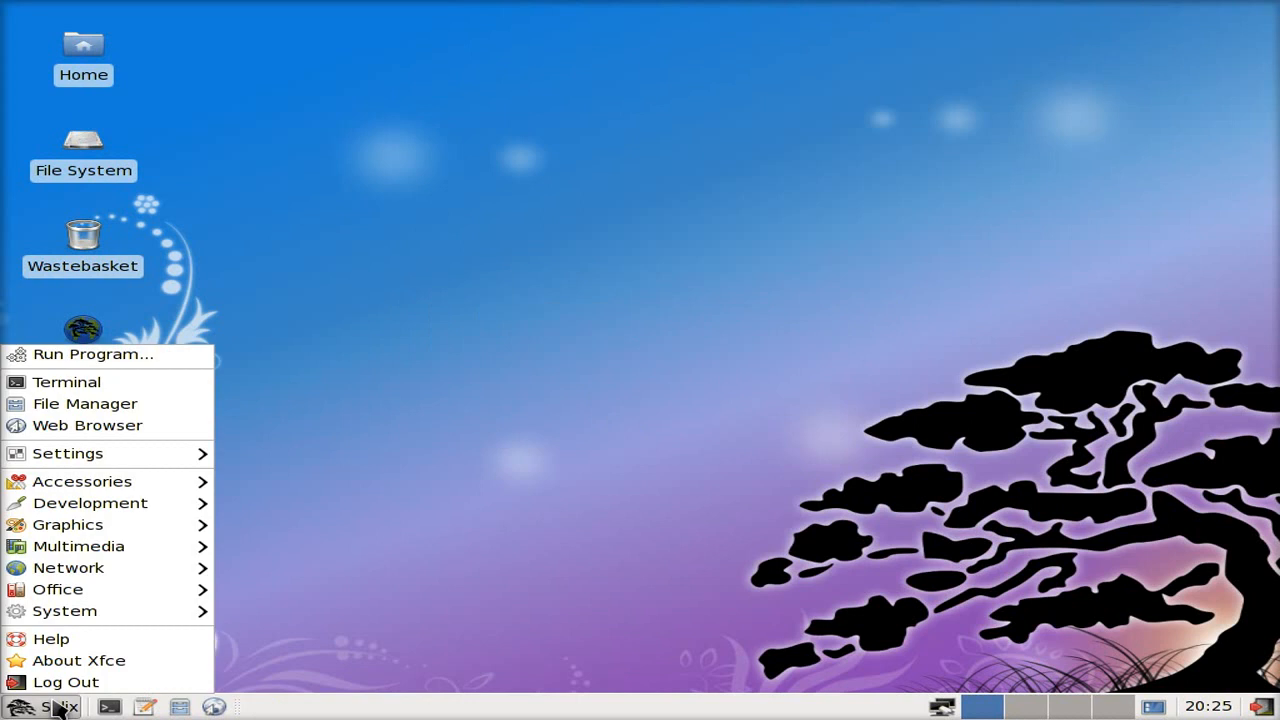
mouse_move(110, 425)
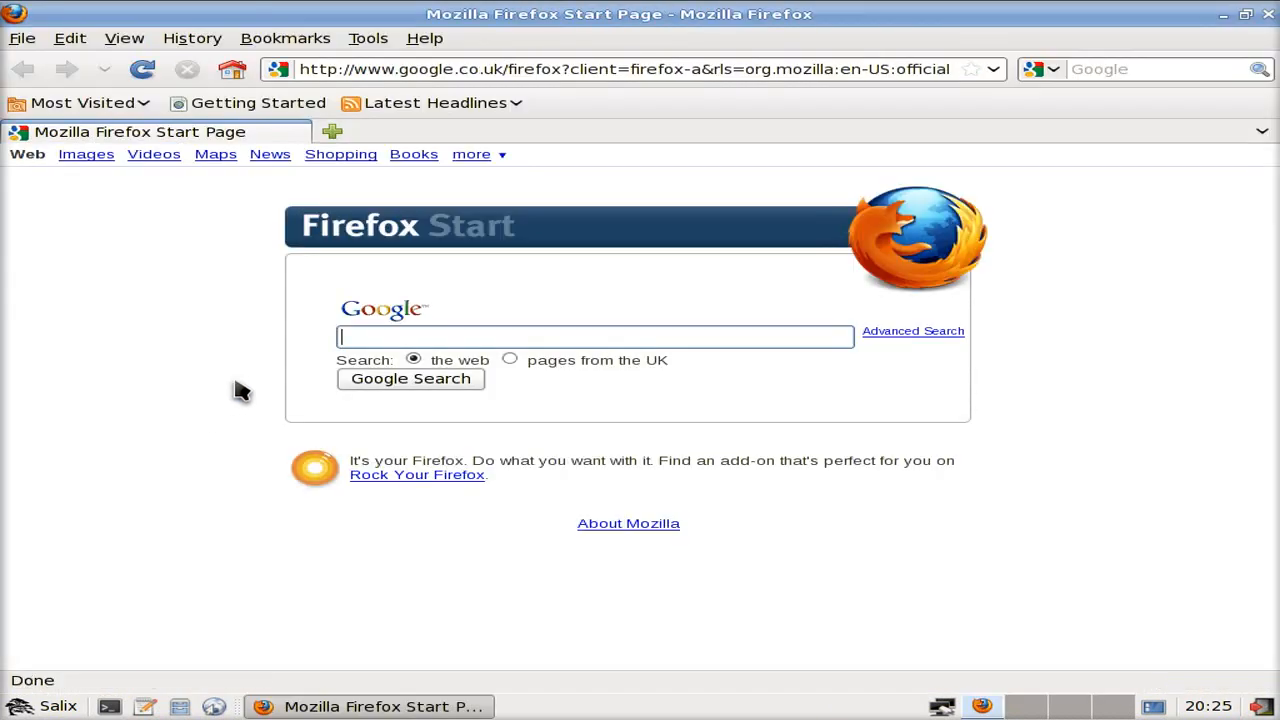
type("youtube")
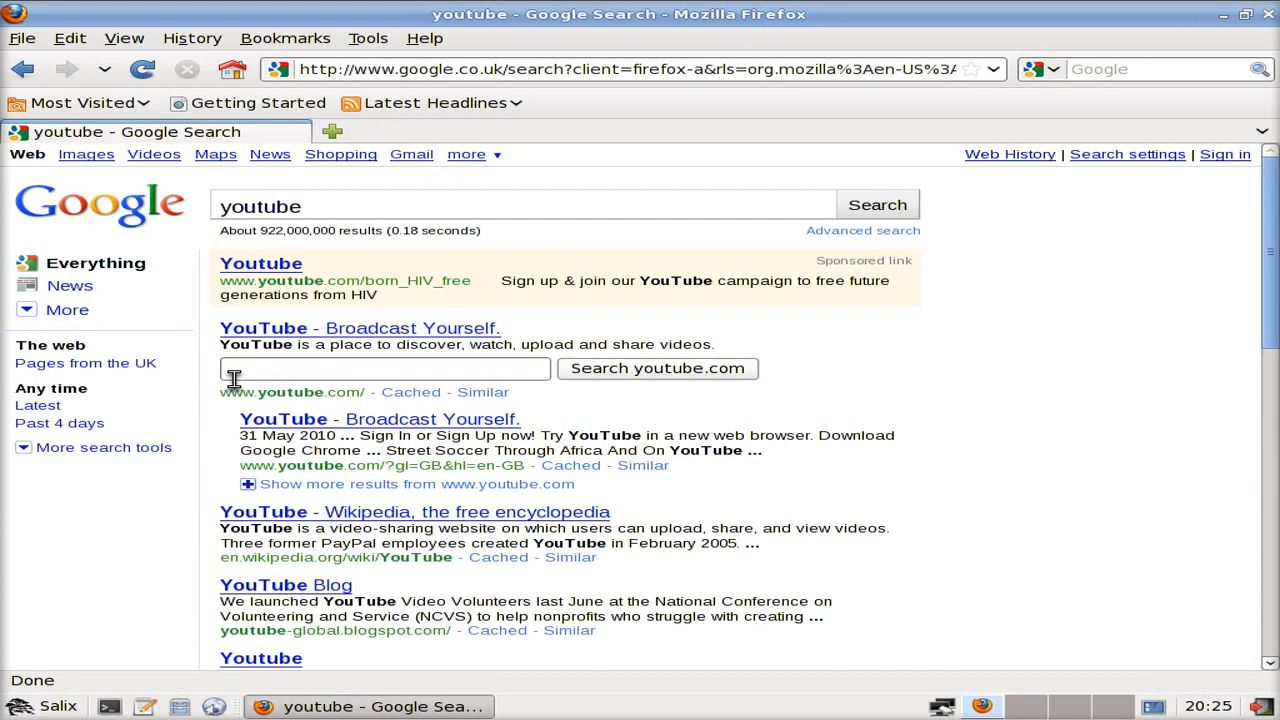
left_click(359, 328)
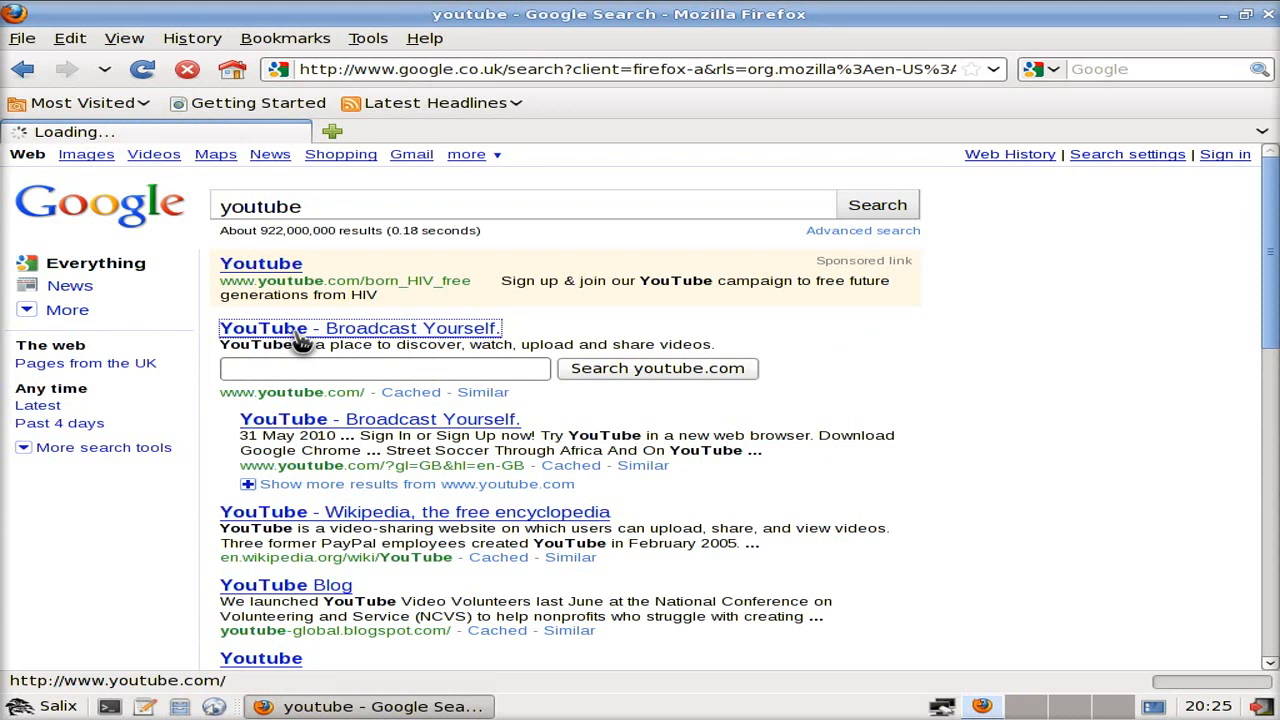
left_click(359, 328)
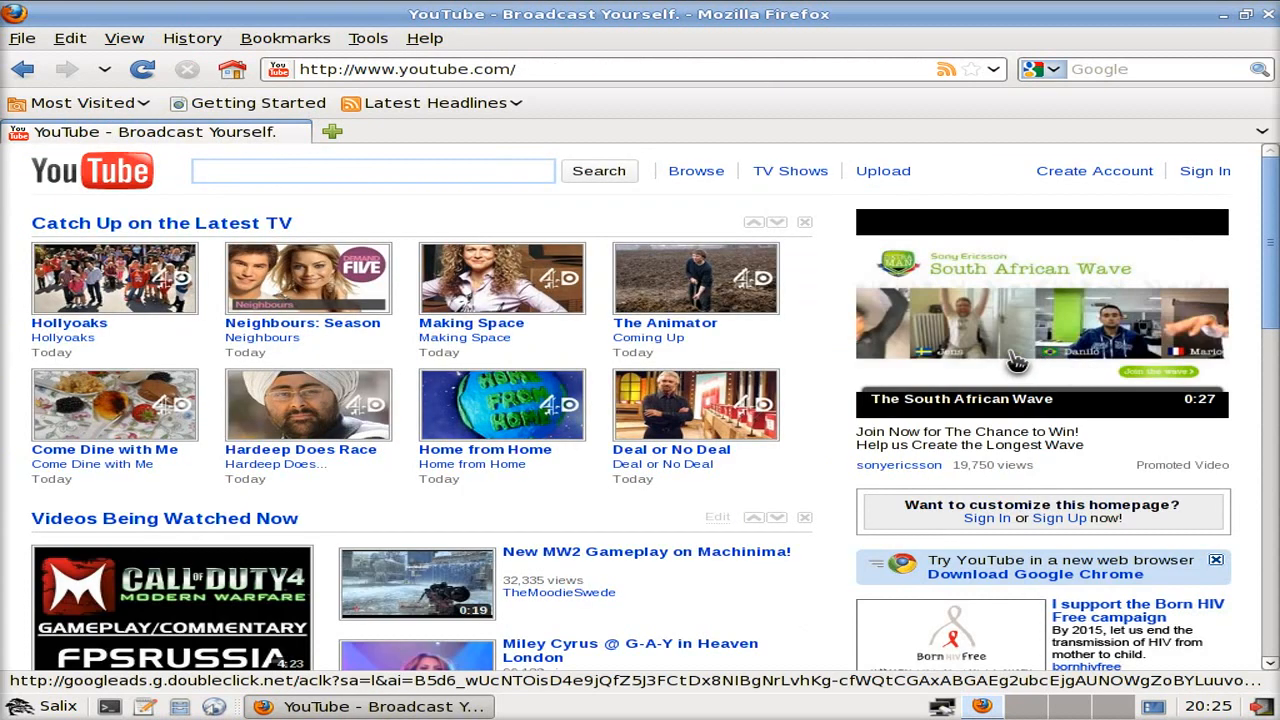
mouse_move(895, 357)
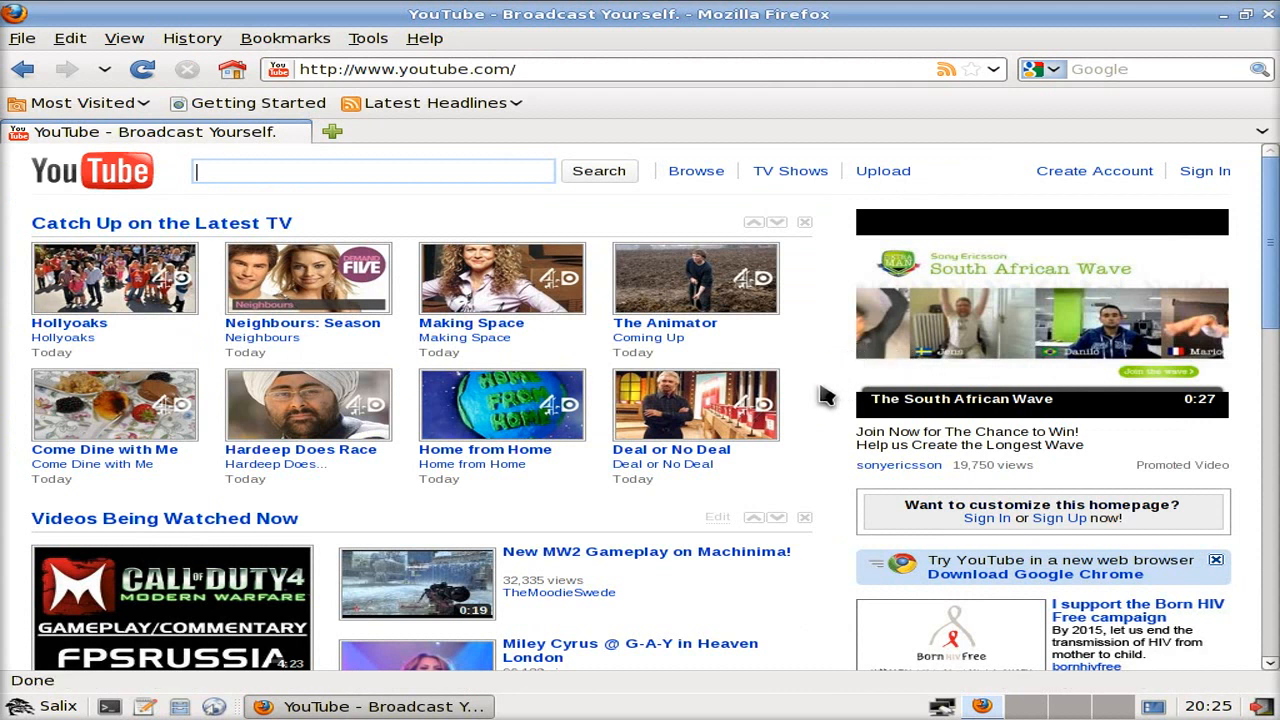
scroll("down", 3)
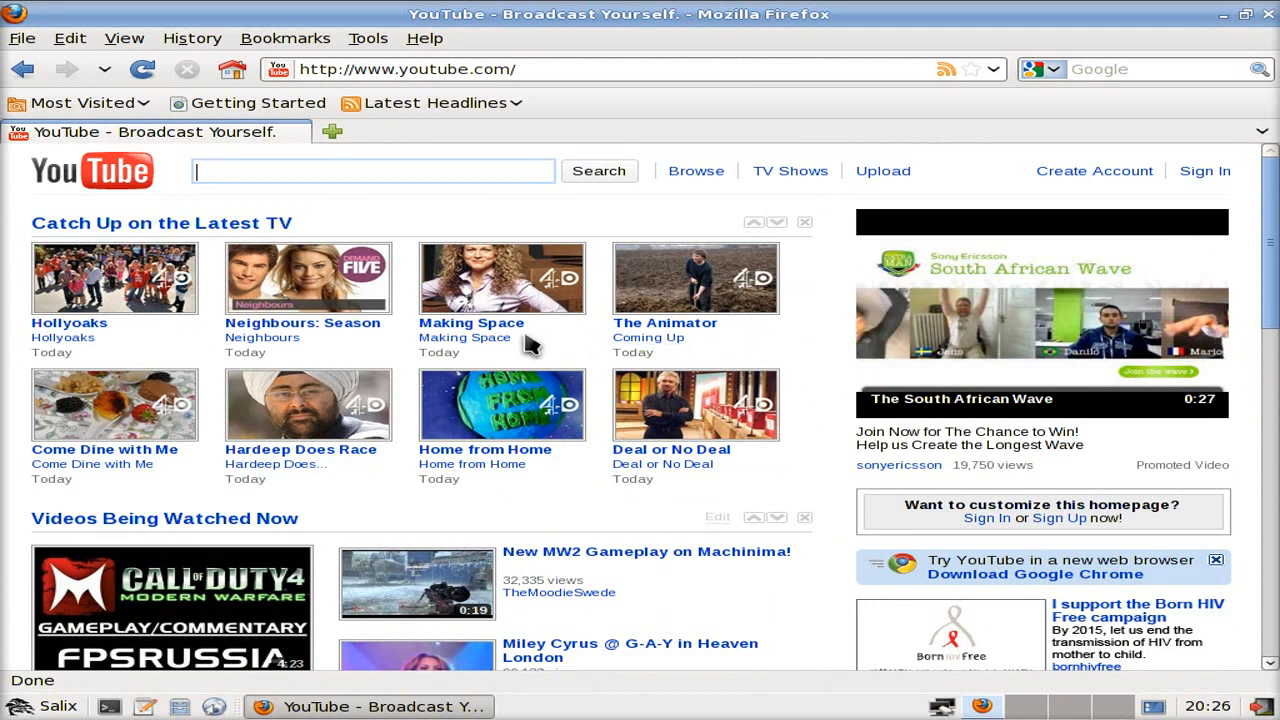
mouse_move(680, 527)
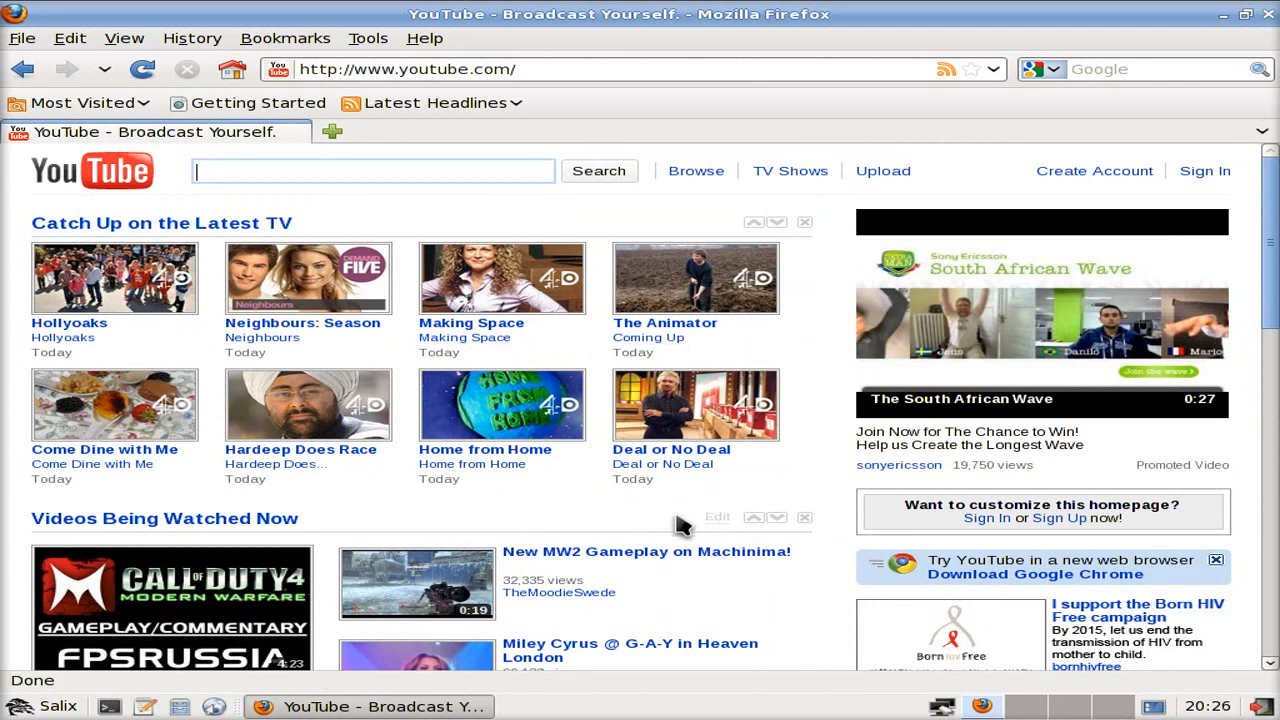
mouse_move(705, 505)
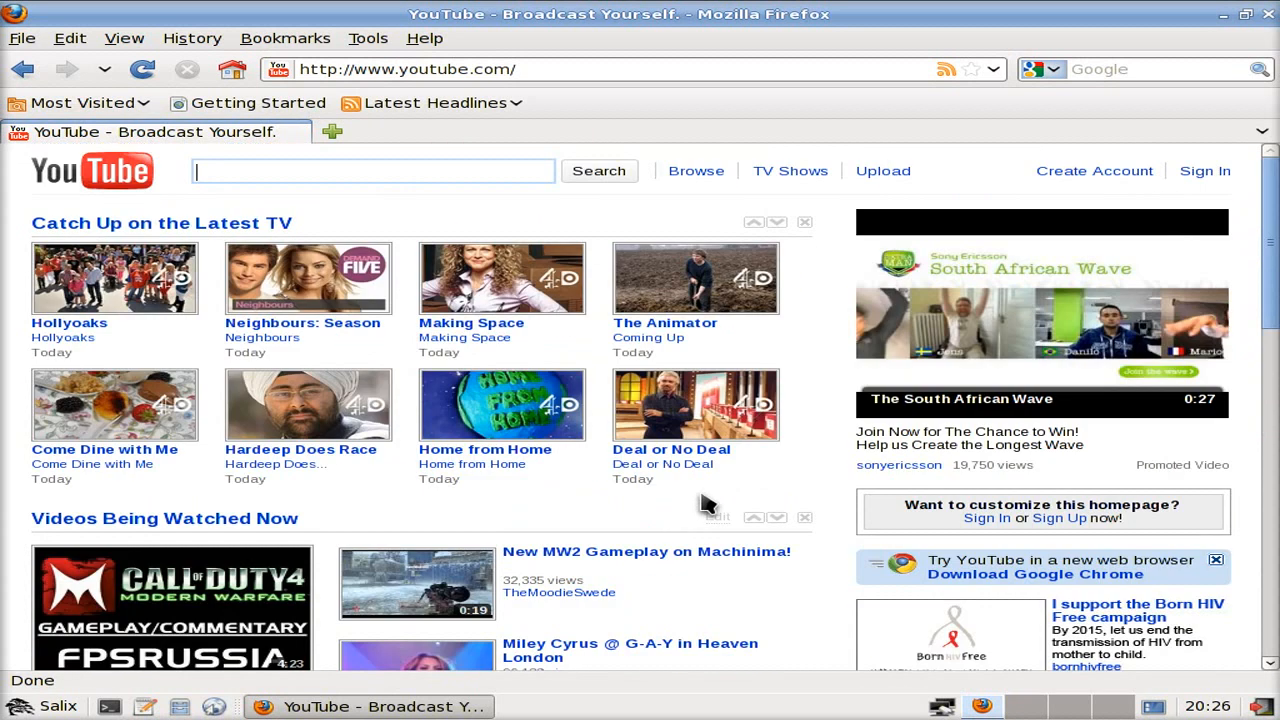
left_click(308, 405)
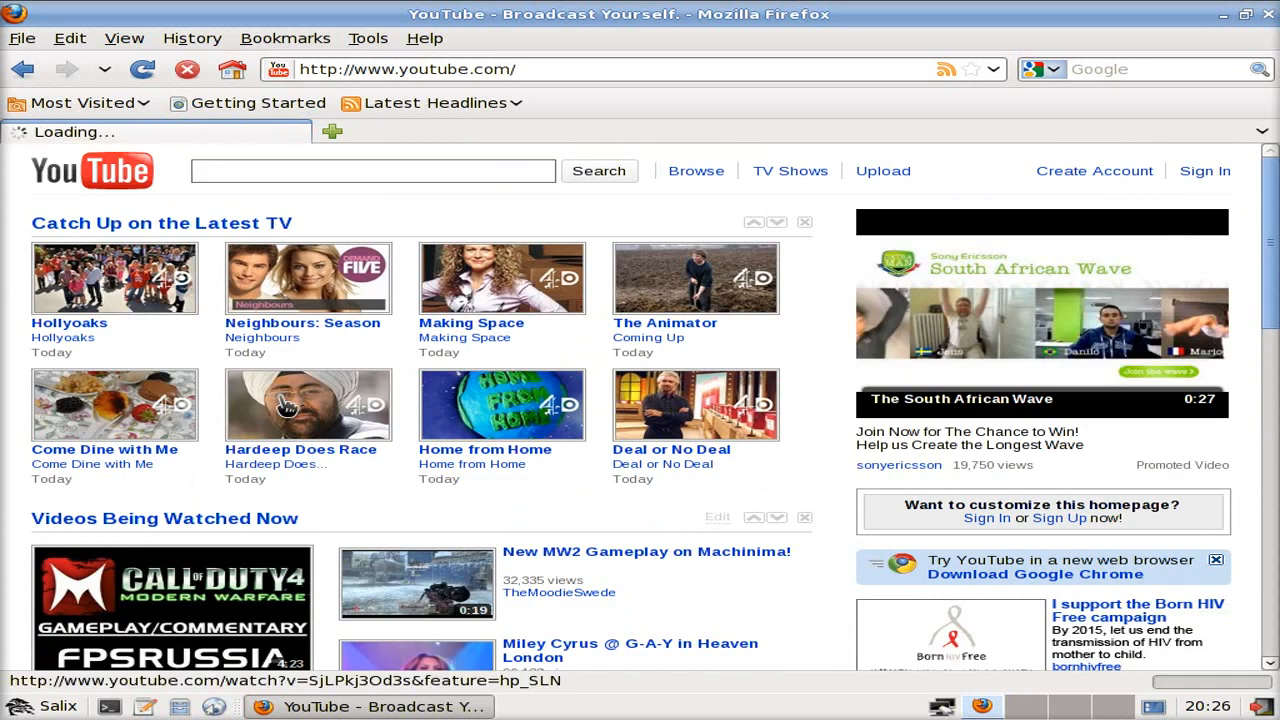
left_click(308, 405)
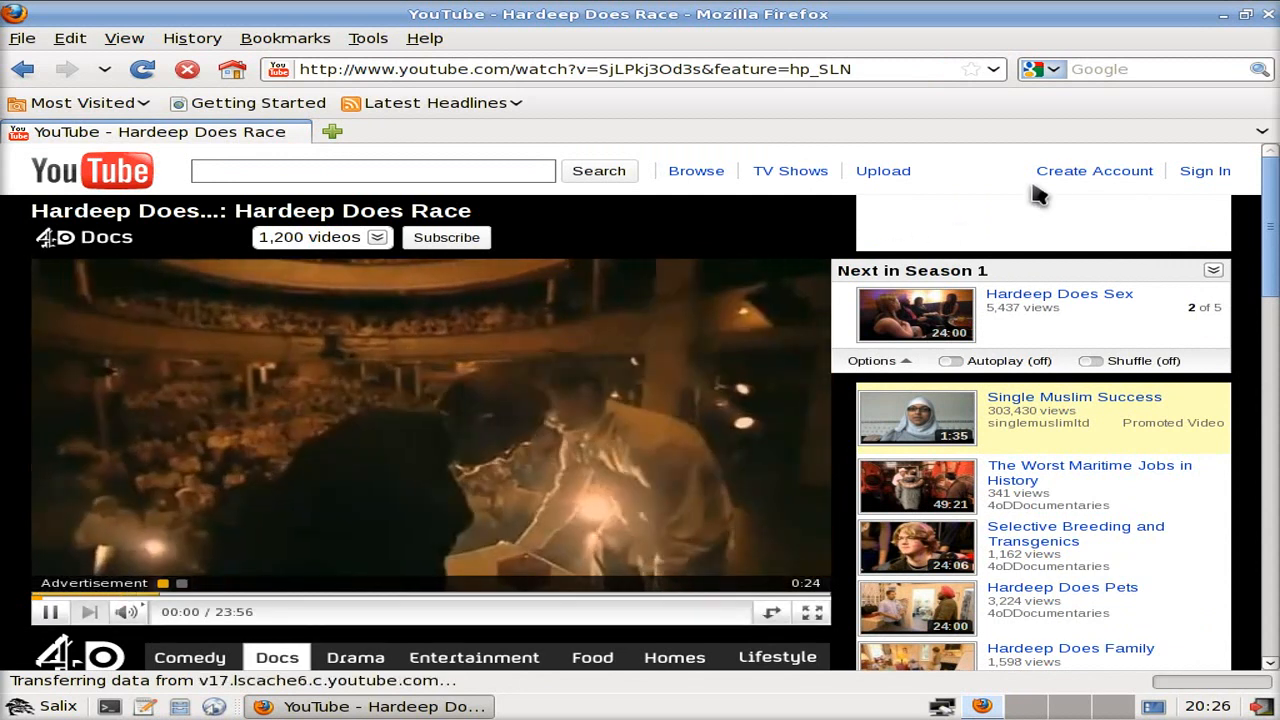
mouse_move(1255, 50)
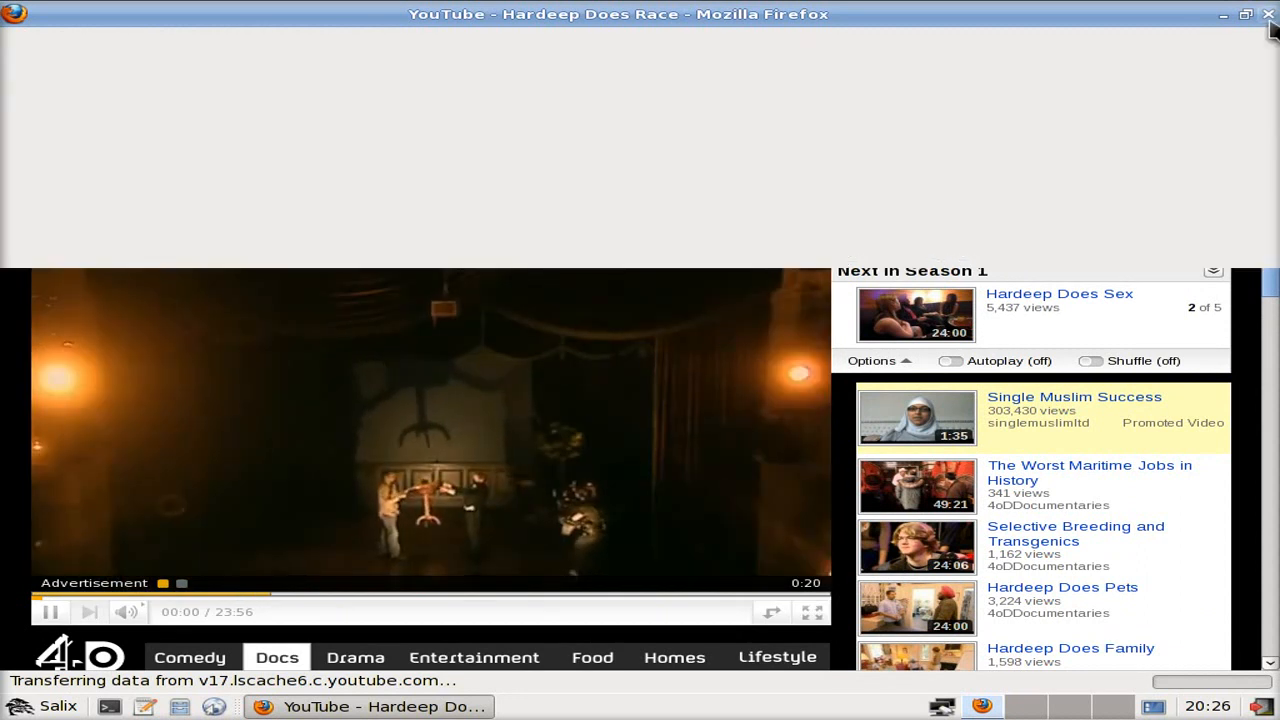
Close Firefox with the playing video and reopen the Salix applications menu.
left_click(1268, 14)
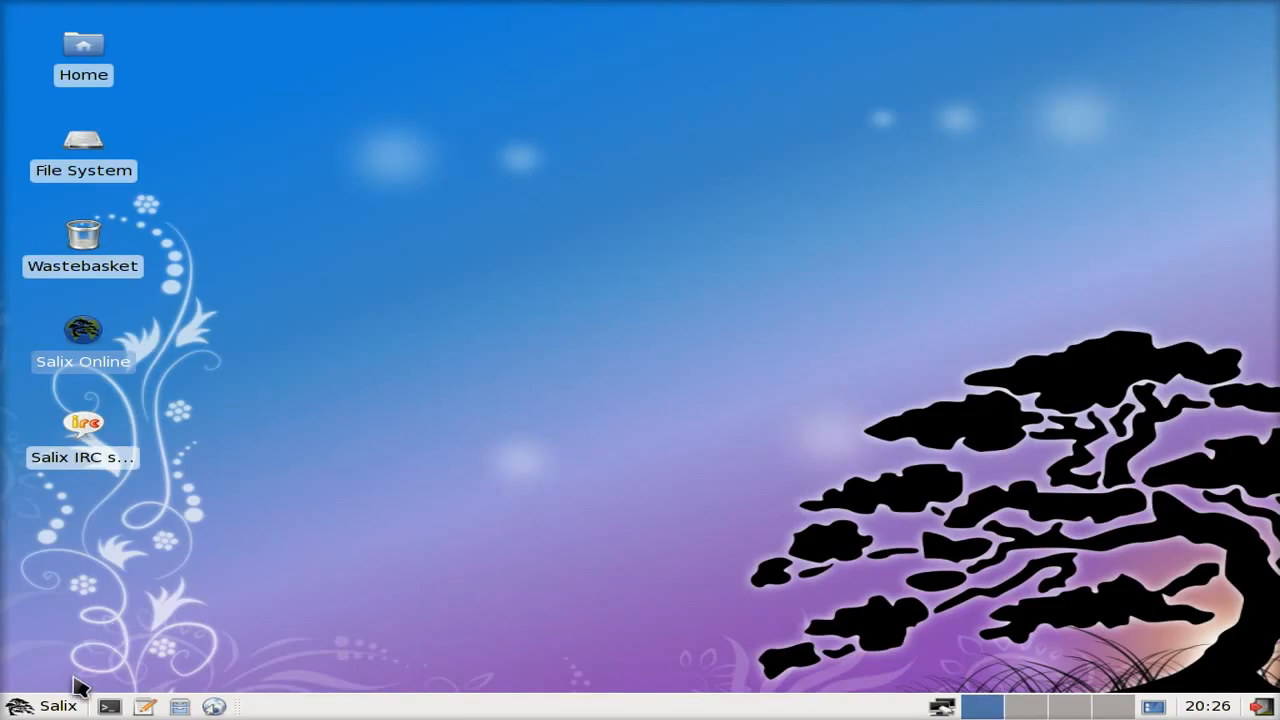
left_click(45, 705)
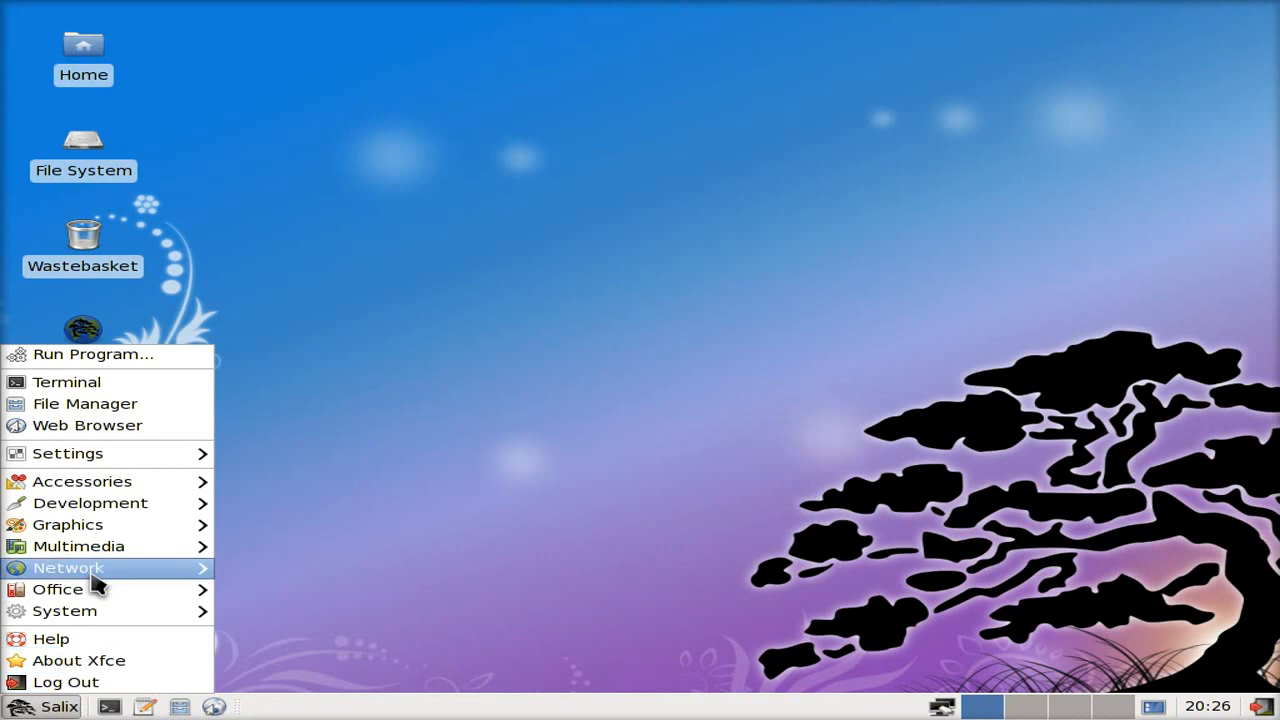
mouse_move(78, 546)
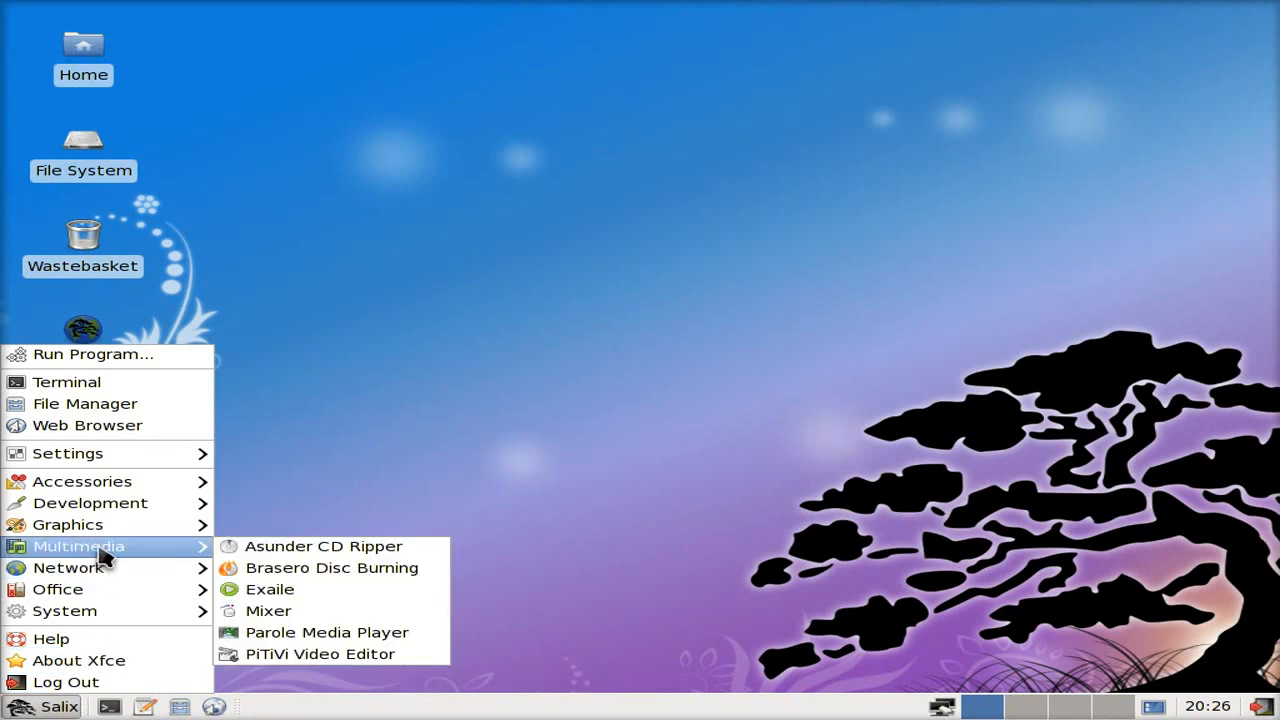
mouse_move(70, 567)
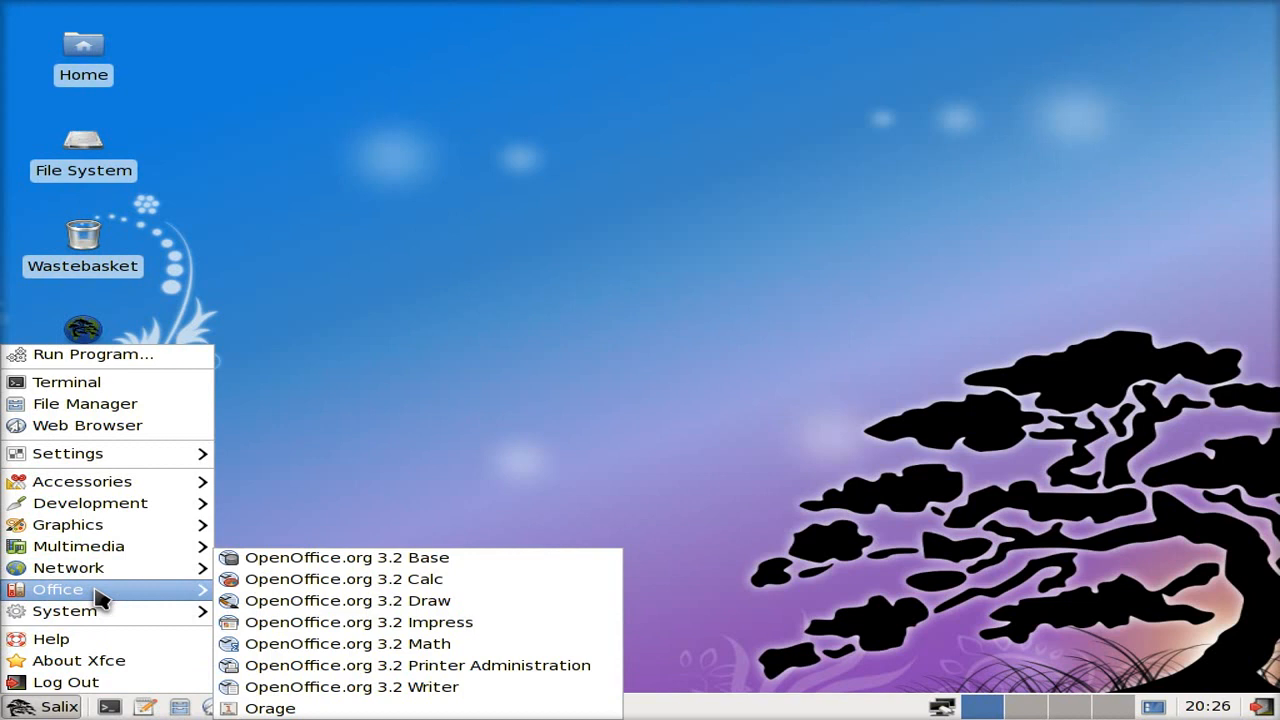
mouse_move(344, 579)
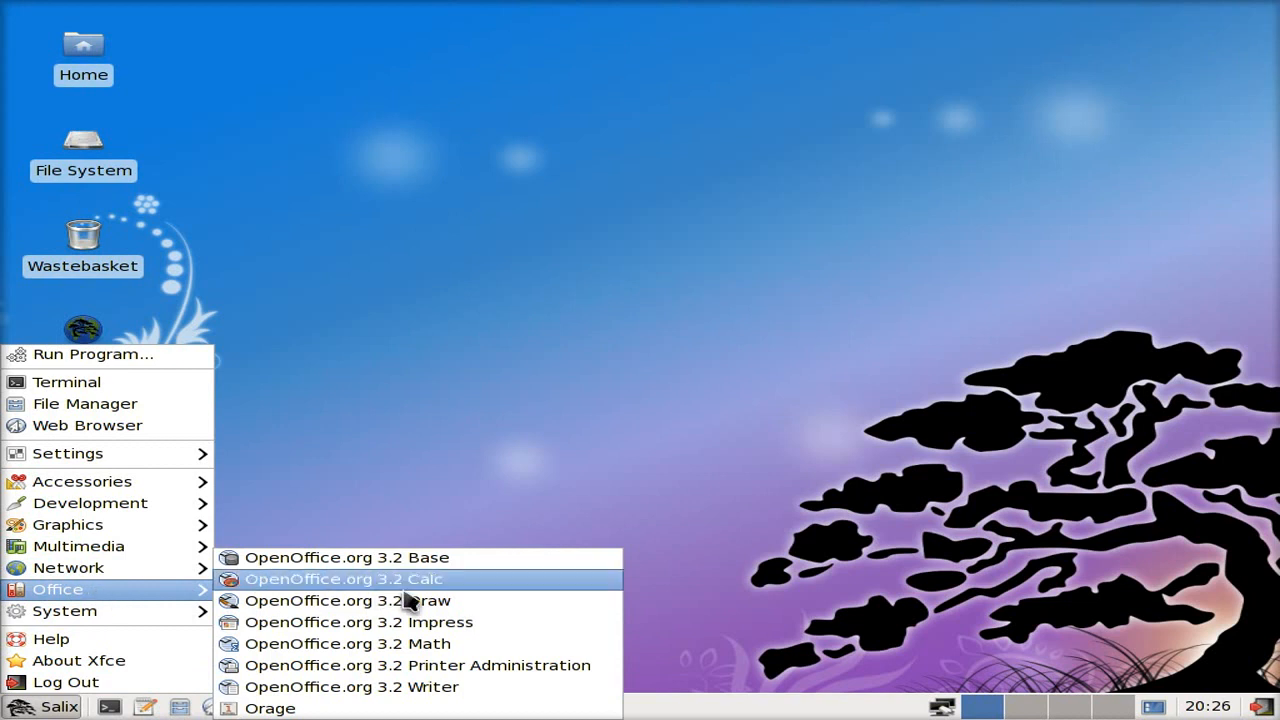
mouse_move(400, 665)
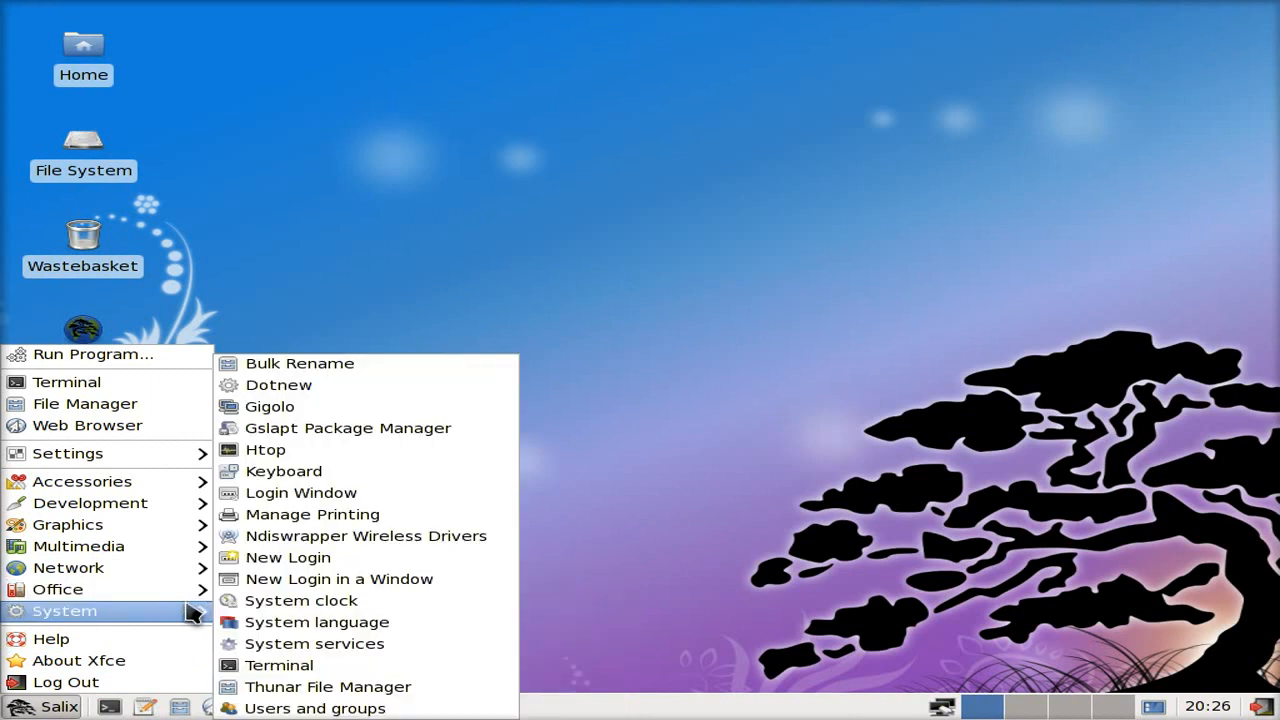
mouse_move(301, 600)
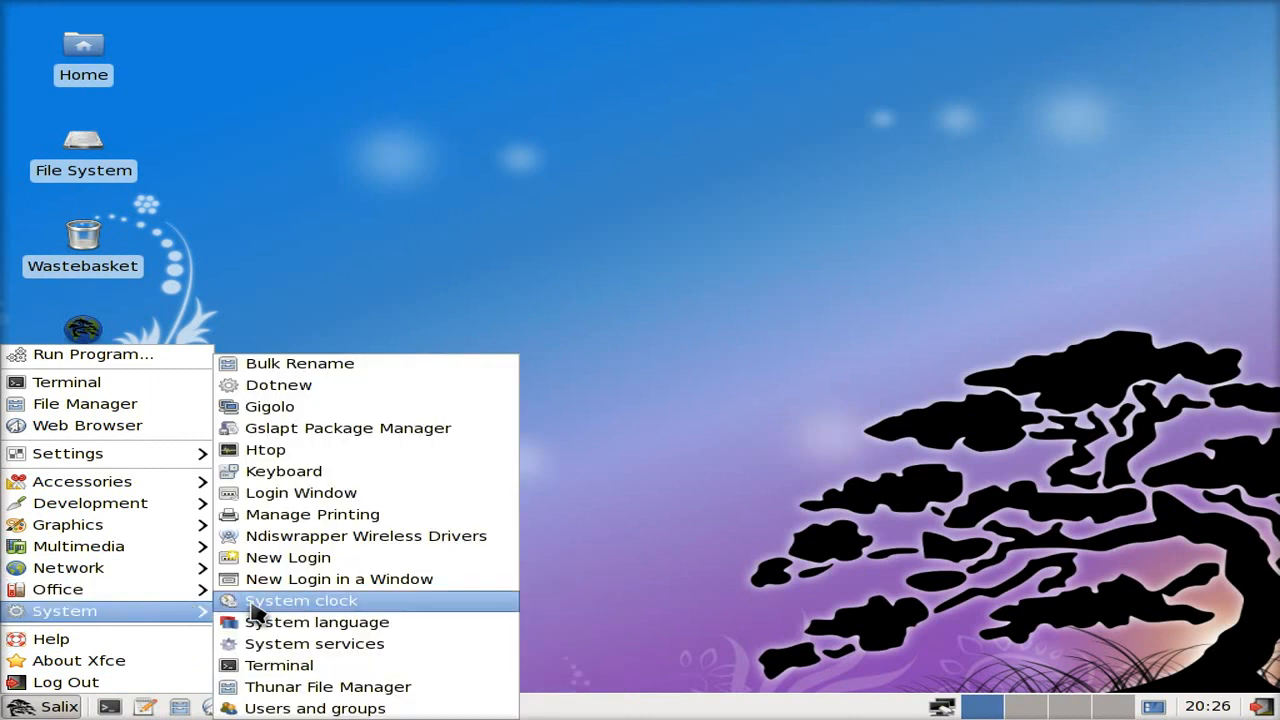
mouse_move(288, 557)
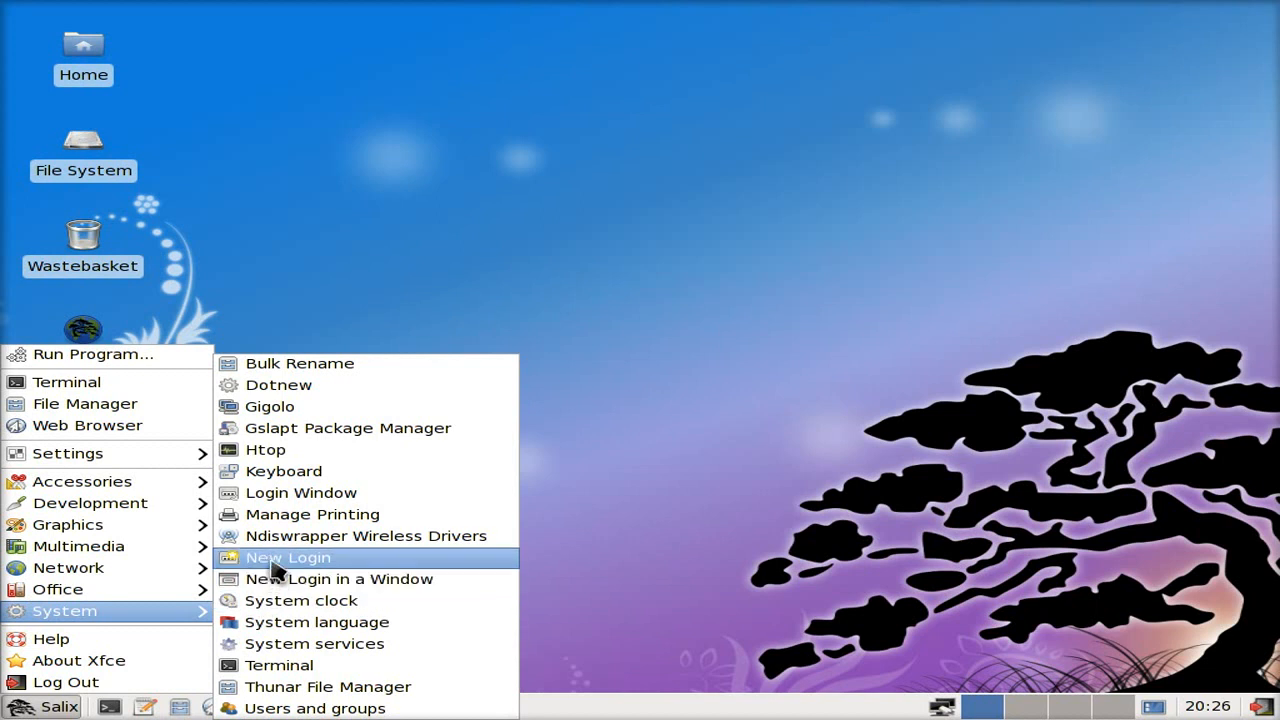
mouse_move(290, 428)
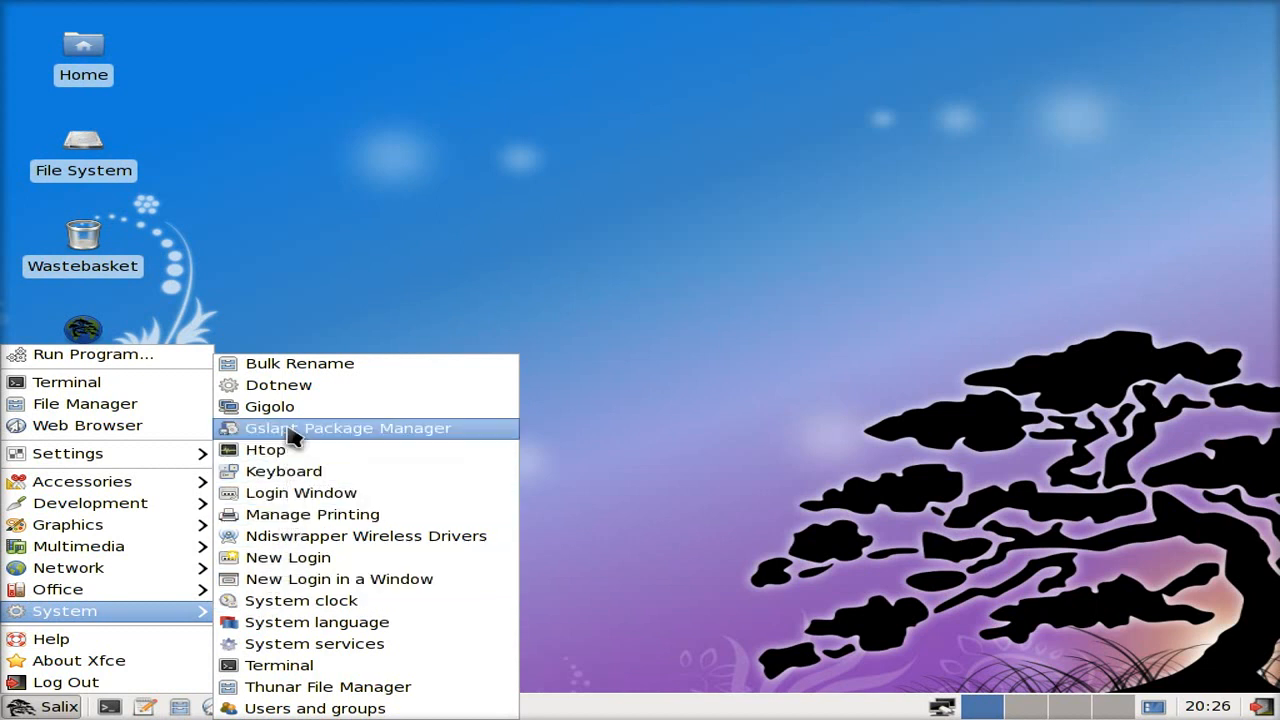
Enter the root password in the gslapt prompt and confirm it.
left_click(348, 428)
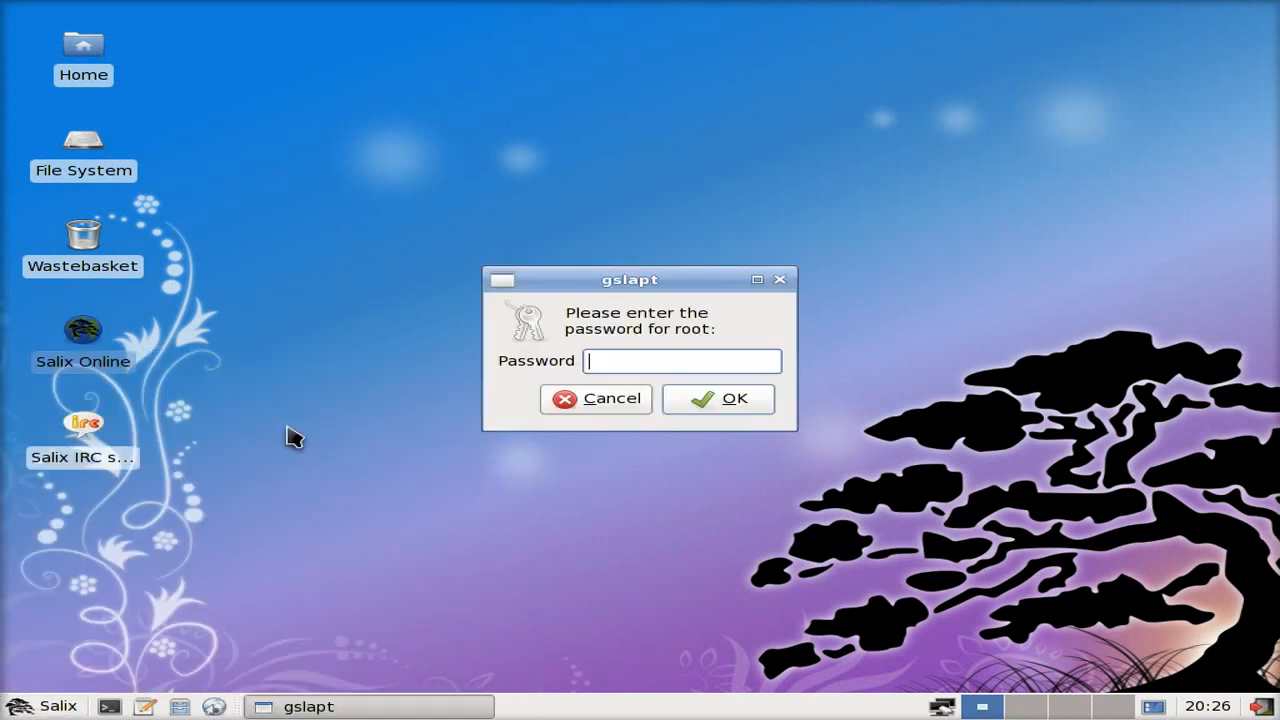
type("password")
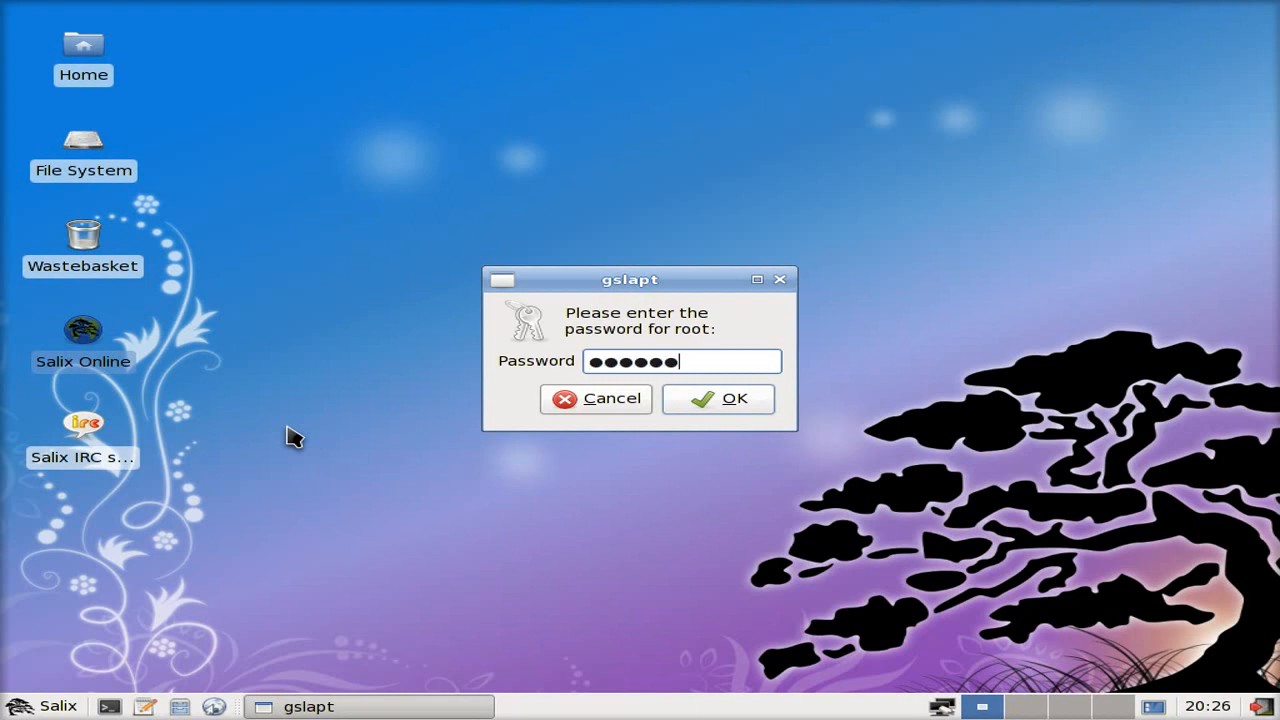
left_click(718, 398)
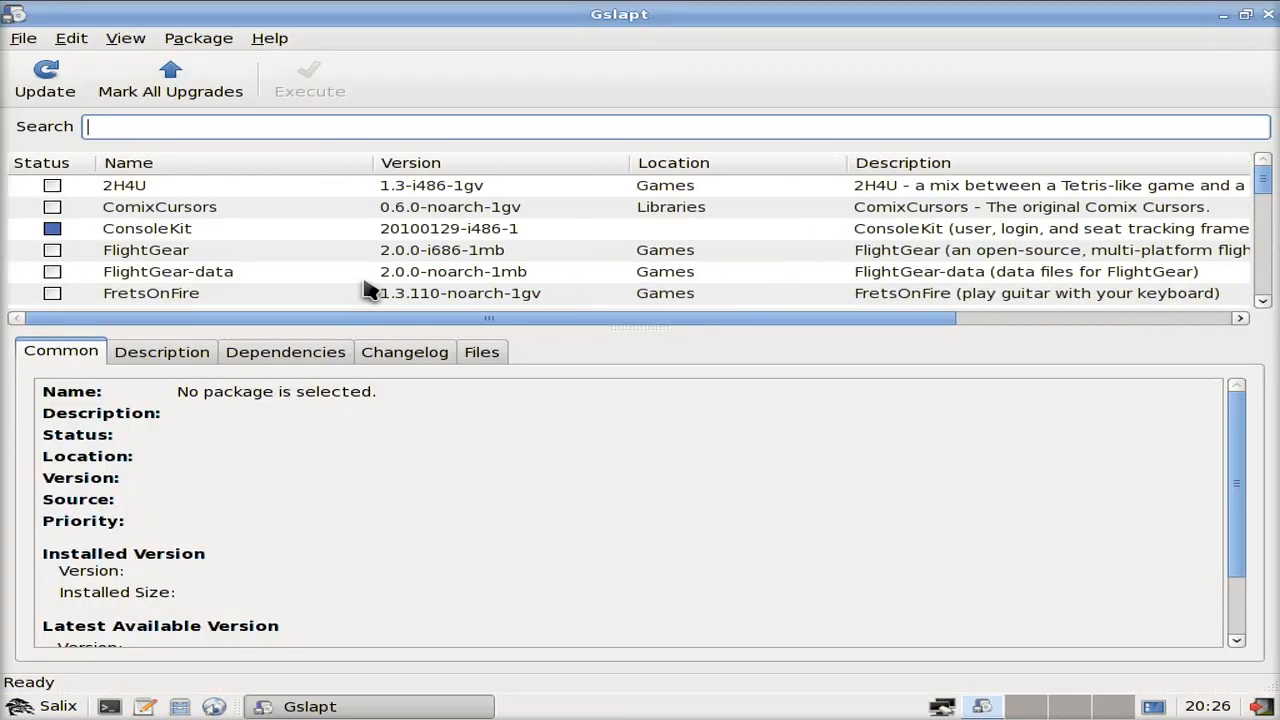
mouse_move(525, 230)
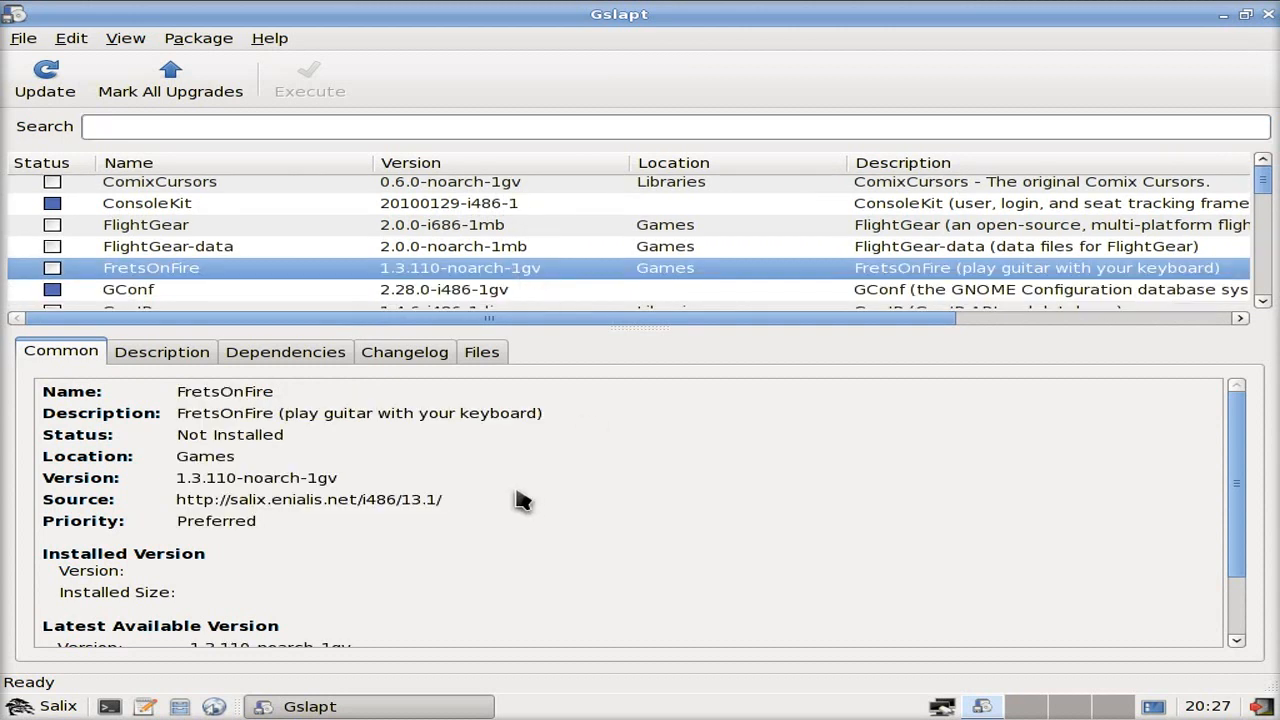
mouse_move(485, 235)
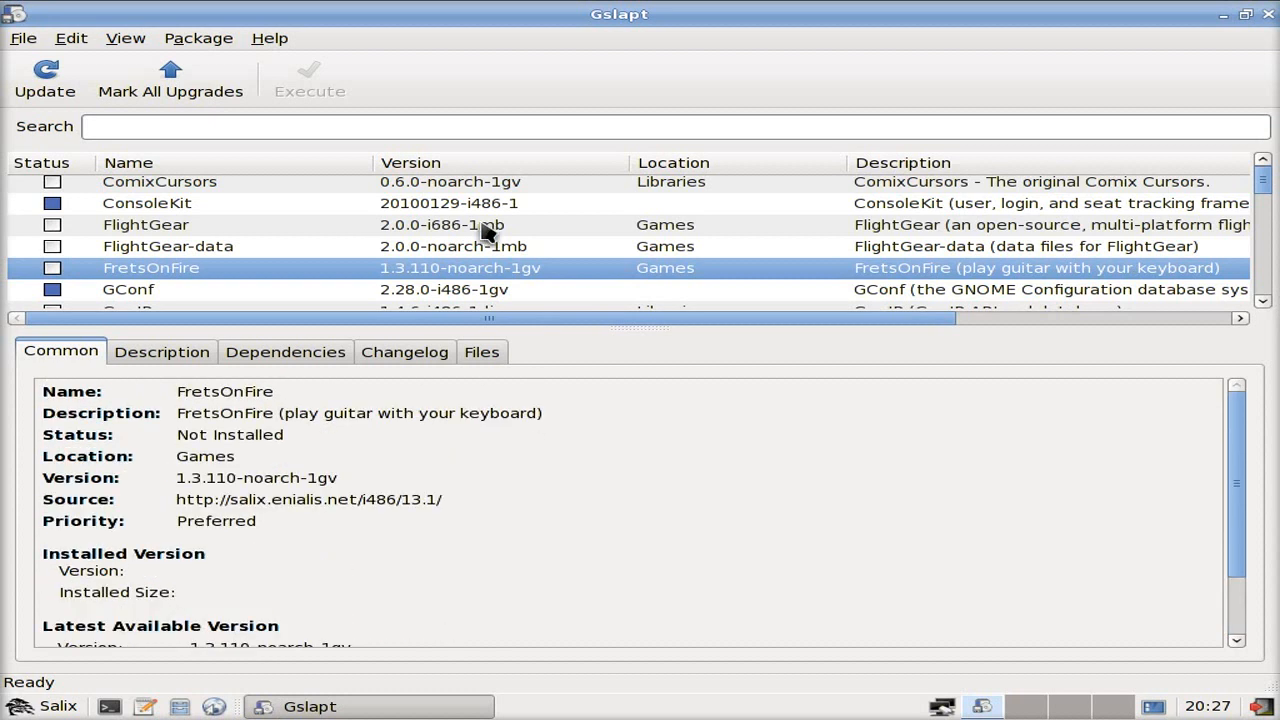
Browse the package list, selecting abiword then aircrack-ng and scrolling its Common details.
scroll("down", 3)
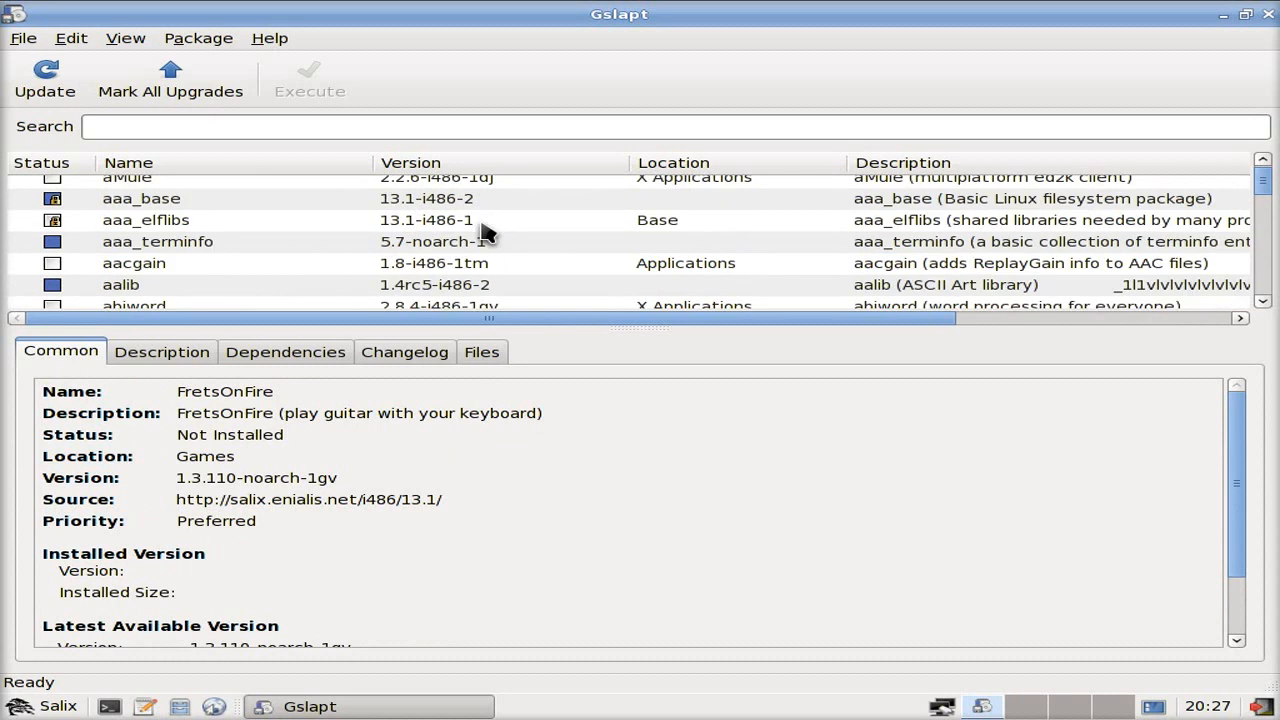
left_click(134, 255)
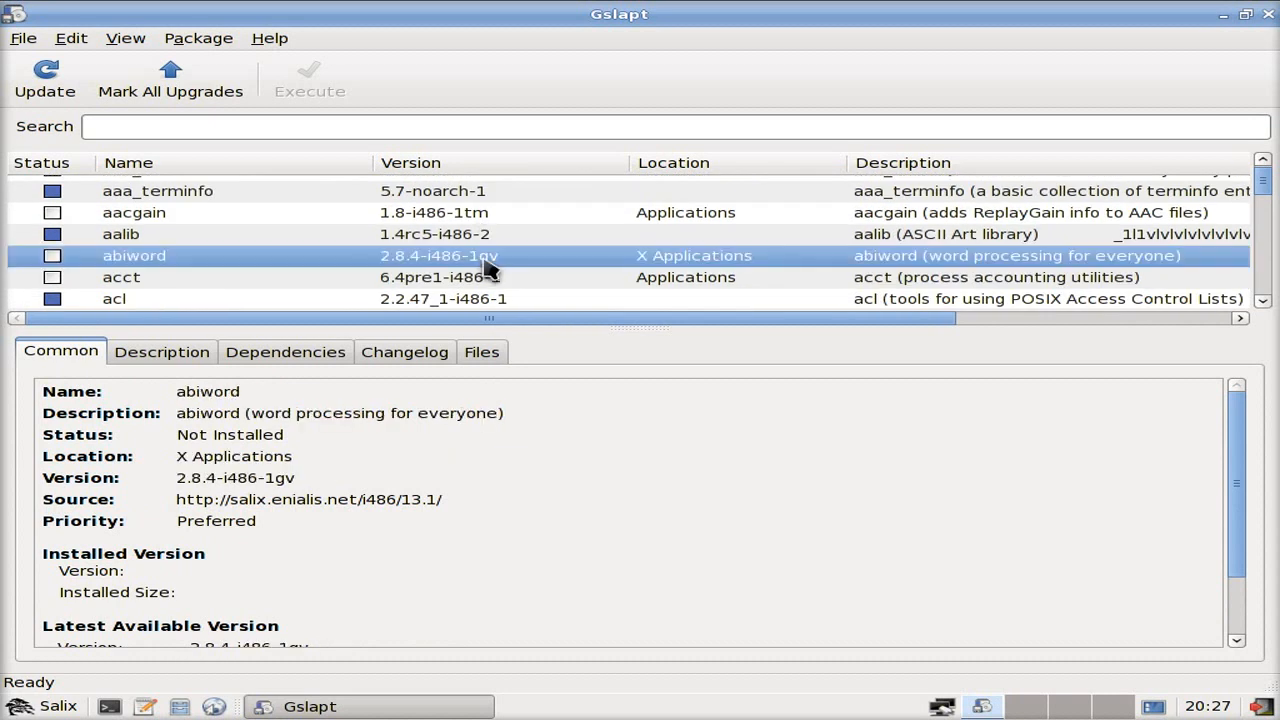
scroll("down", 3)
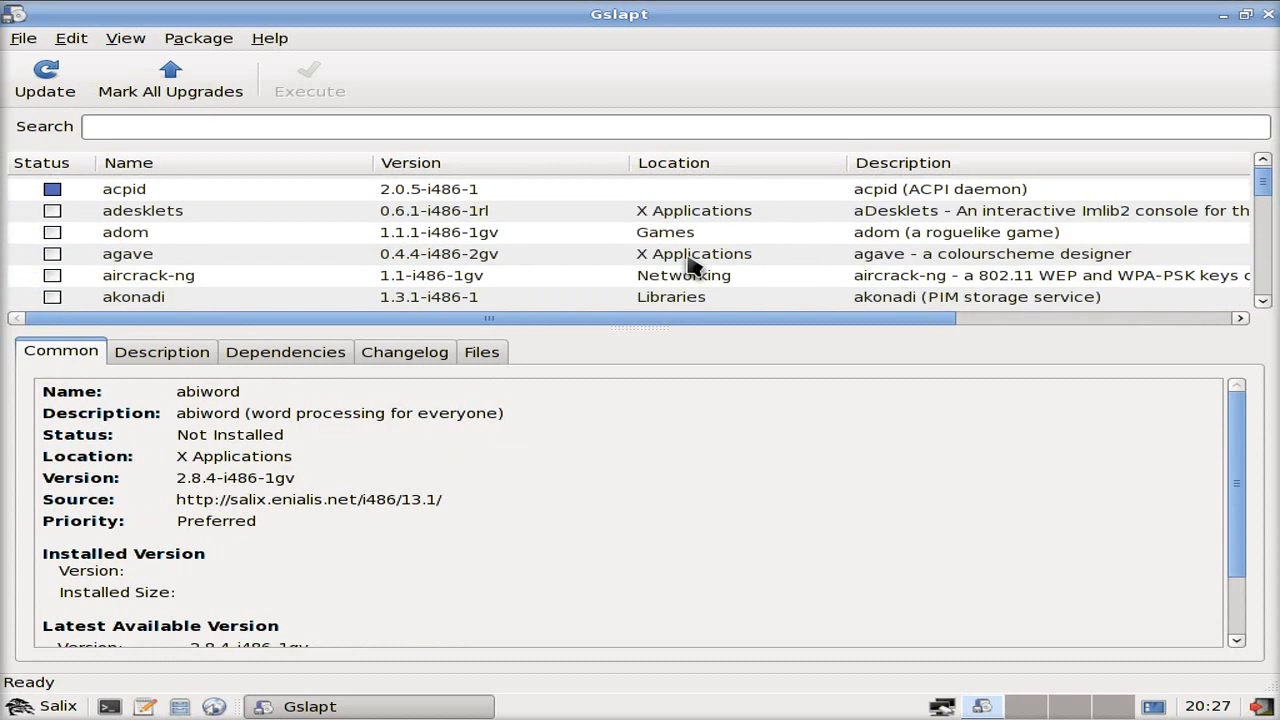
scroll("down", 3)
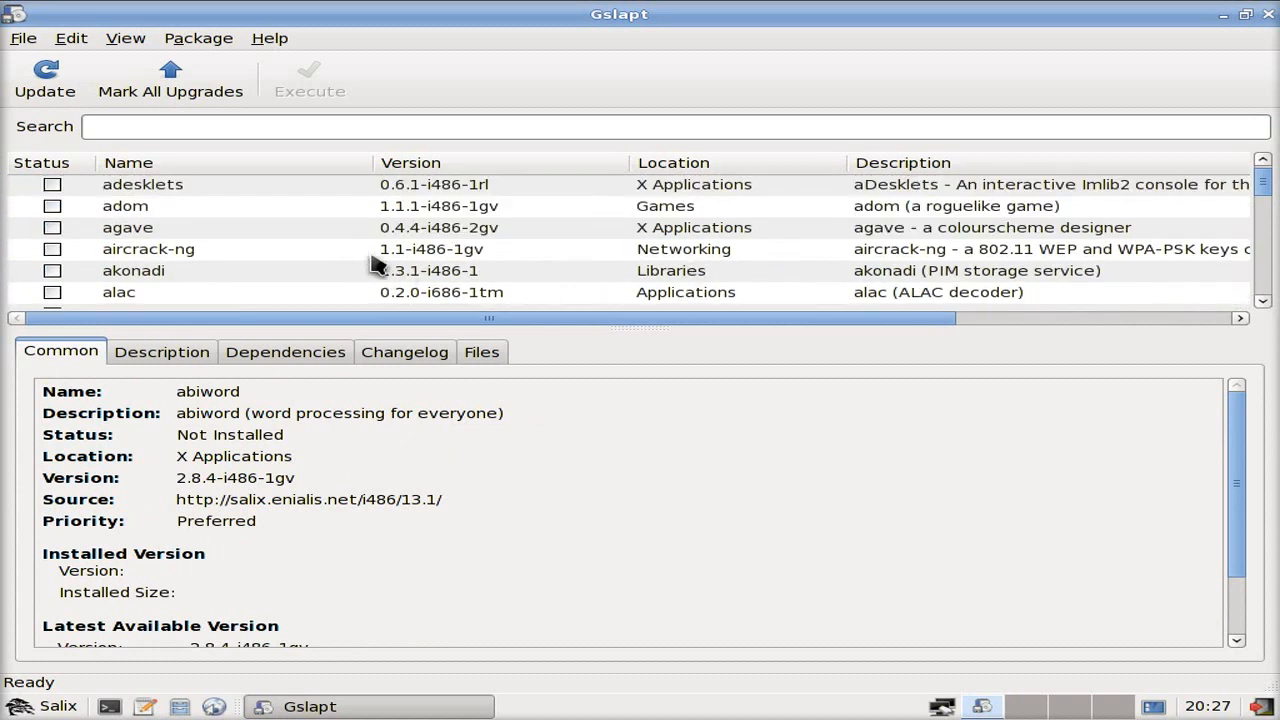
left_click(148, 249)
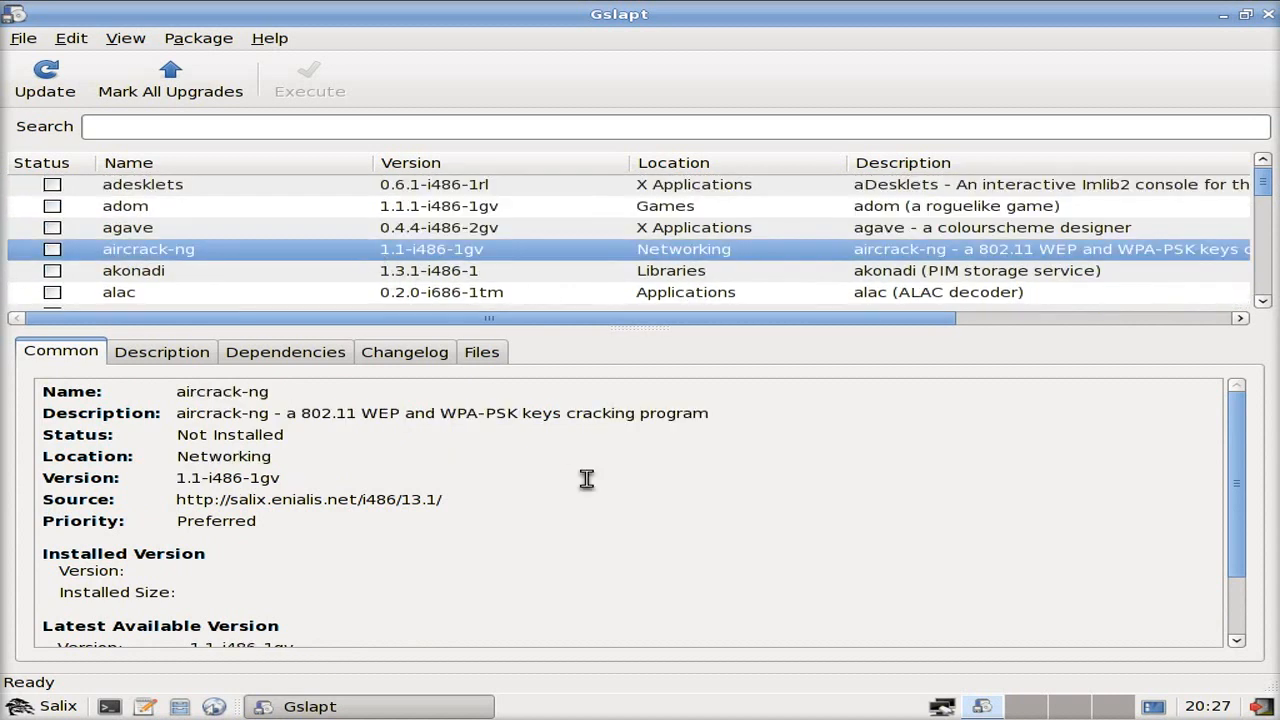
scroll("down", 3)
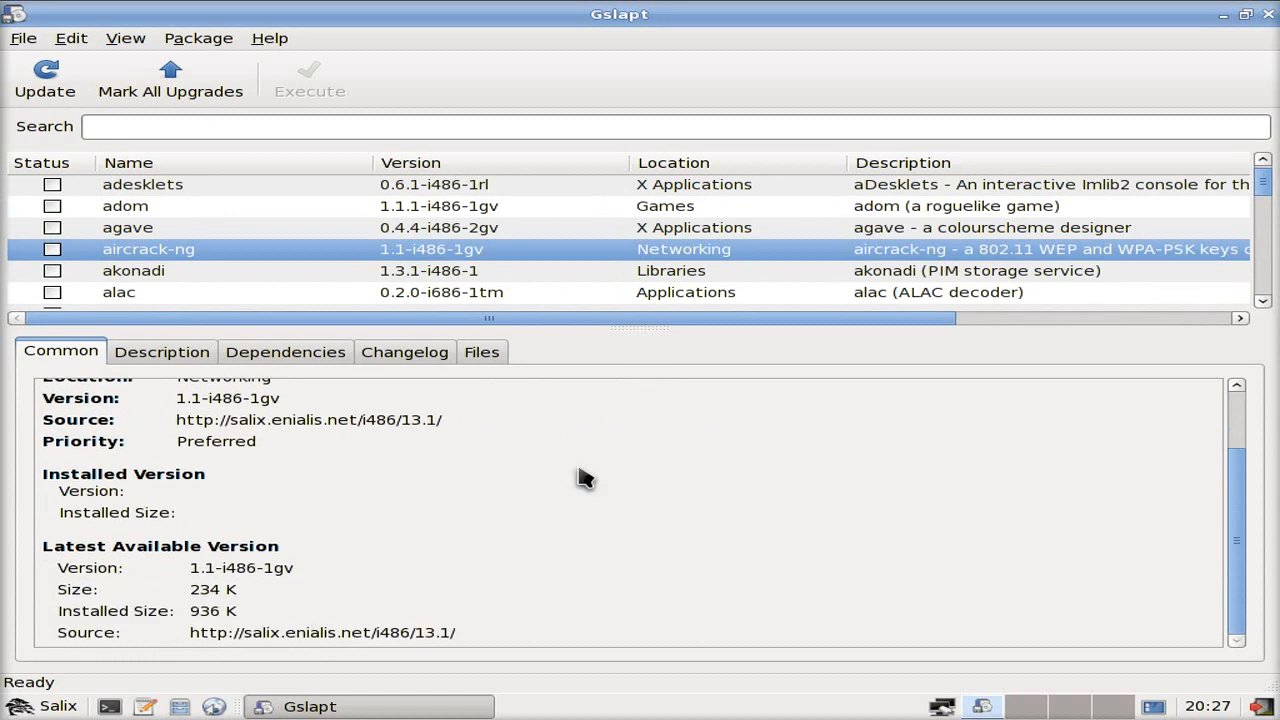
Read aircrack-ng's Description tab, scroll the list to the aspell entries, and close Gslapt.
left_click(161, 351)
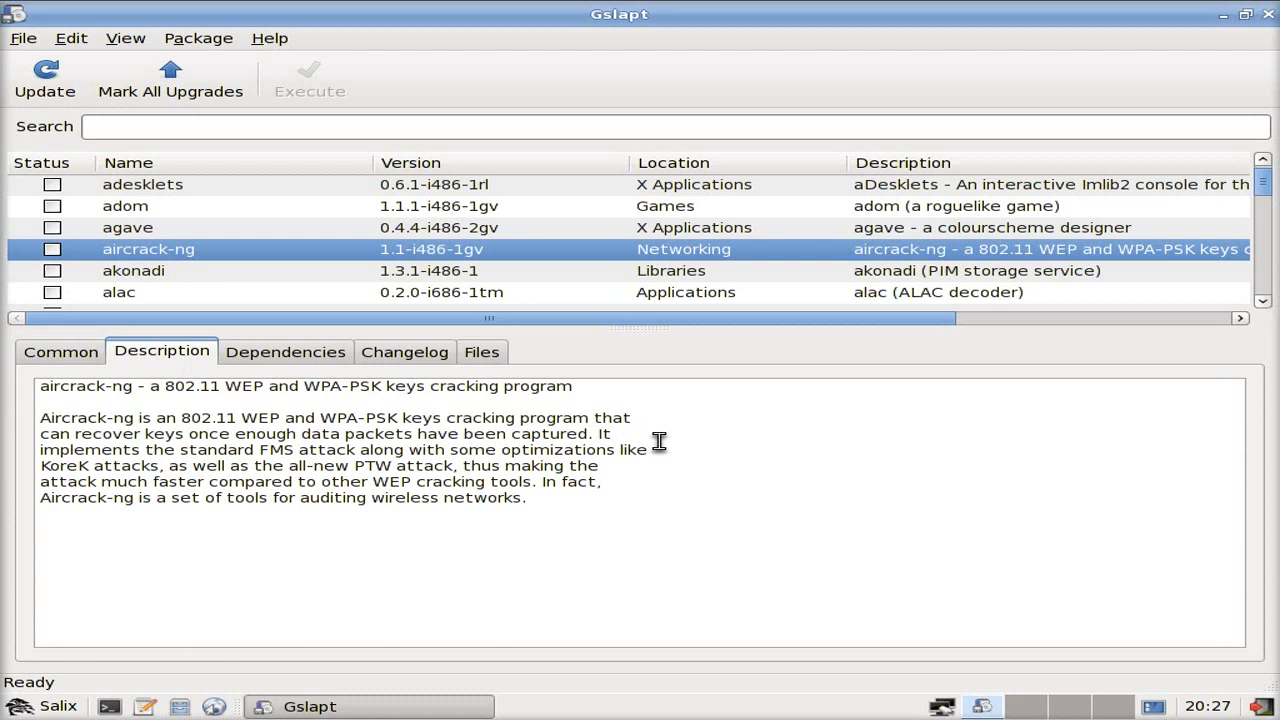
mouse_move(725, 457)
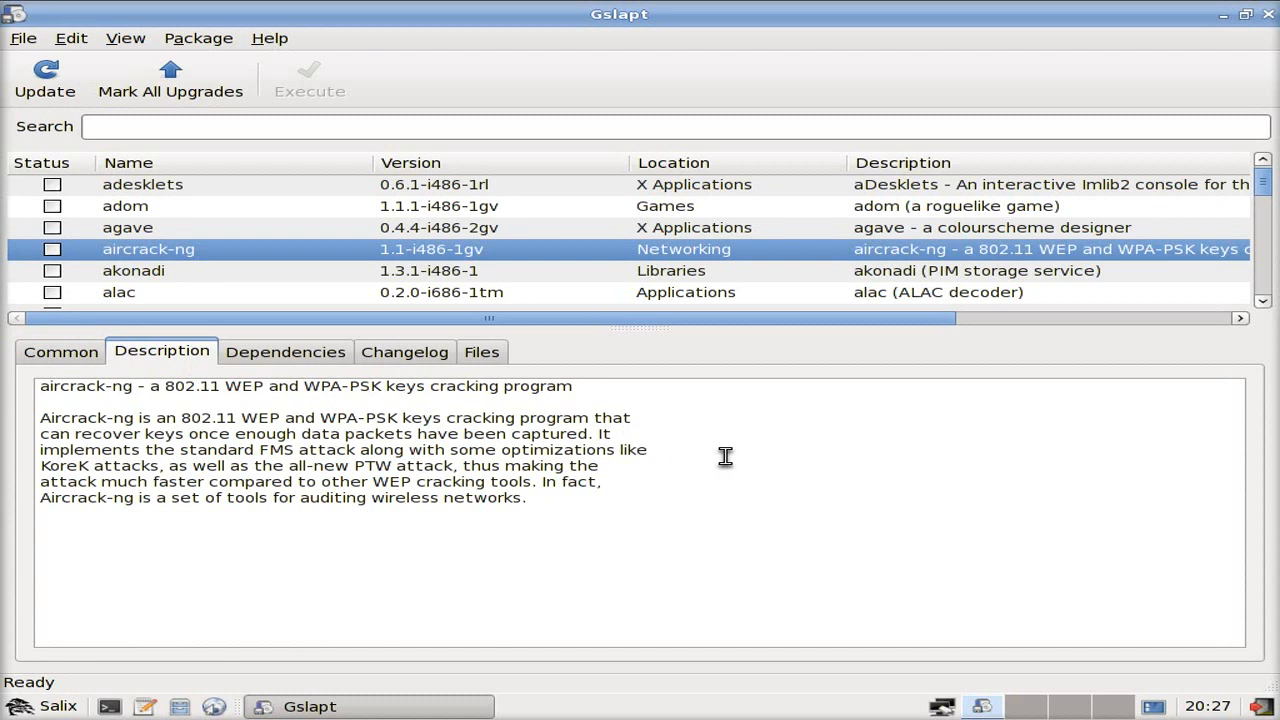
mouse_move(508, 285)
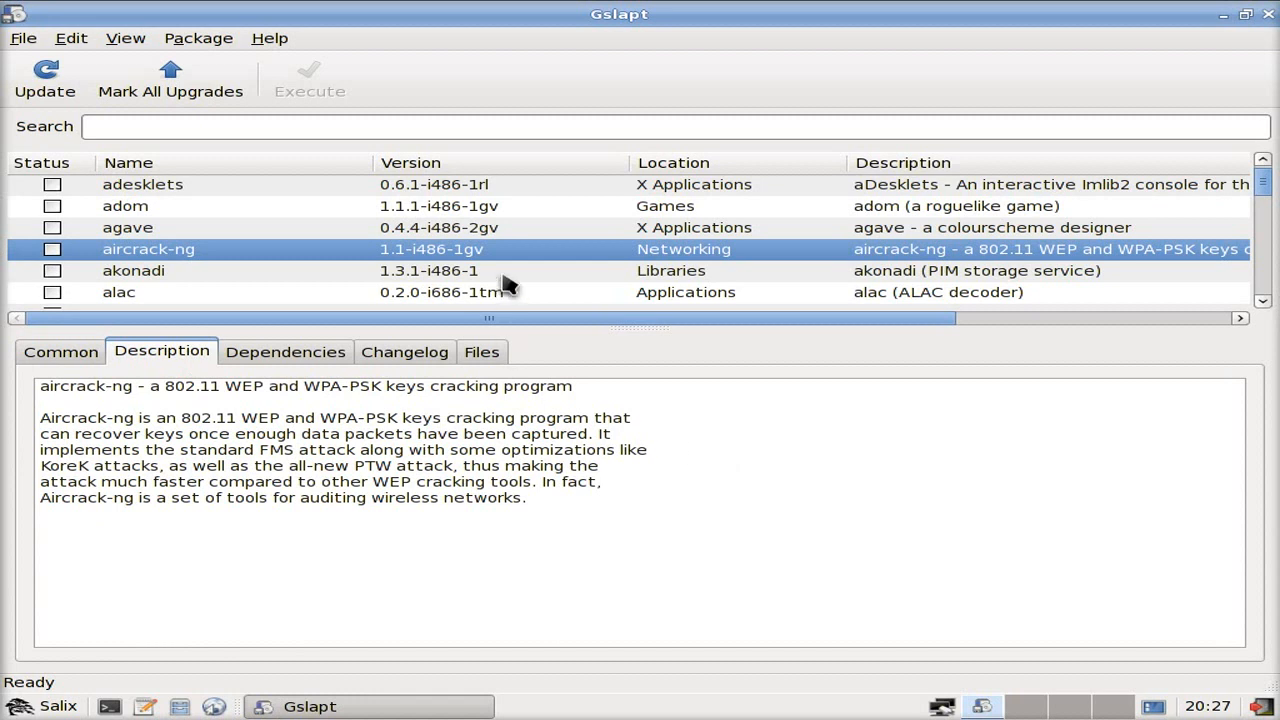
scroll("down", 3)
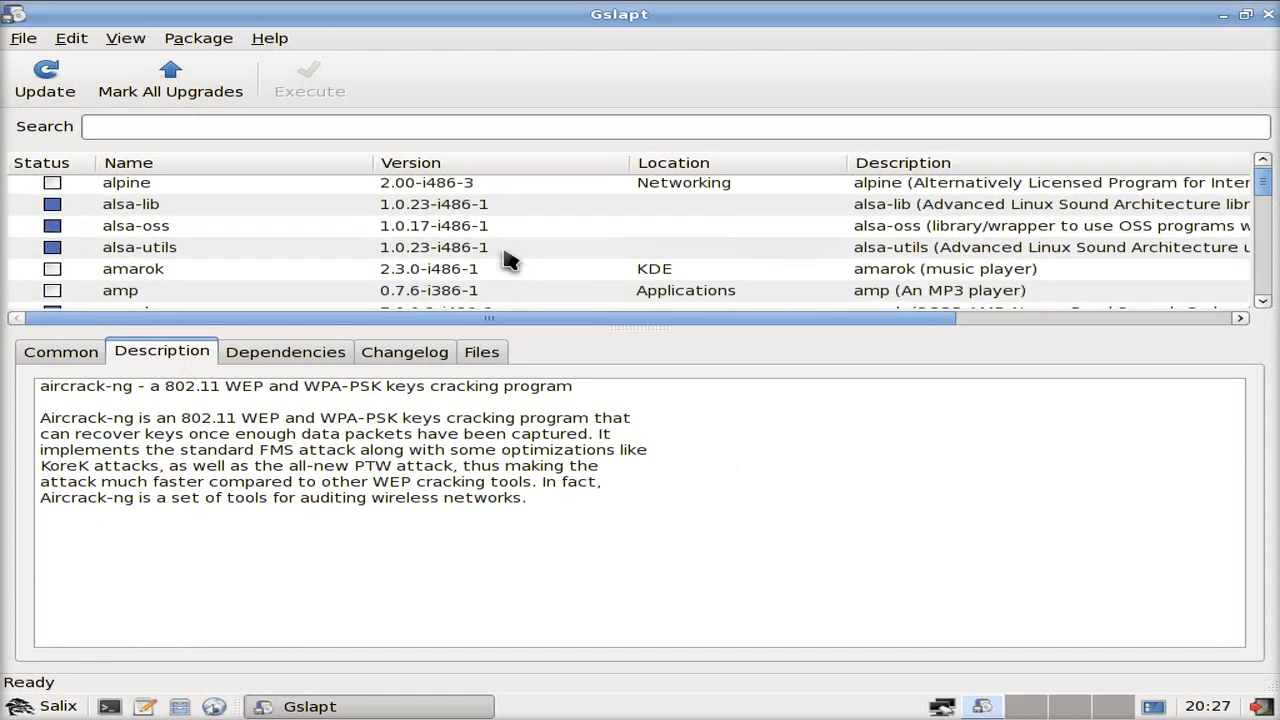
scroll("down", 3)
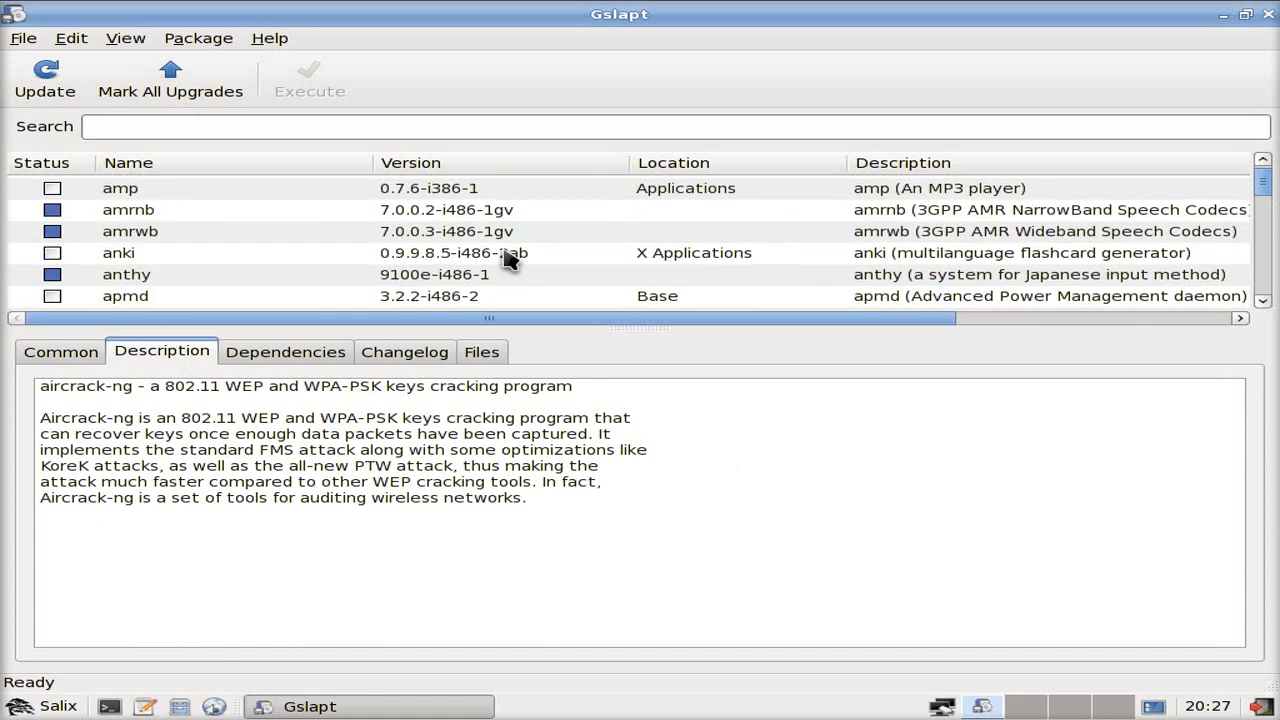
scroll("down", 3)
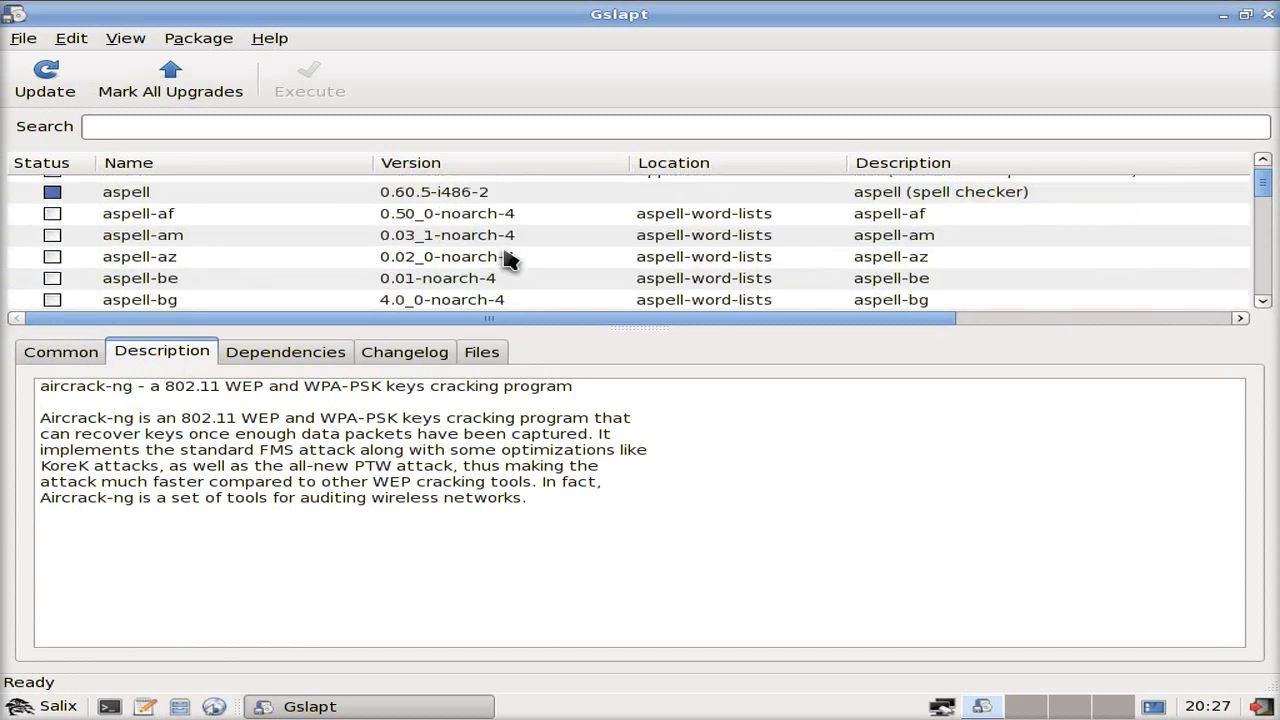
scroll("down", 3)
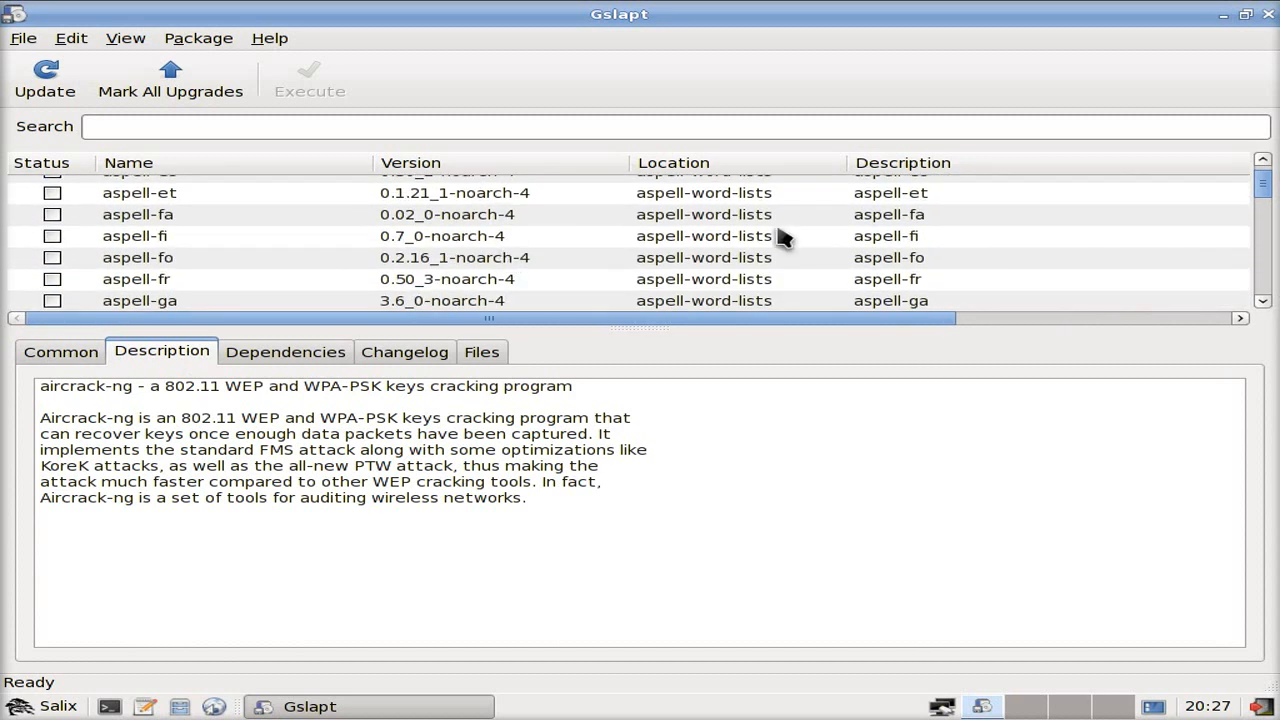
left_click(1268, 14)
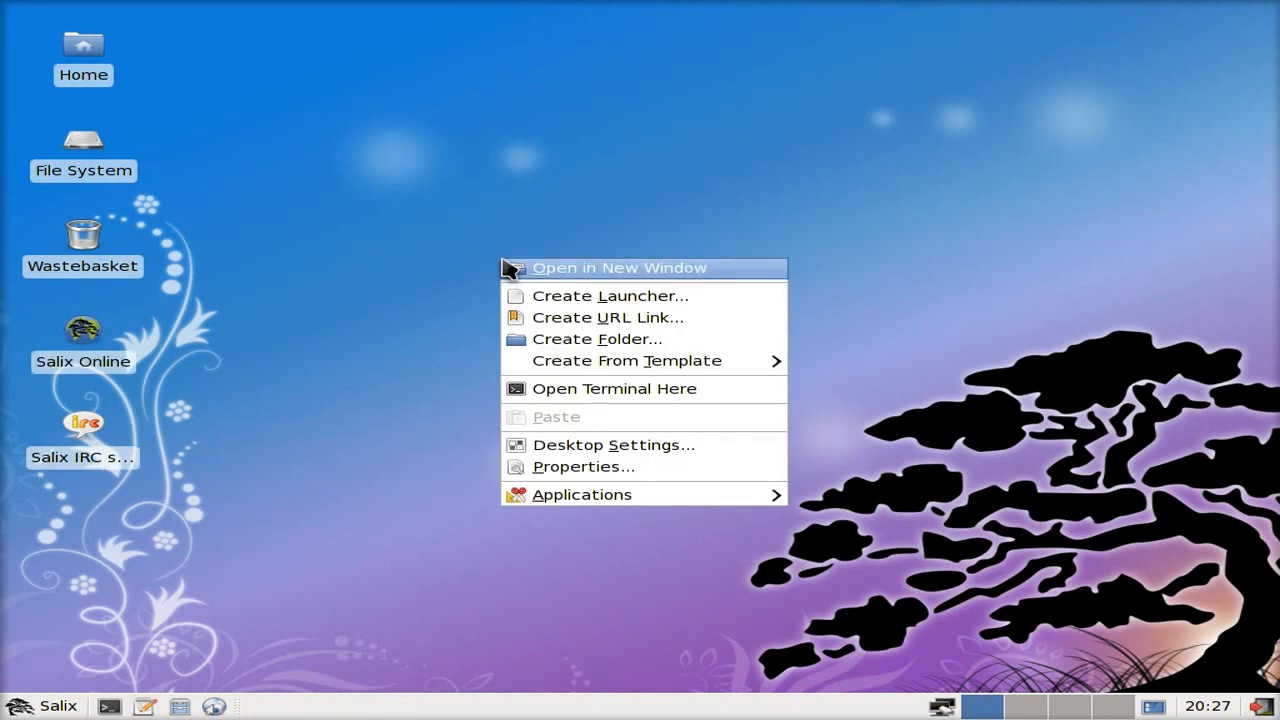
mouse_move(573, 424)
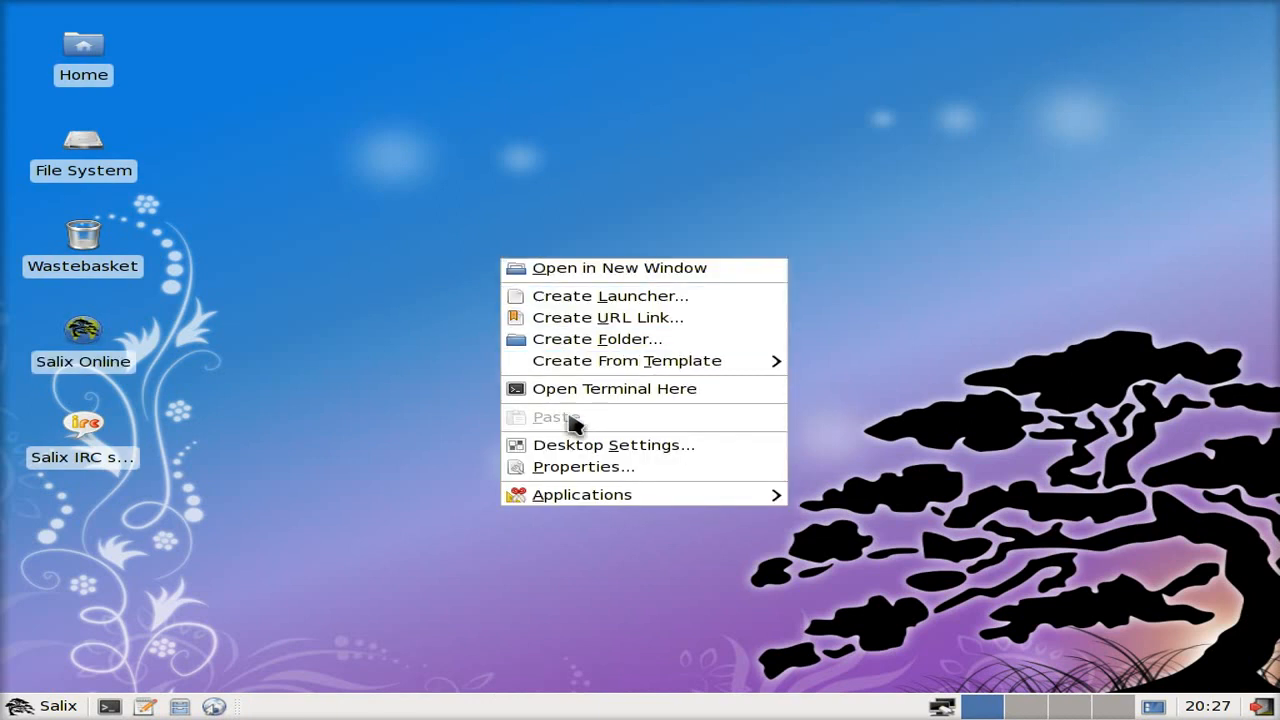
left_click(582, 494)
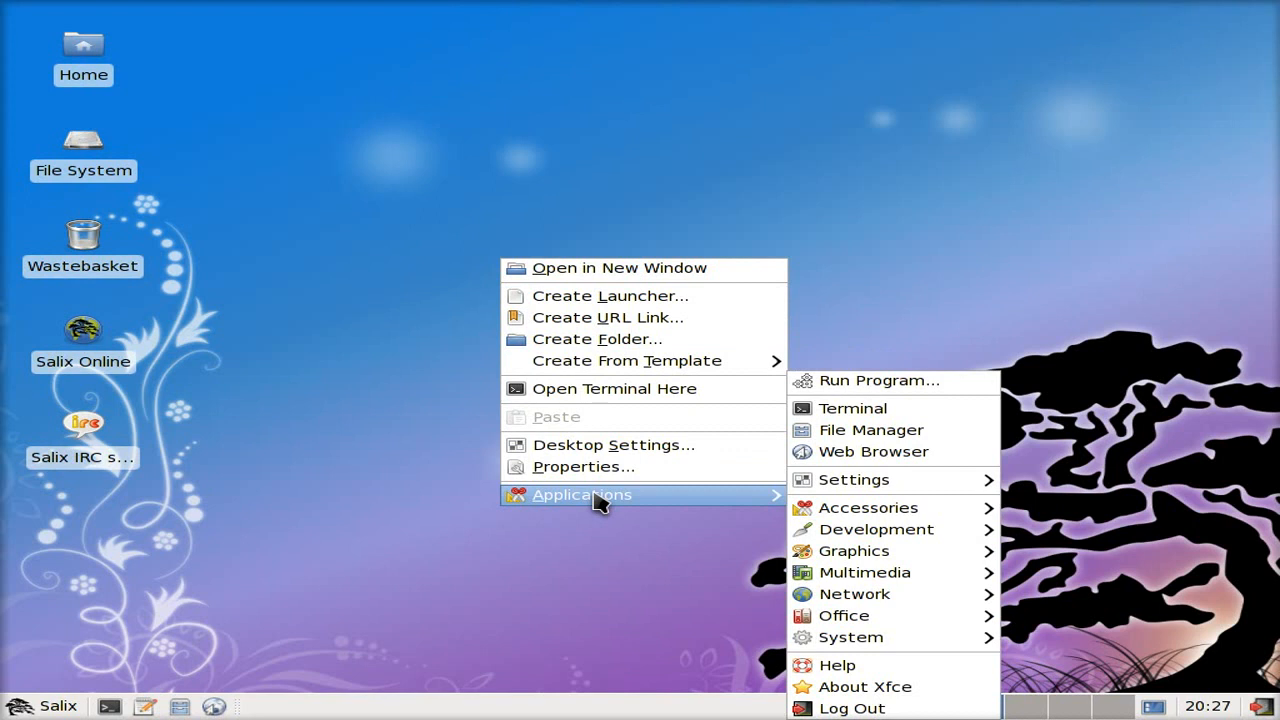
mouse_move(955, 476)
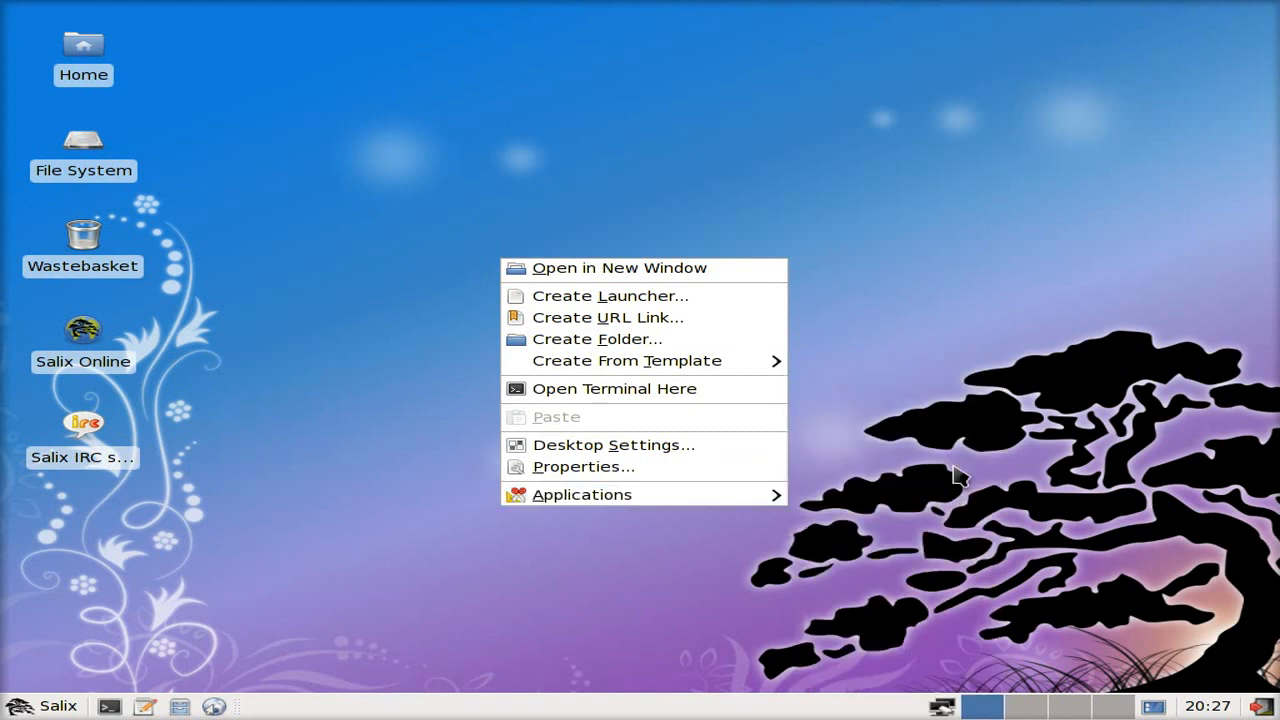
left_click(555, 278)
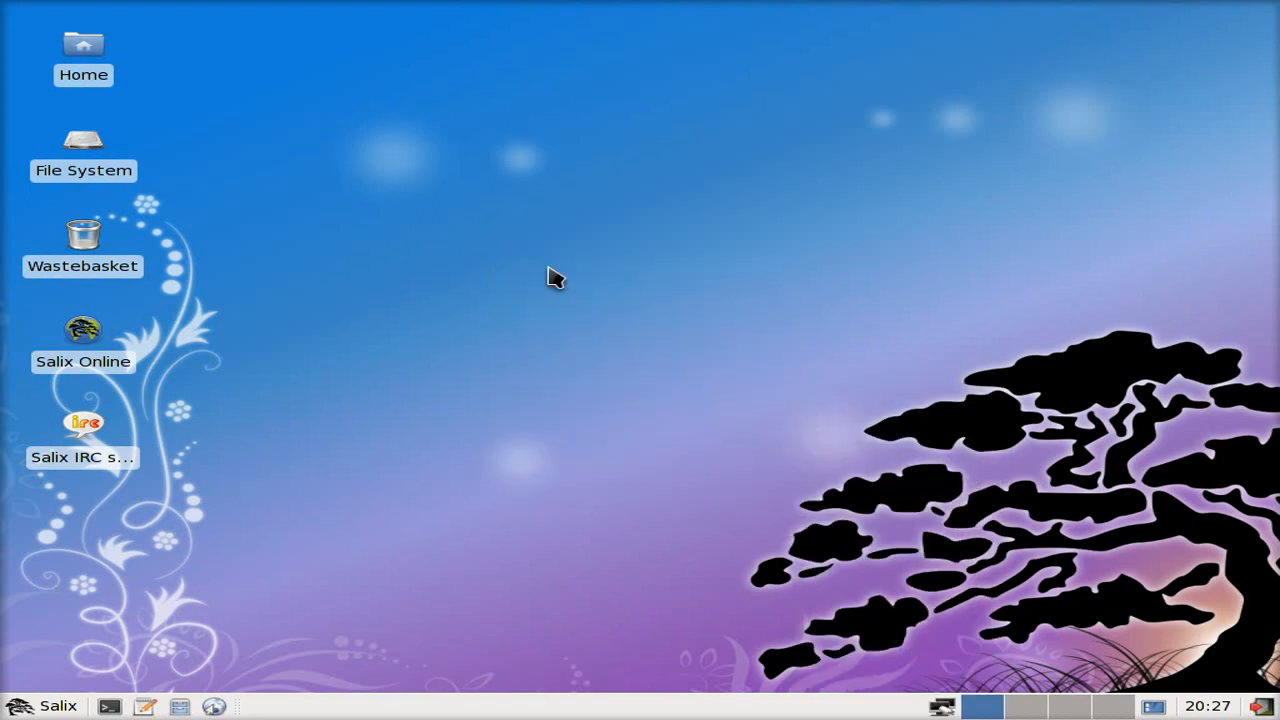
mouse_move(281, 441)
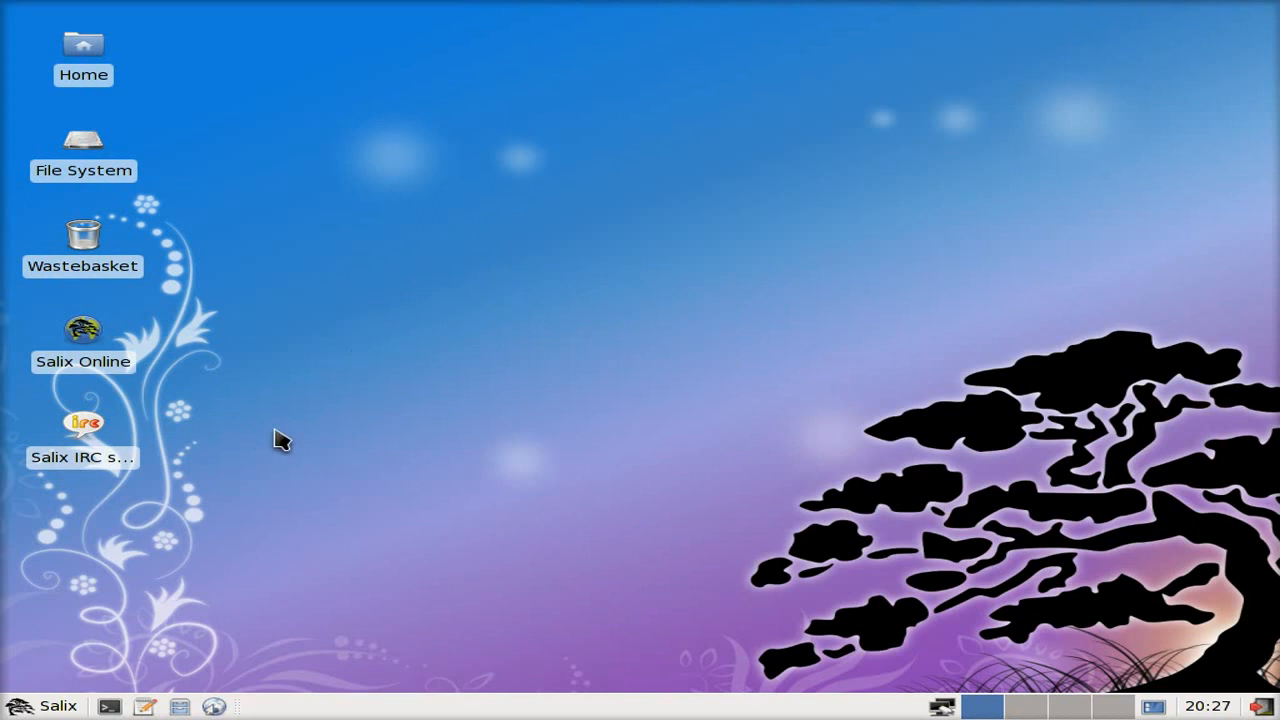
mouse_move(415, 289)
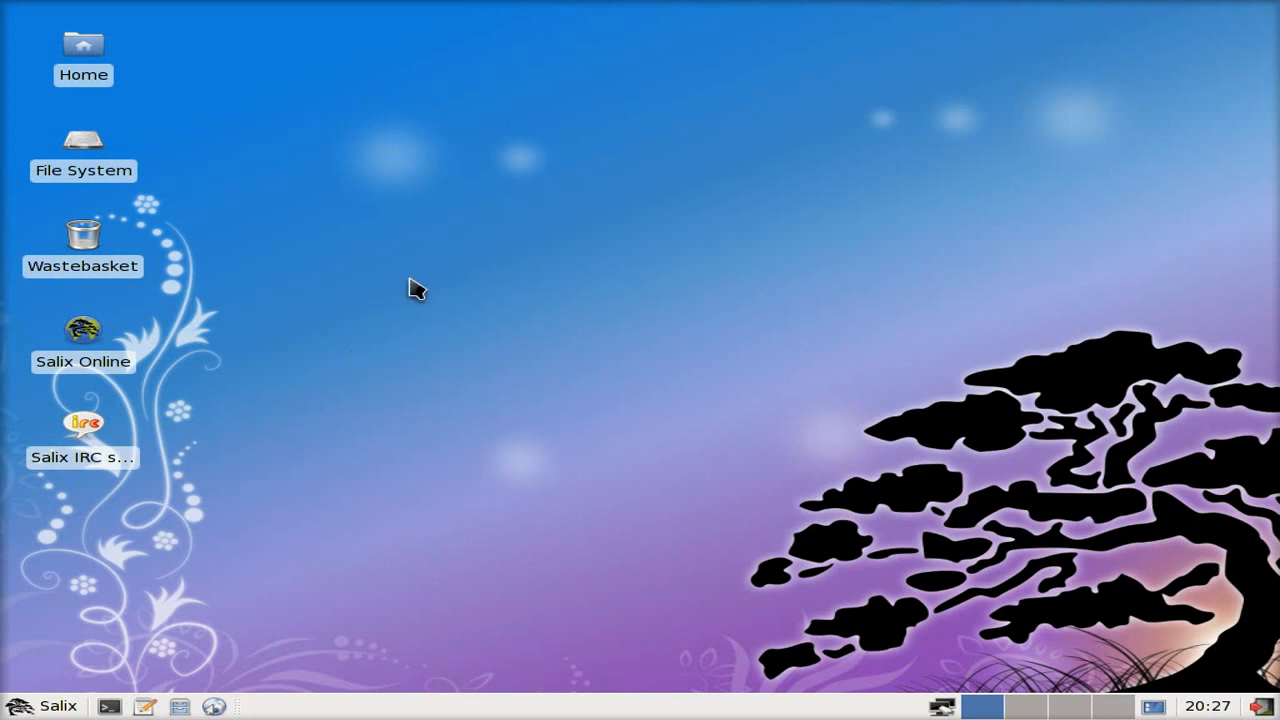
mouse_move(700, 368)
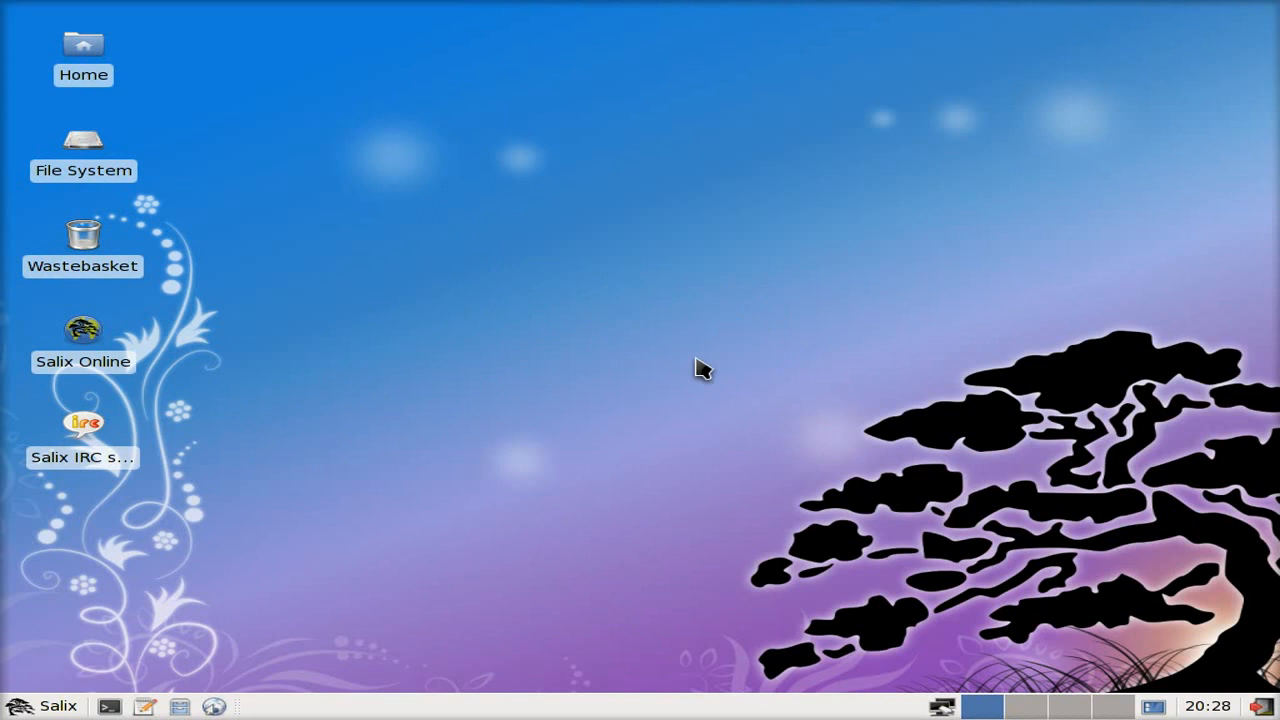